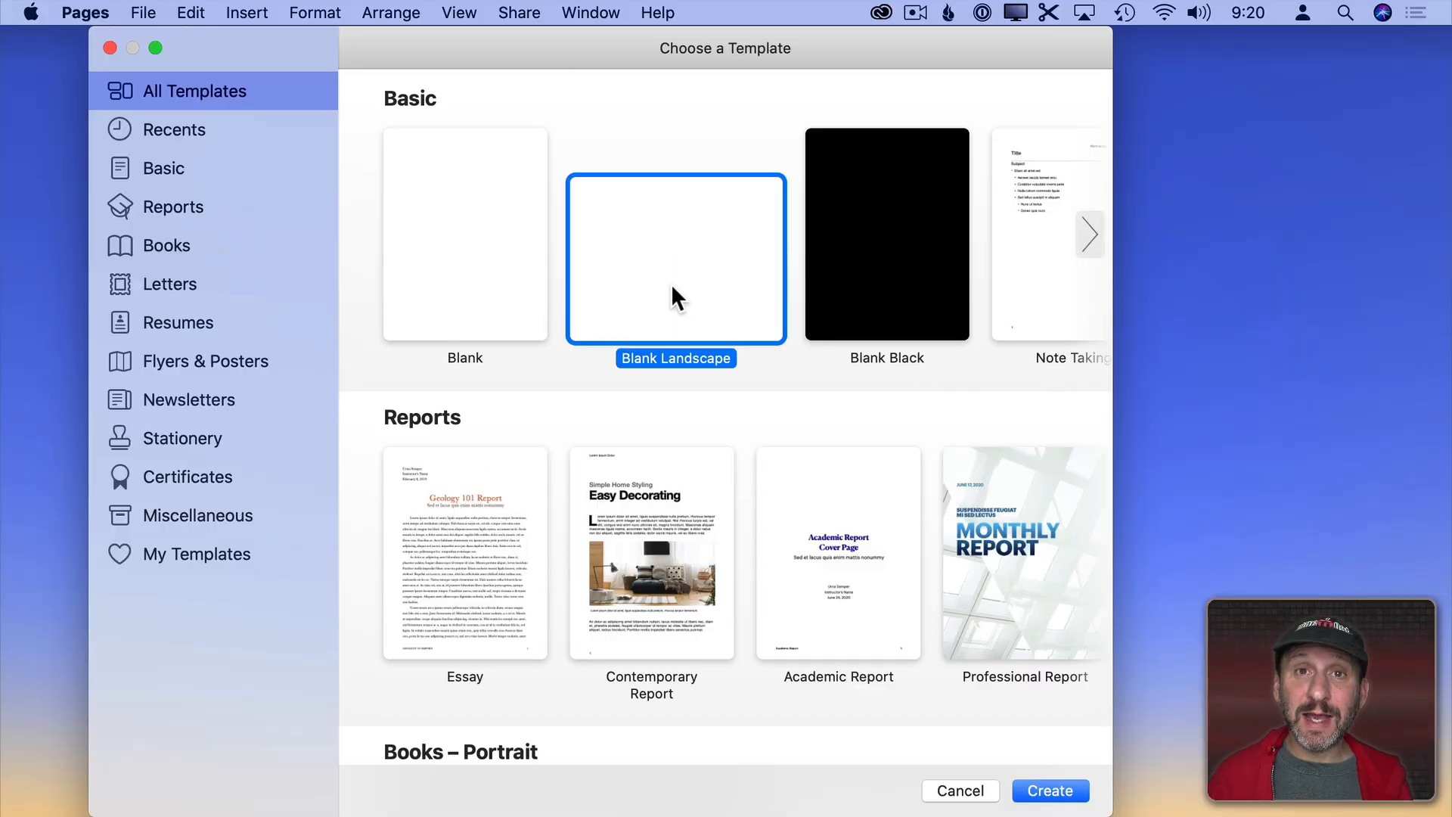
# - Create a Blank Landscape document and convert it to a page layout document
pyautogui.click(1049, 789)
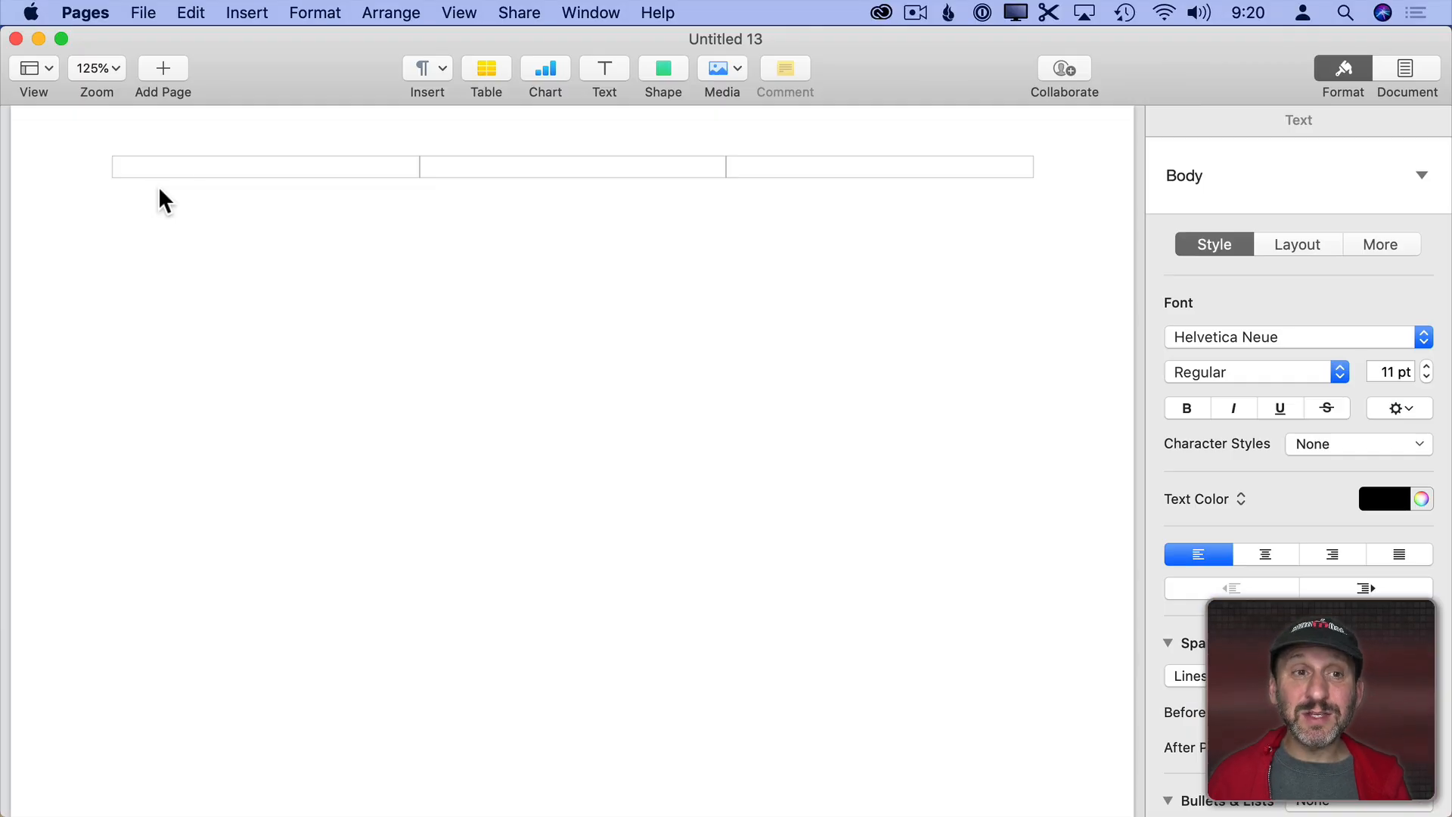
pyautogui.click(142, 14)
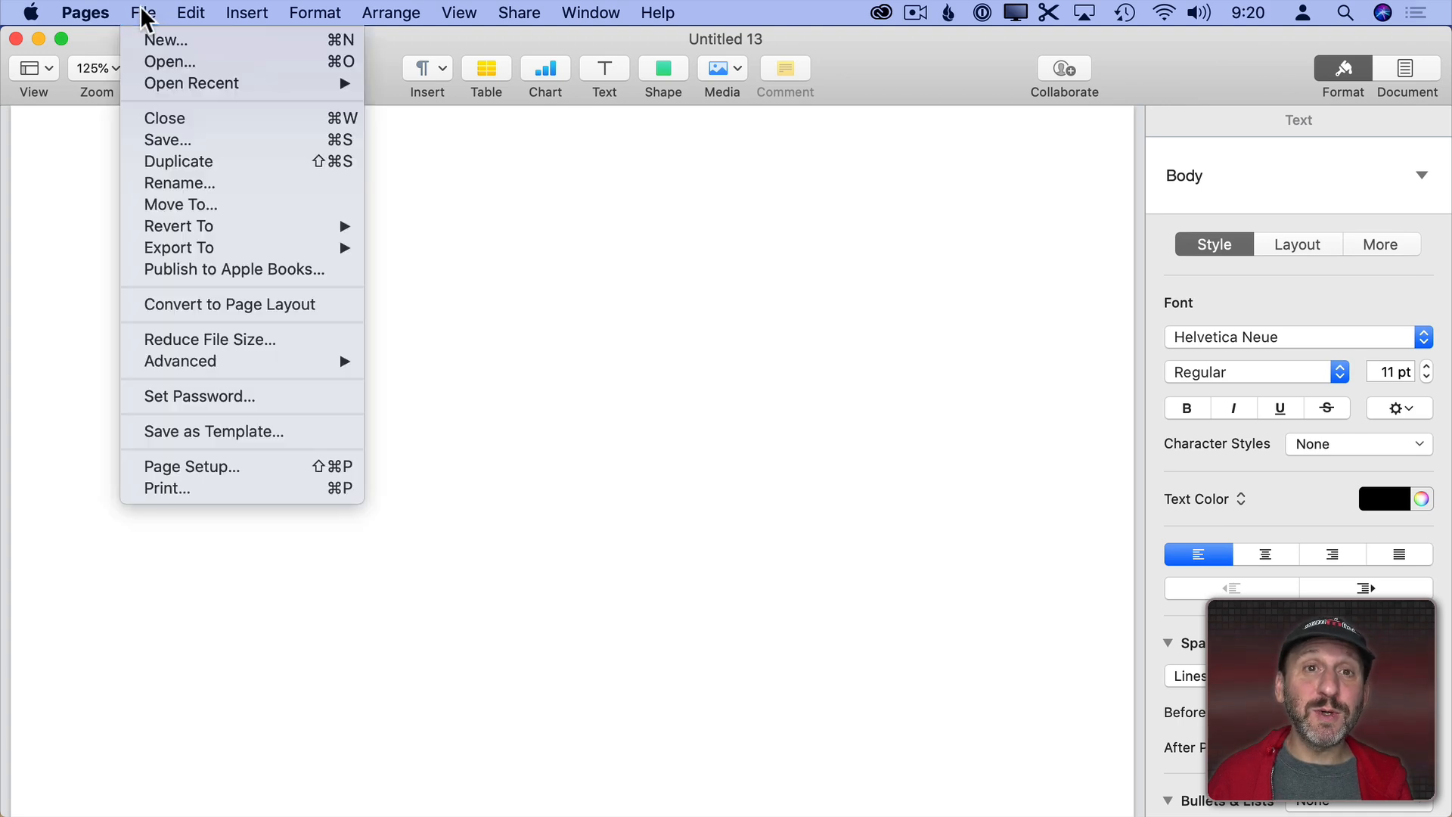
pyautogui.click(230, 304)
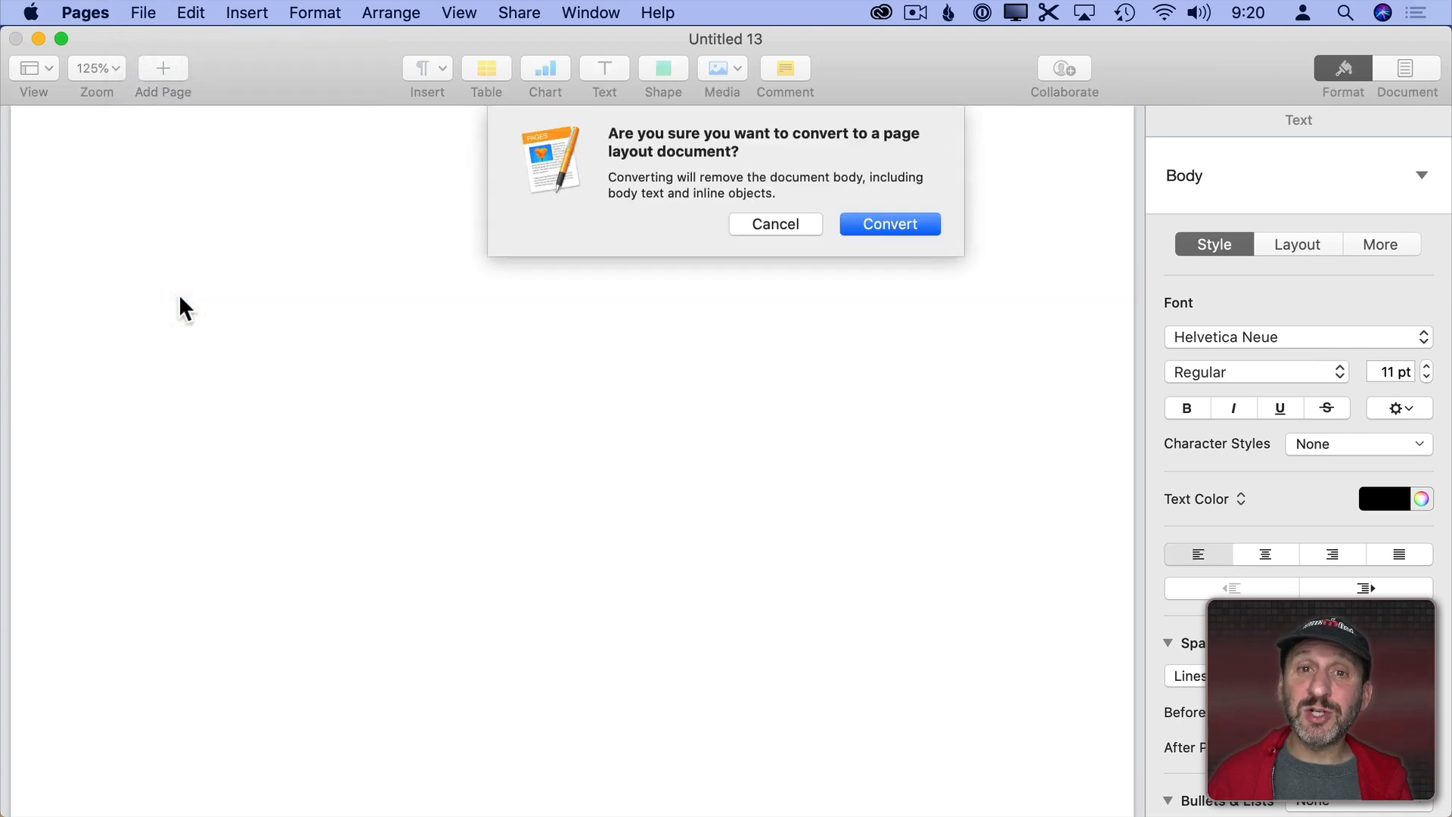
pyautogui.click(888, 224)
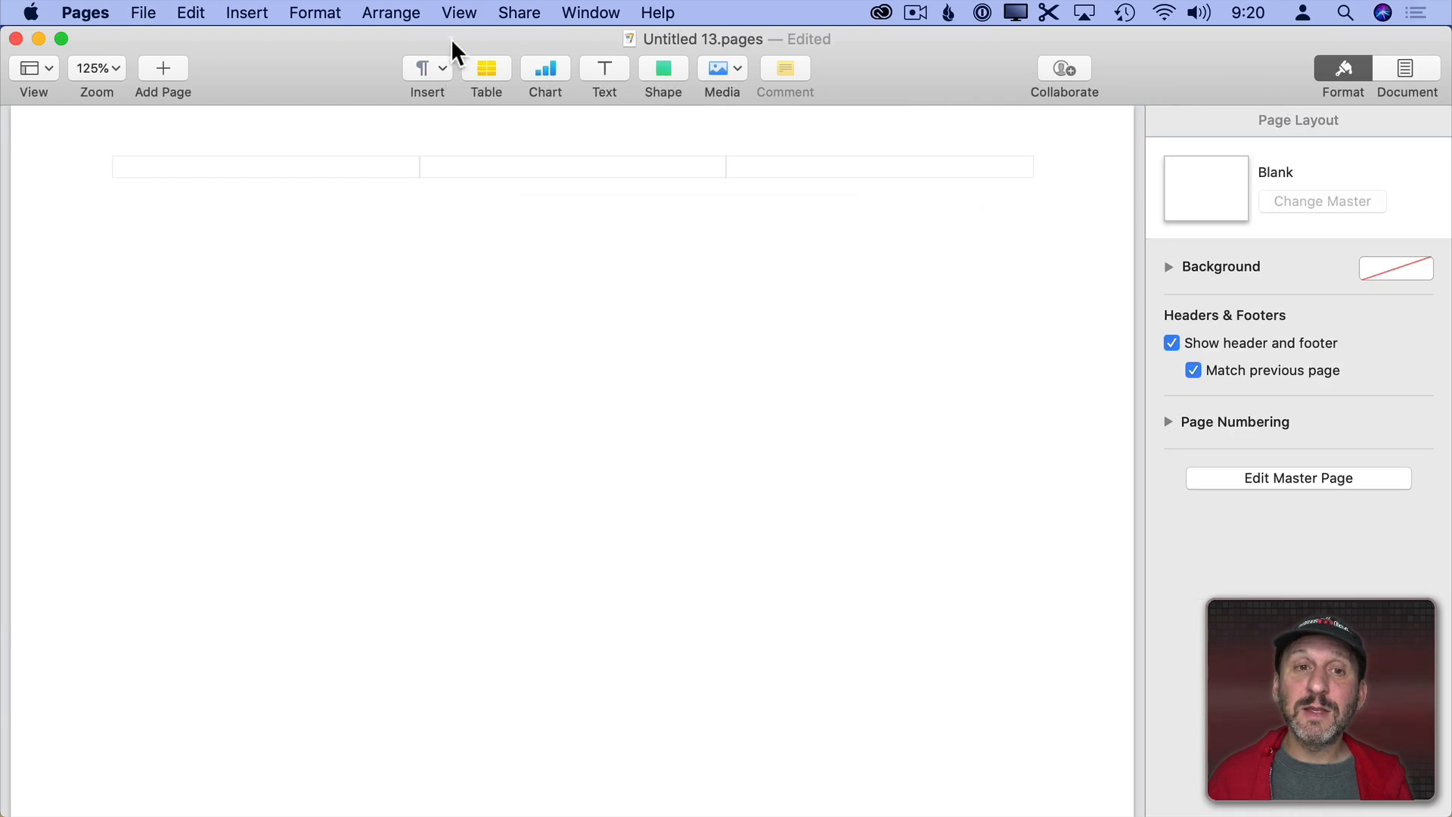
# - Zoom the view to Fit Page so the whole page is visible
pyautogui.click(459, 14)
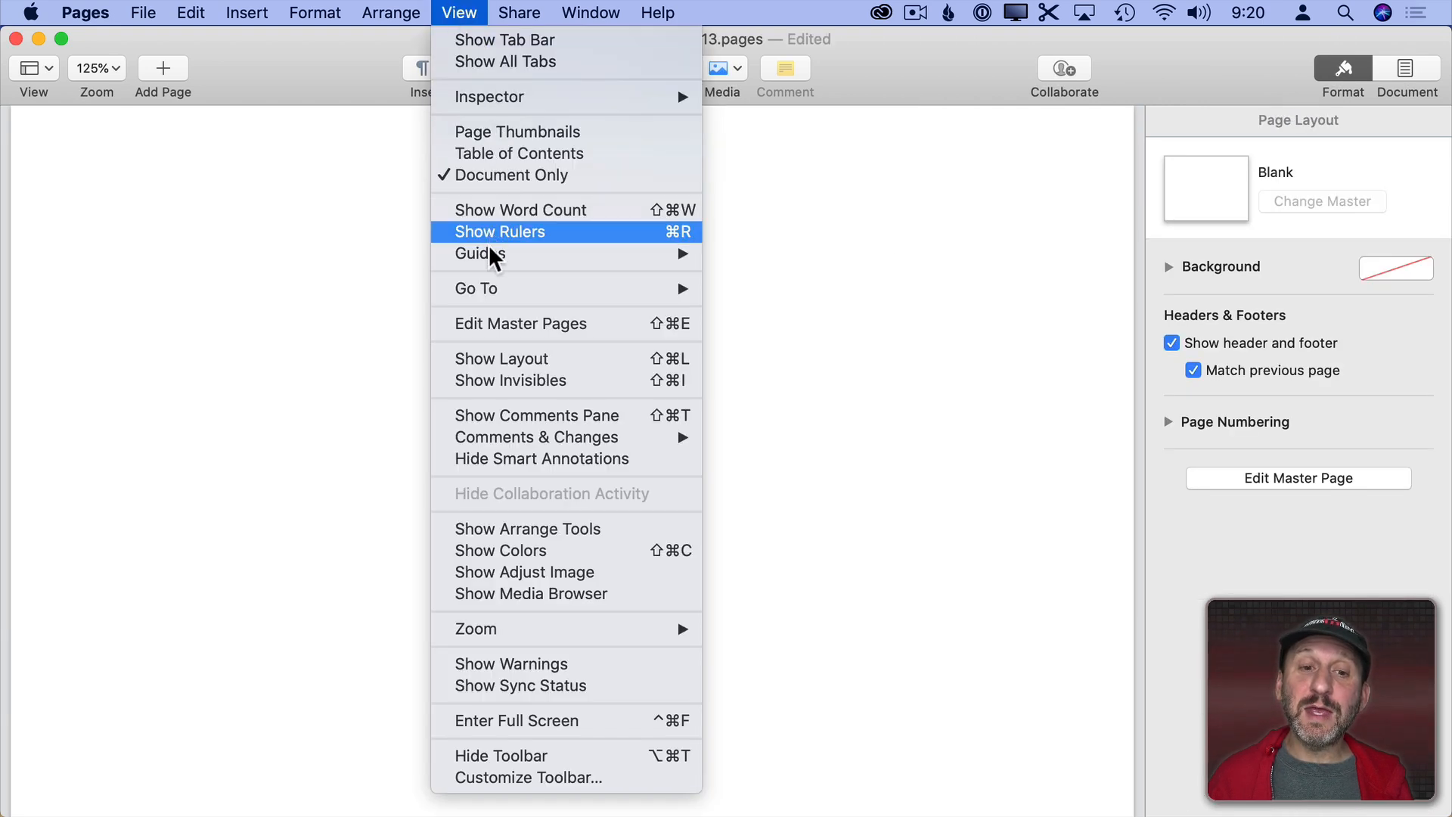
pyautogui.click(96, 68)
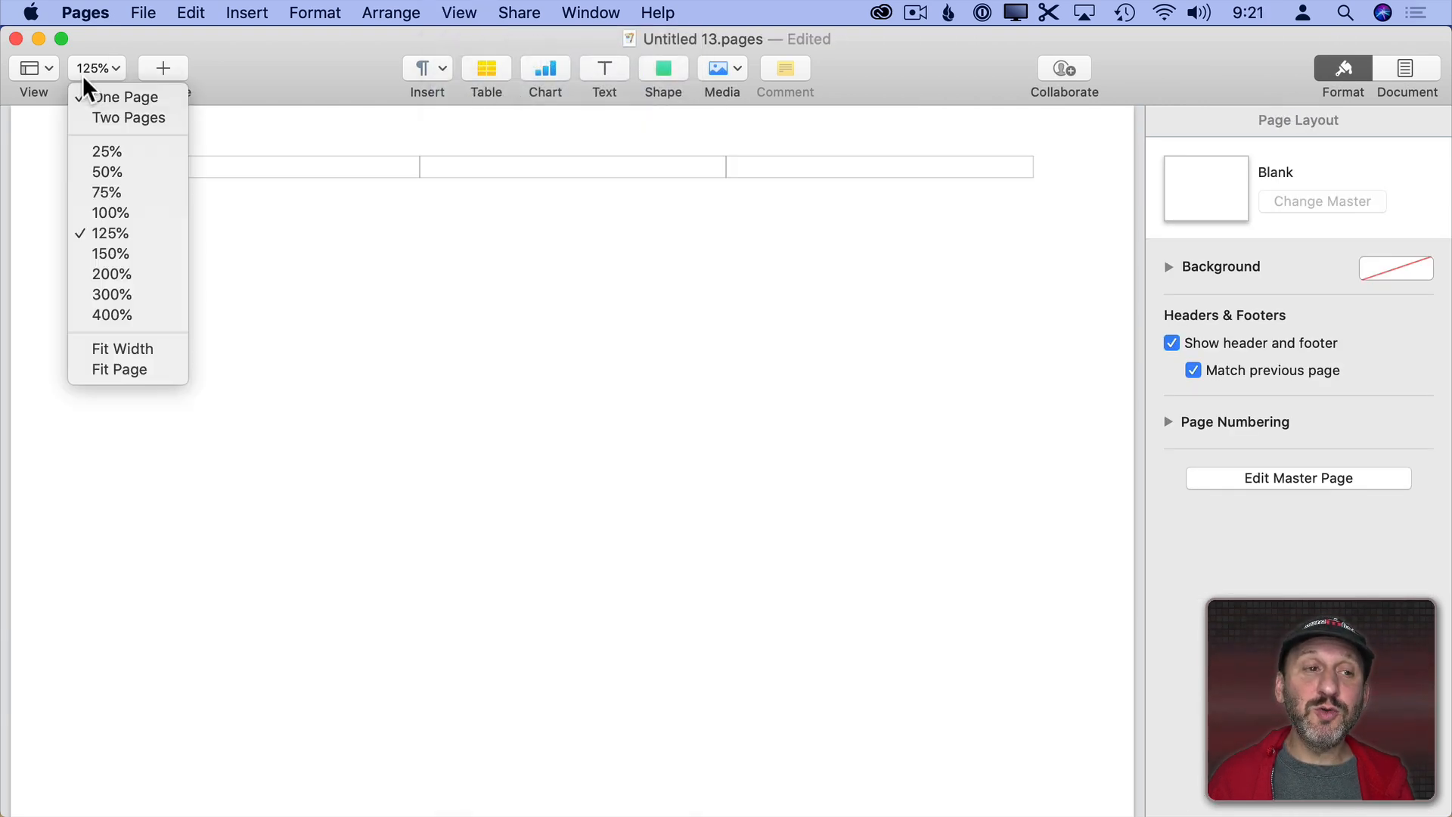
pyautogui.click(118, 369)
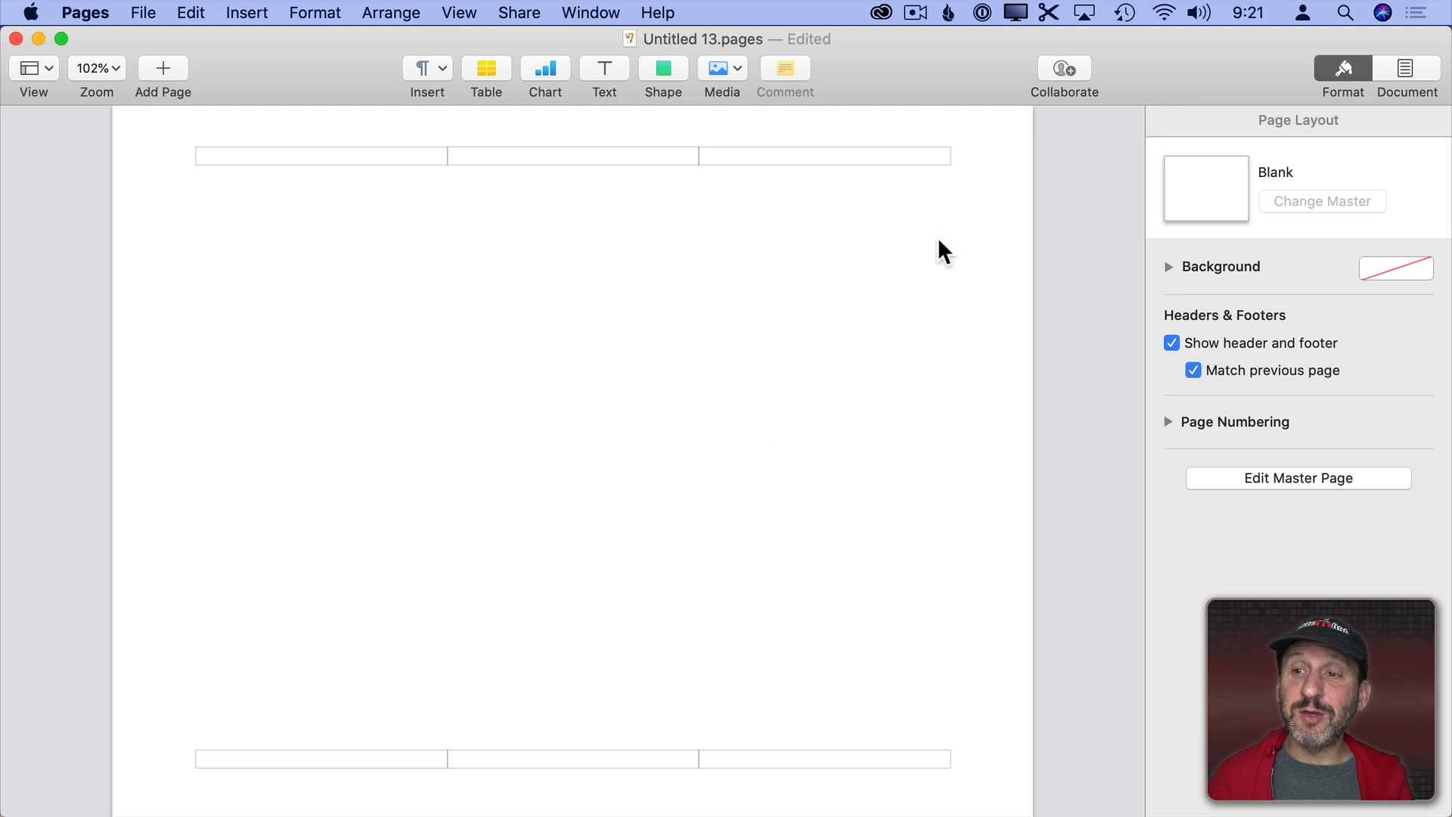
pyautogui.moveTo(1240, 269)
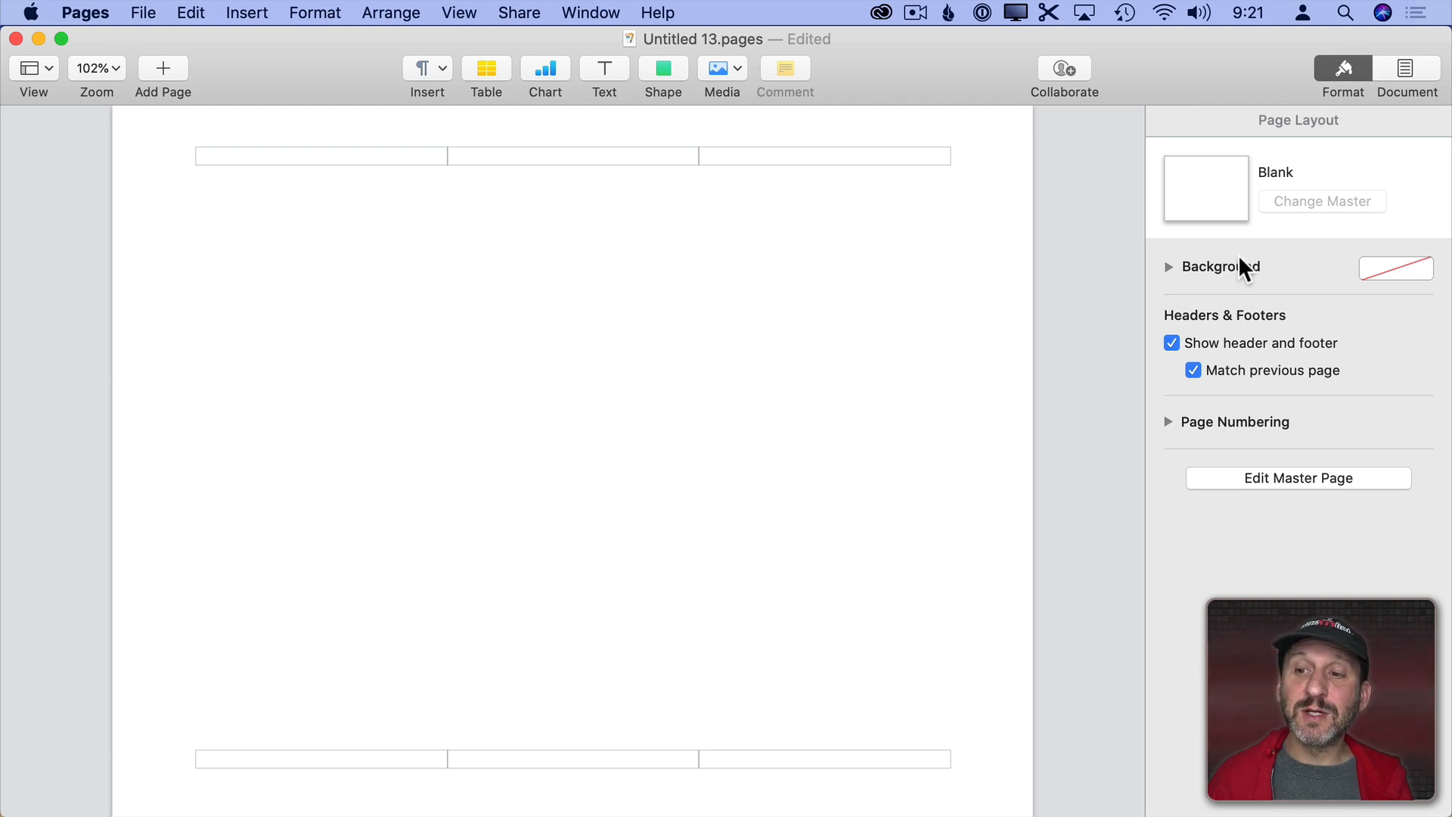
# - Turn off the header and footer, show rulers and drag margin guides onto the page edges
pyautogui.click(1170, 344)
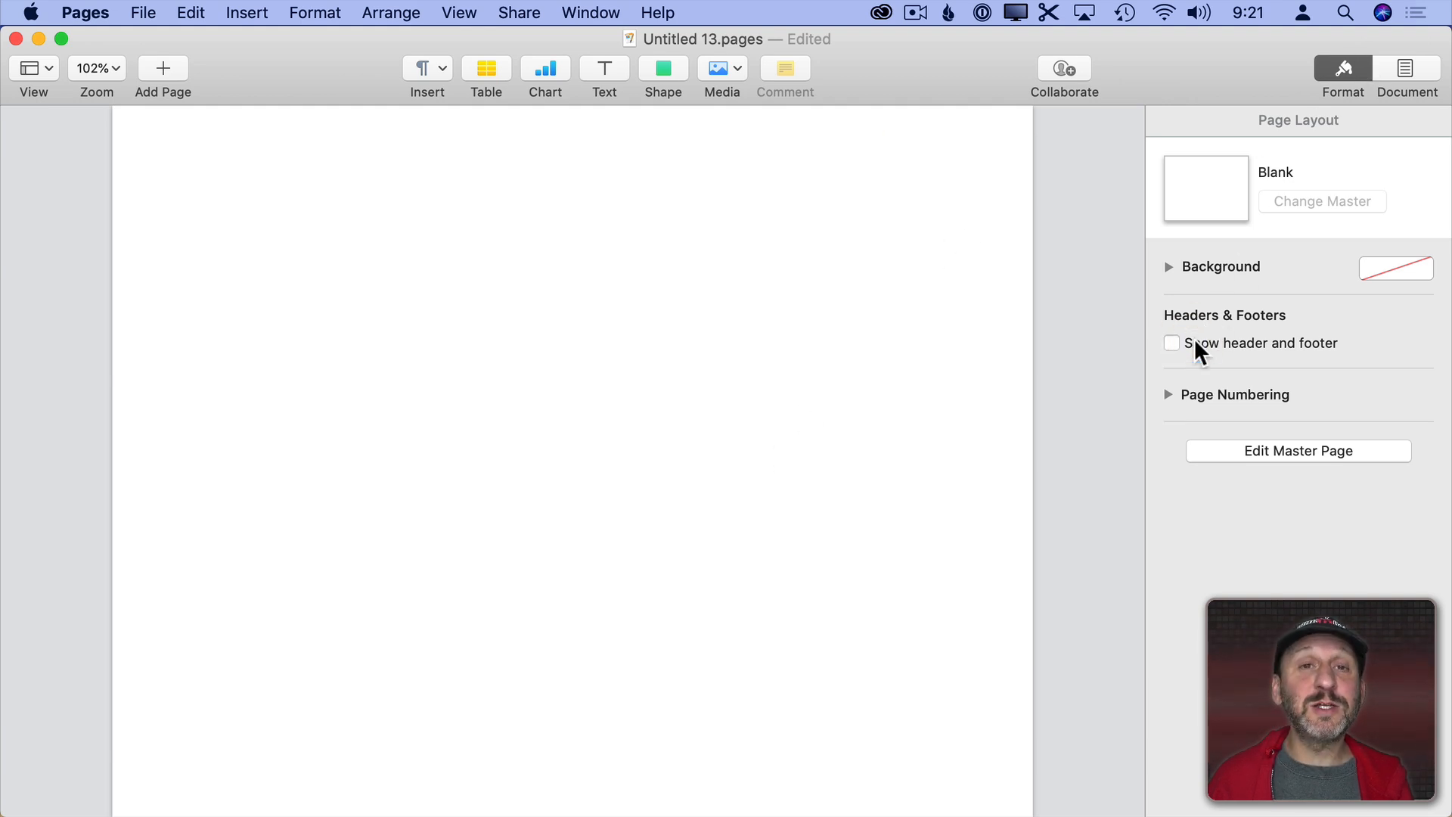
pyautogui.click(459, 14)
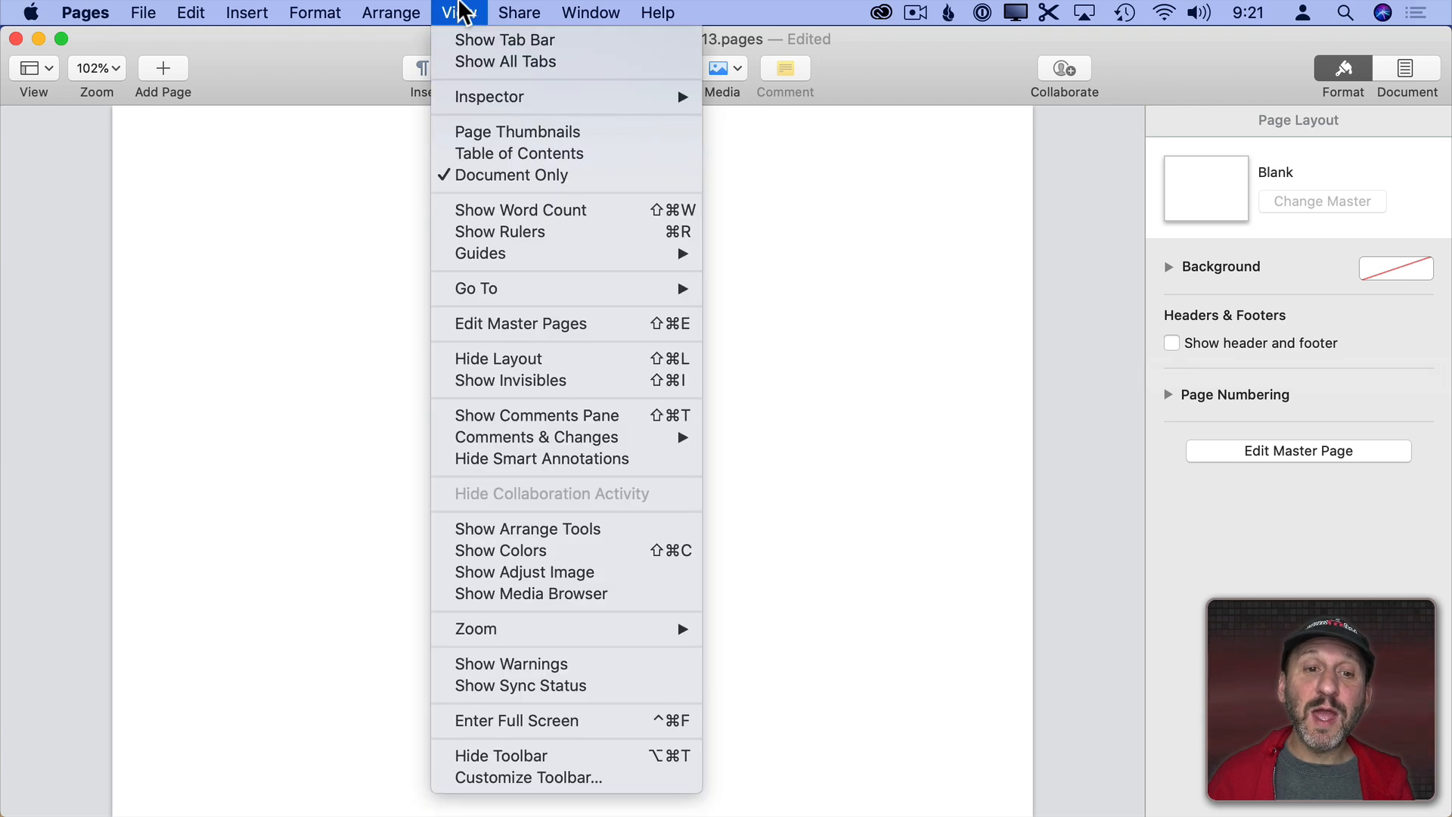
pyautogui.click(499, 231)
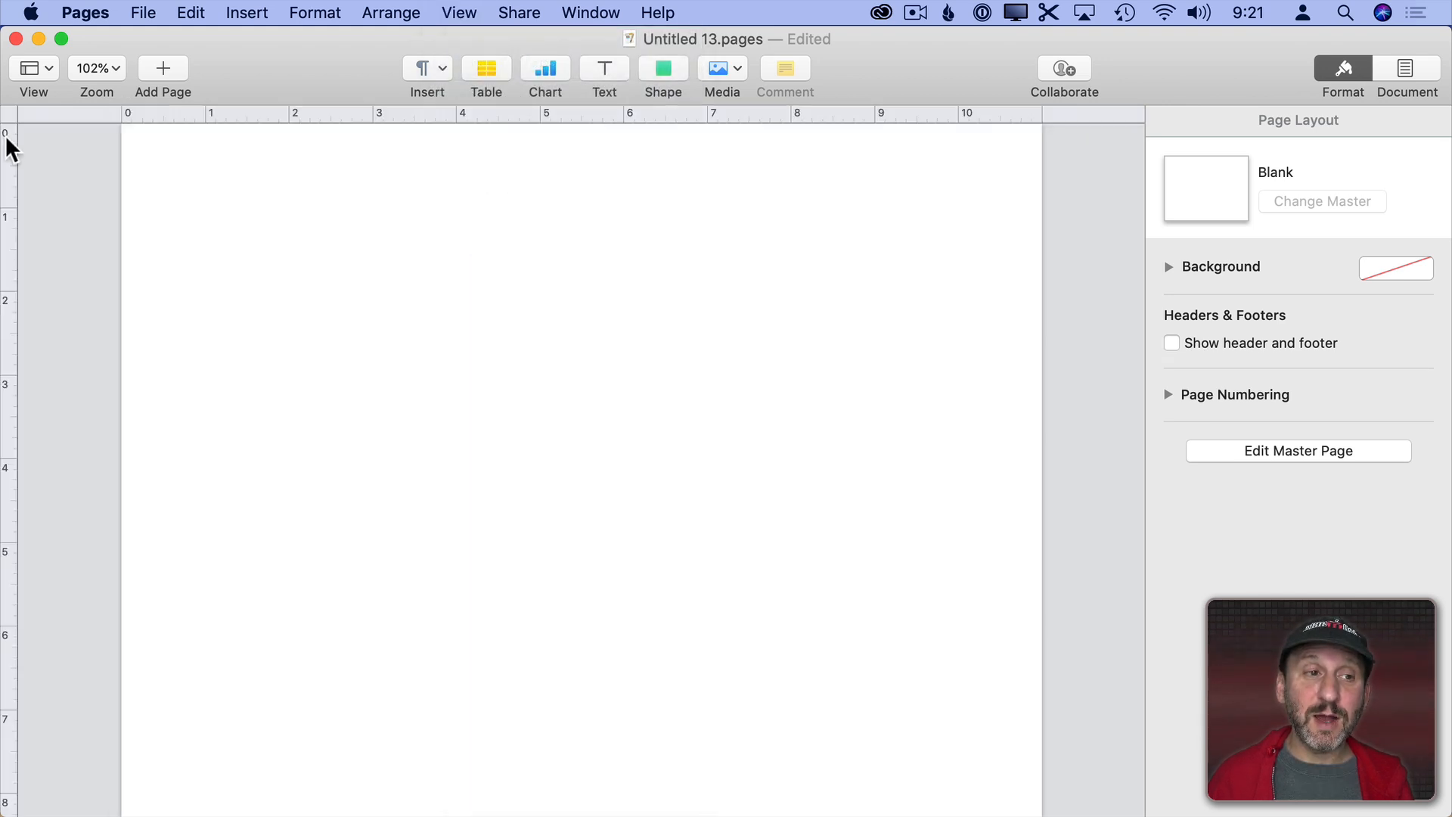
pyautogui.moveTo(405, 125)
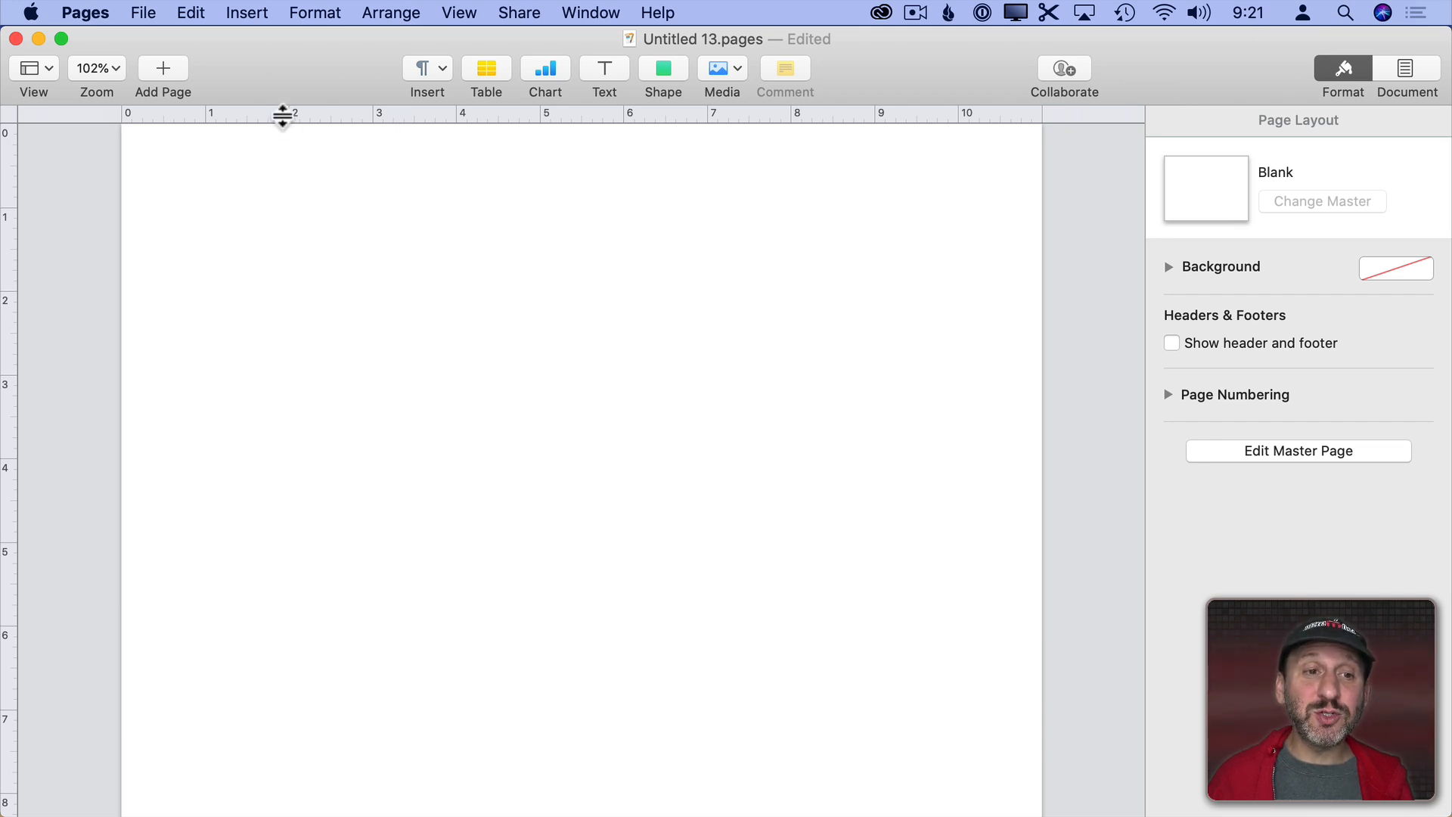
pyautogui.moveTo(283, 115); pyautogui.dragTo(271, 168)
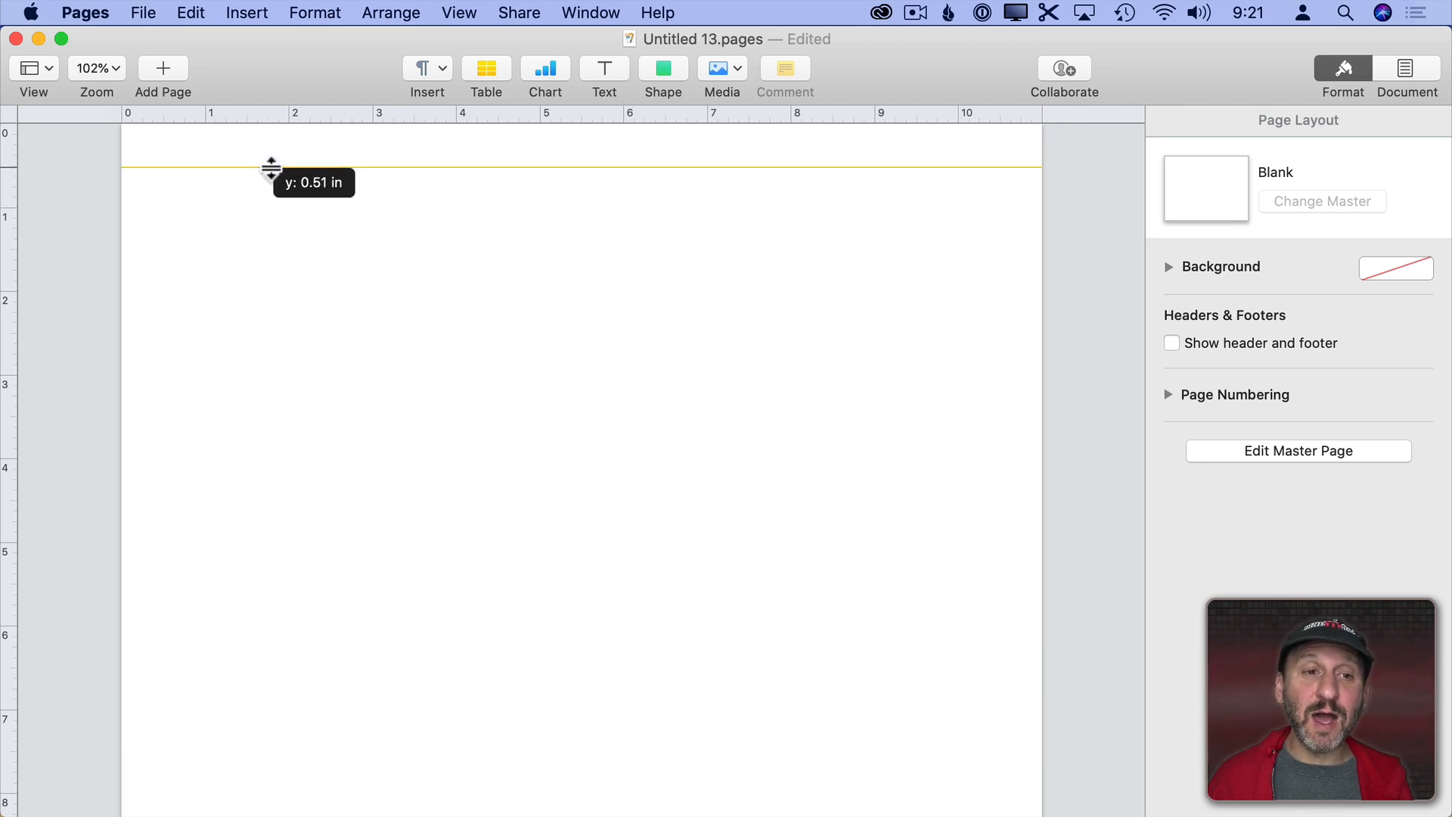
pyautogui.moveTo(270, 168); pyautogui.dragTo(271, 166)
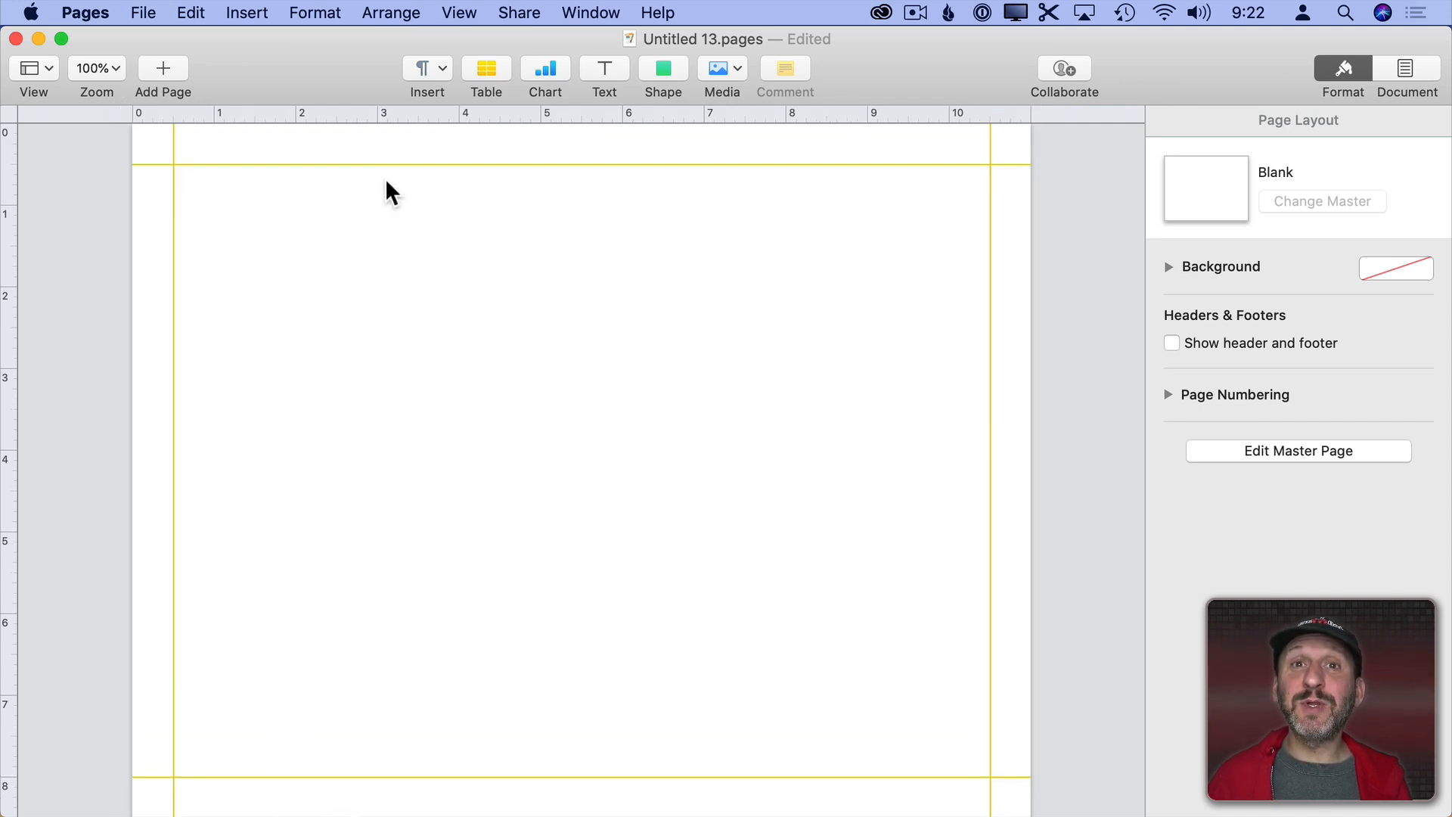
pyautogui.moveTo(496, 83)
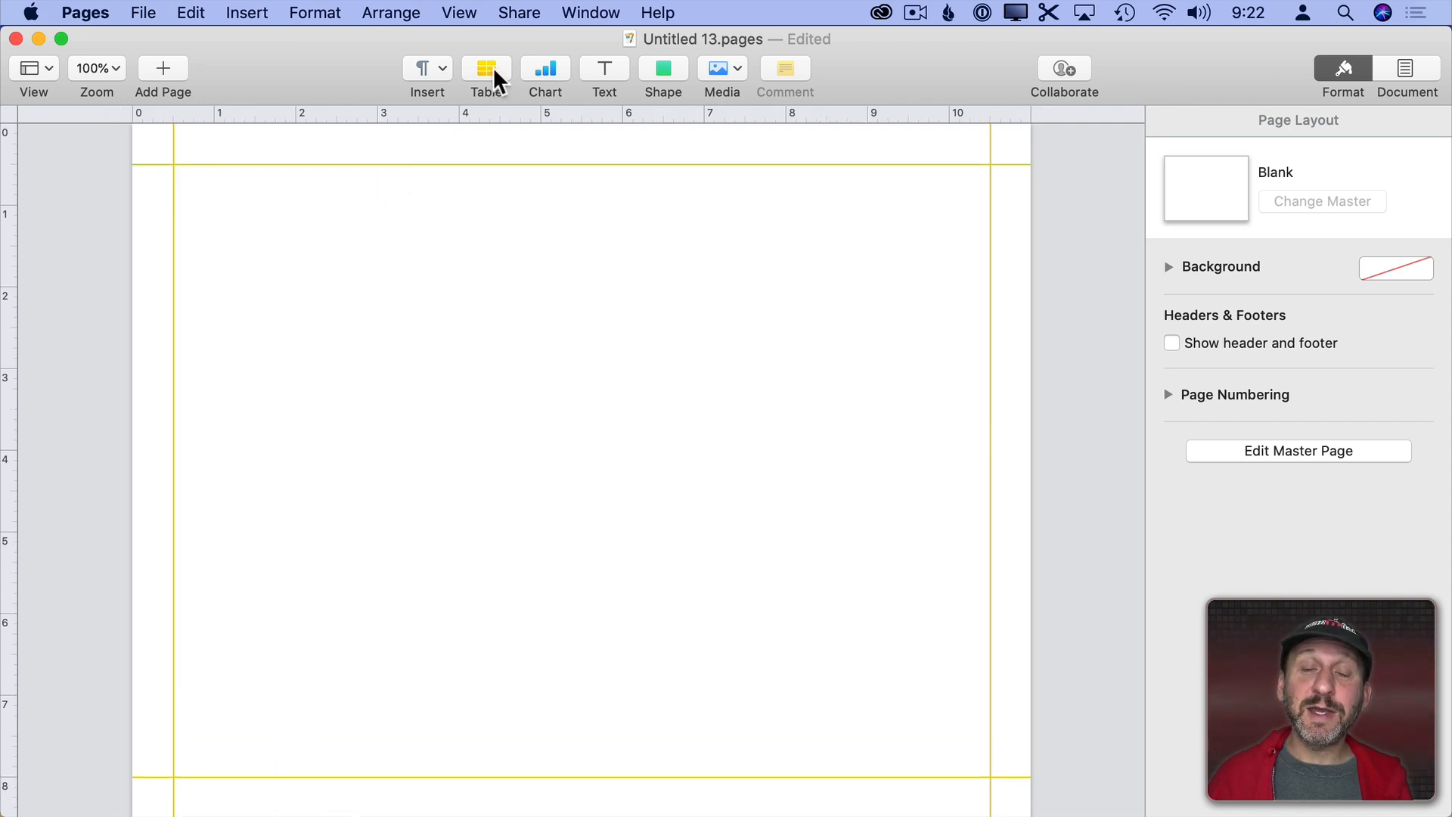
# - Insert a plain table and grow it to seven columns by six rows
pyautogui.click(486, 68)
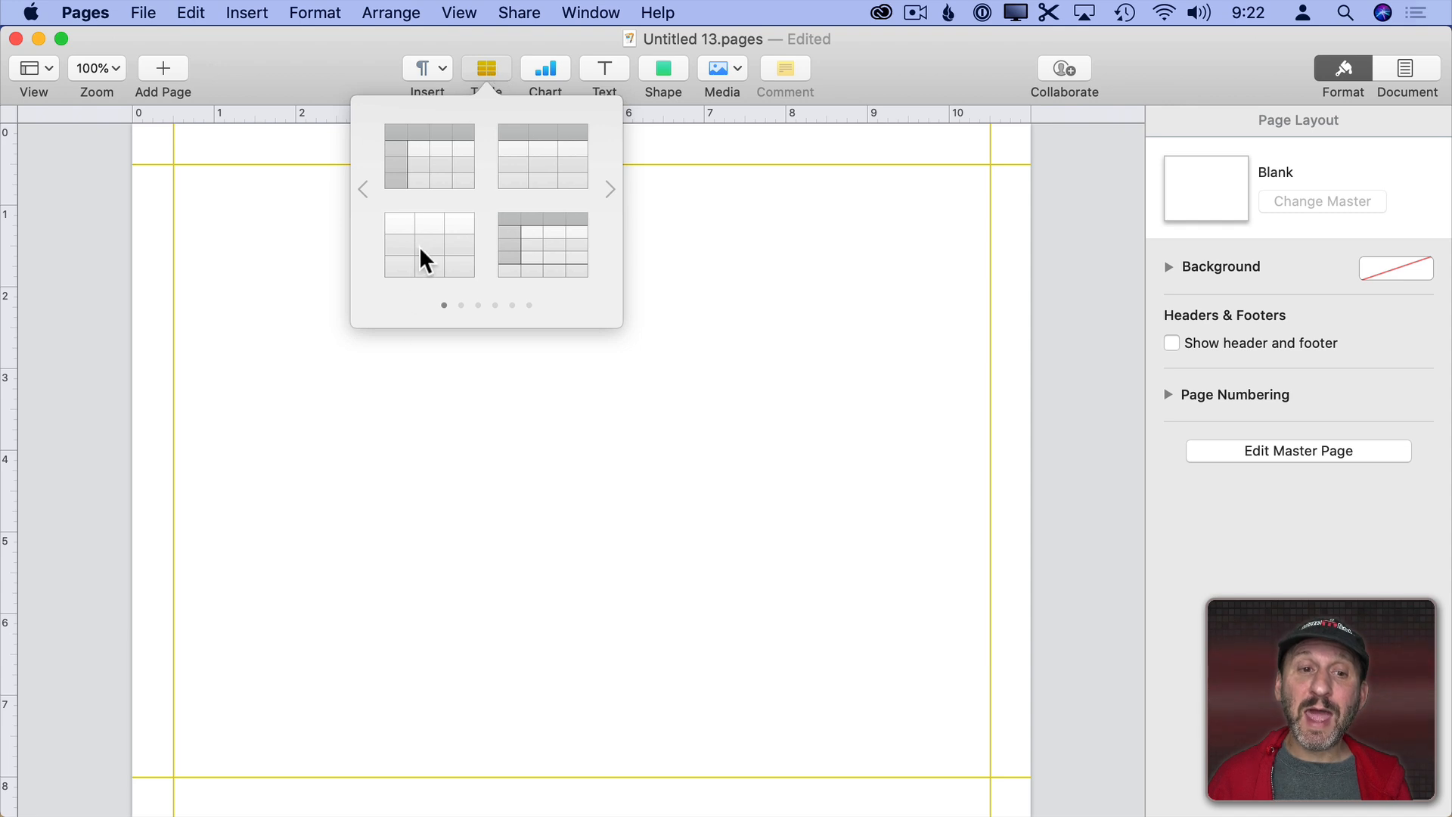
pyautogui.moveTo(401, 242)
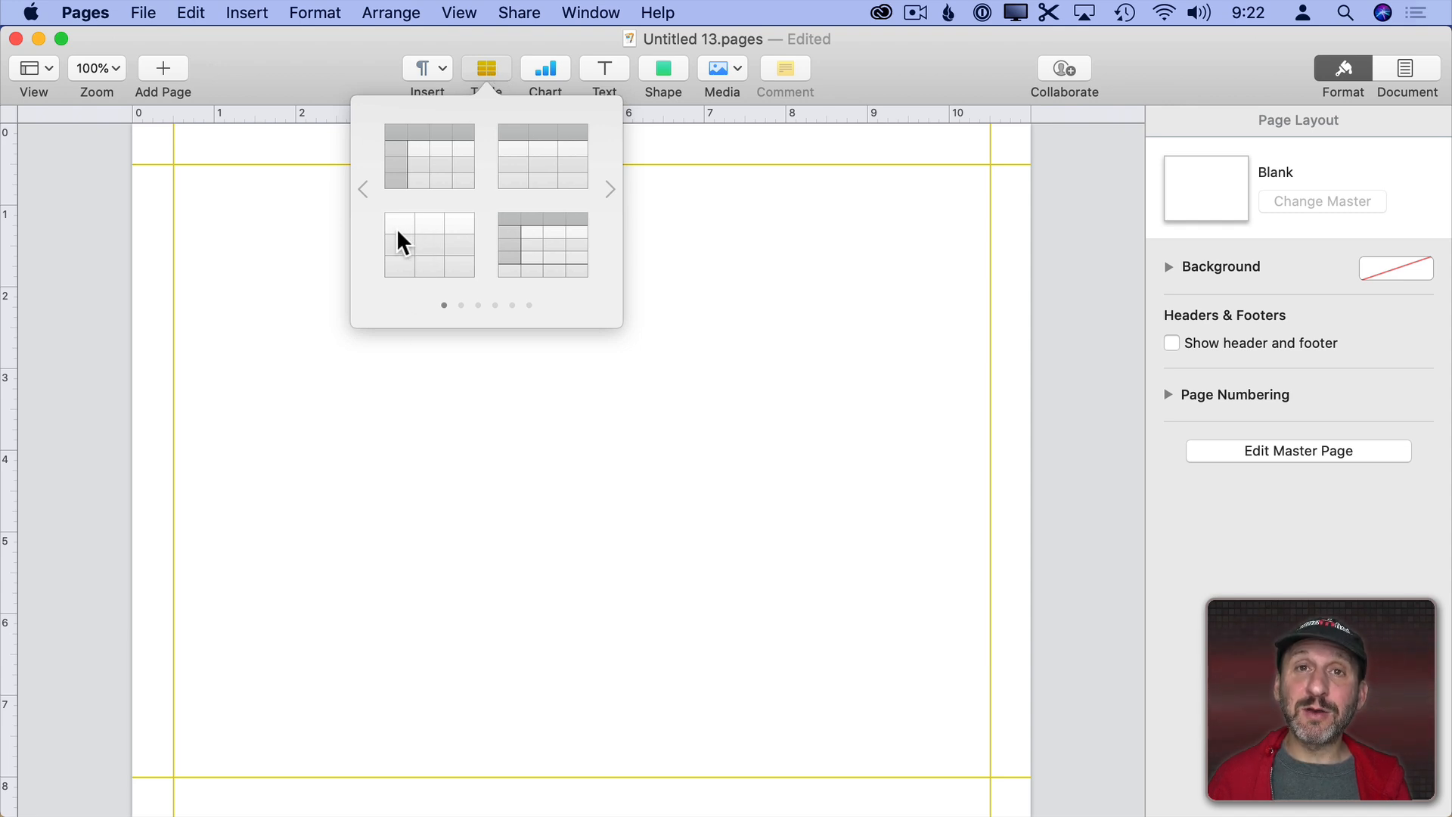
pyautogui.click(428, 244)
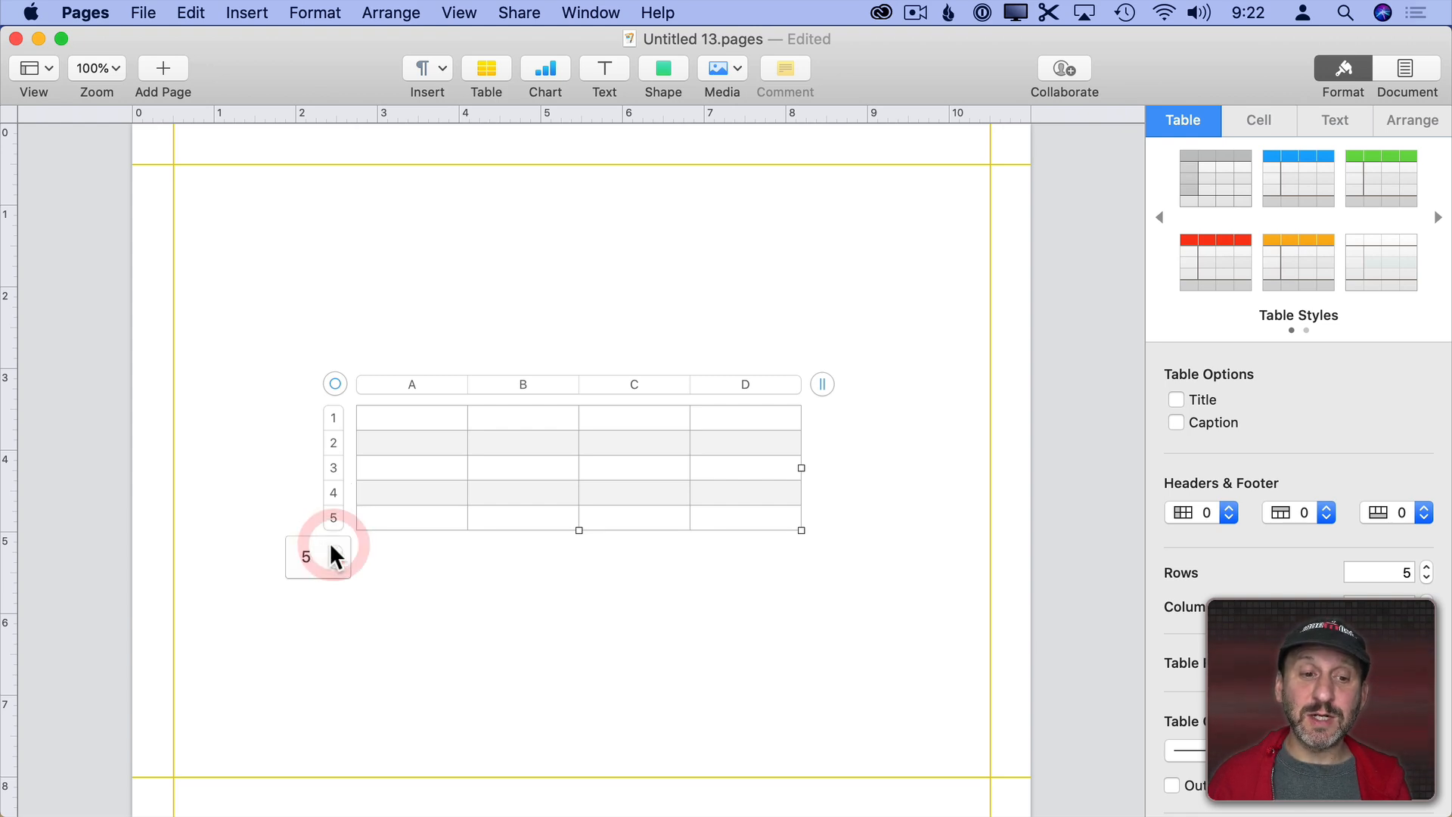
pyautogui.click(336, 550)
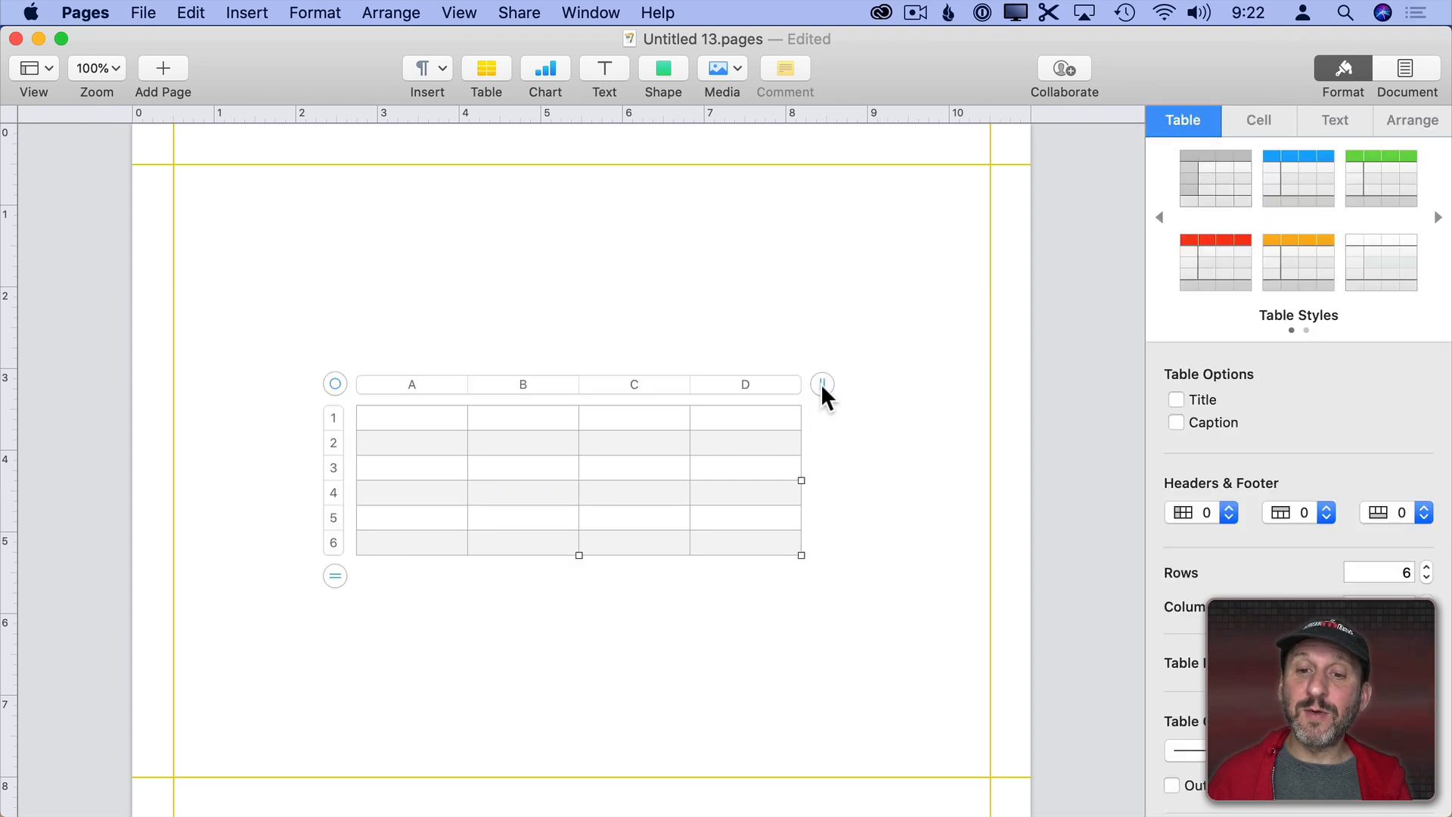
pyautogui.click(821, 382)
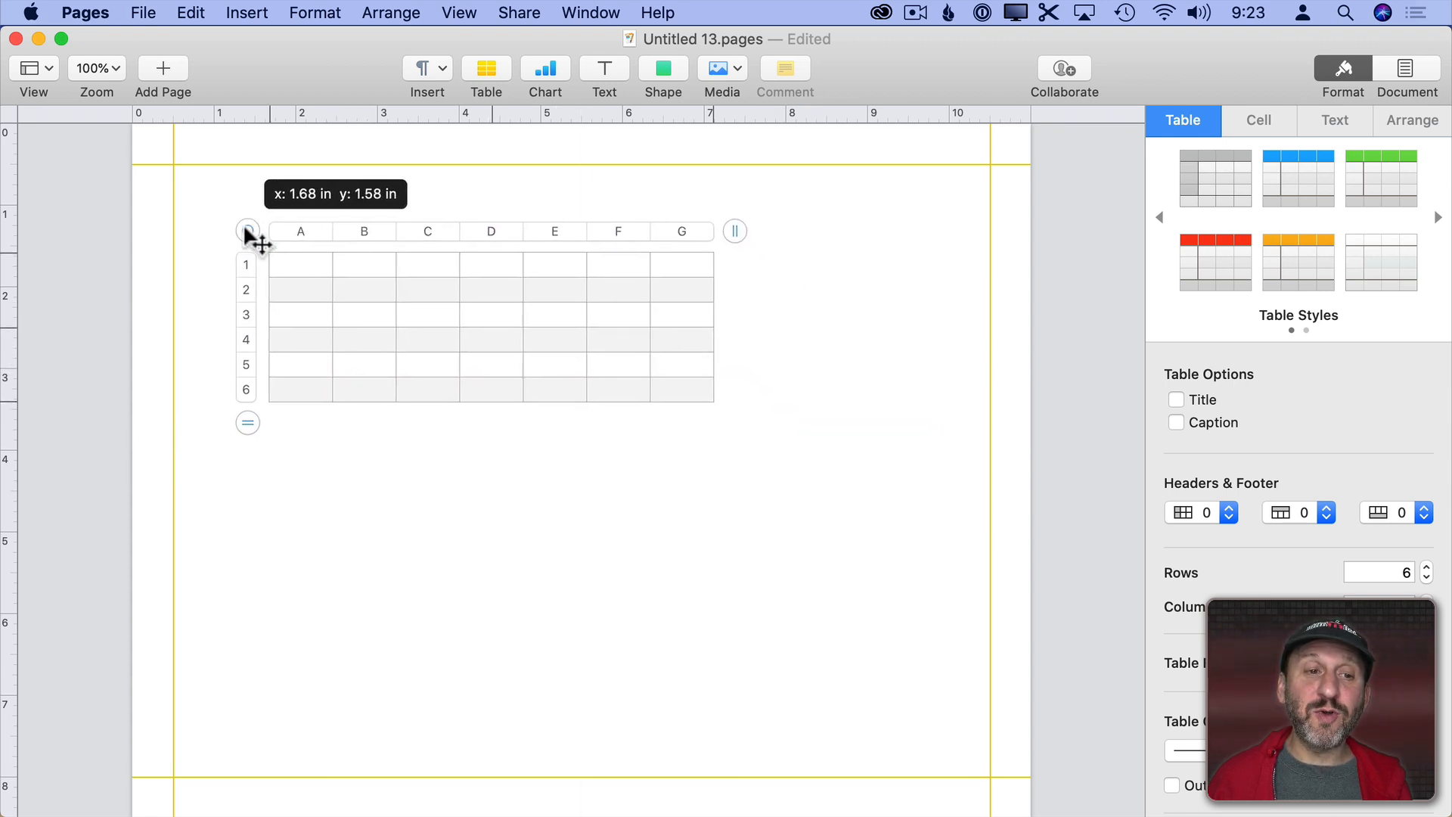
# - Move the table so its corner sits on the top-left margin guides
pyautogui.moveTo(248, 230); pyautogui.dragTo(151, 142)
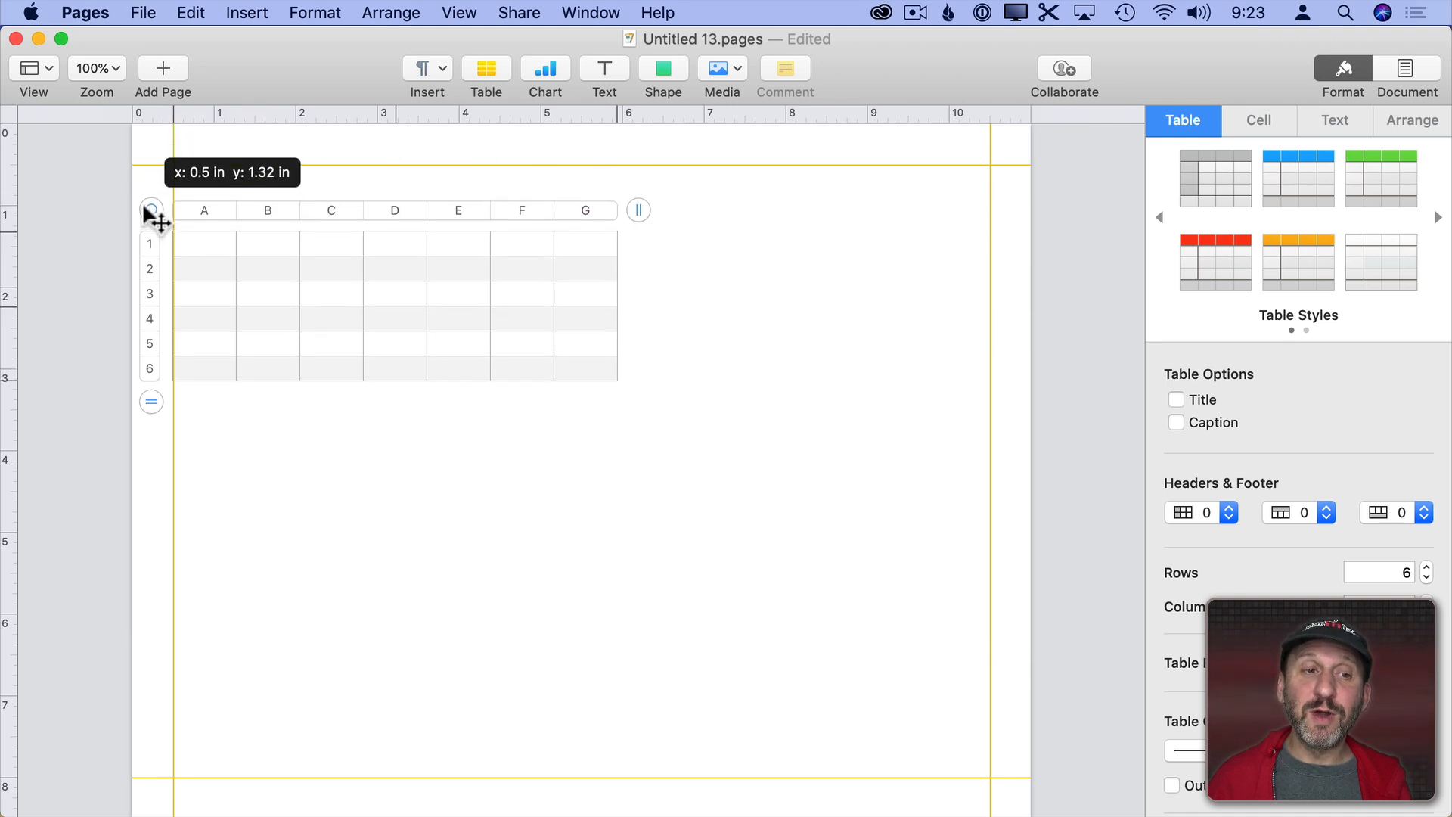
pyautogui.moveTo(150, 208); pyautogui.dragTo(150, 224)
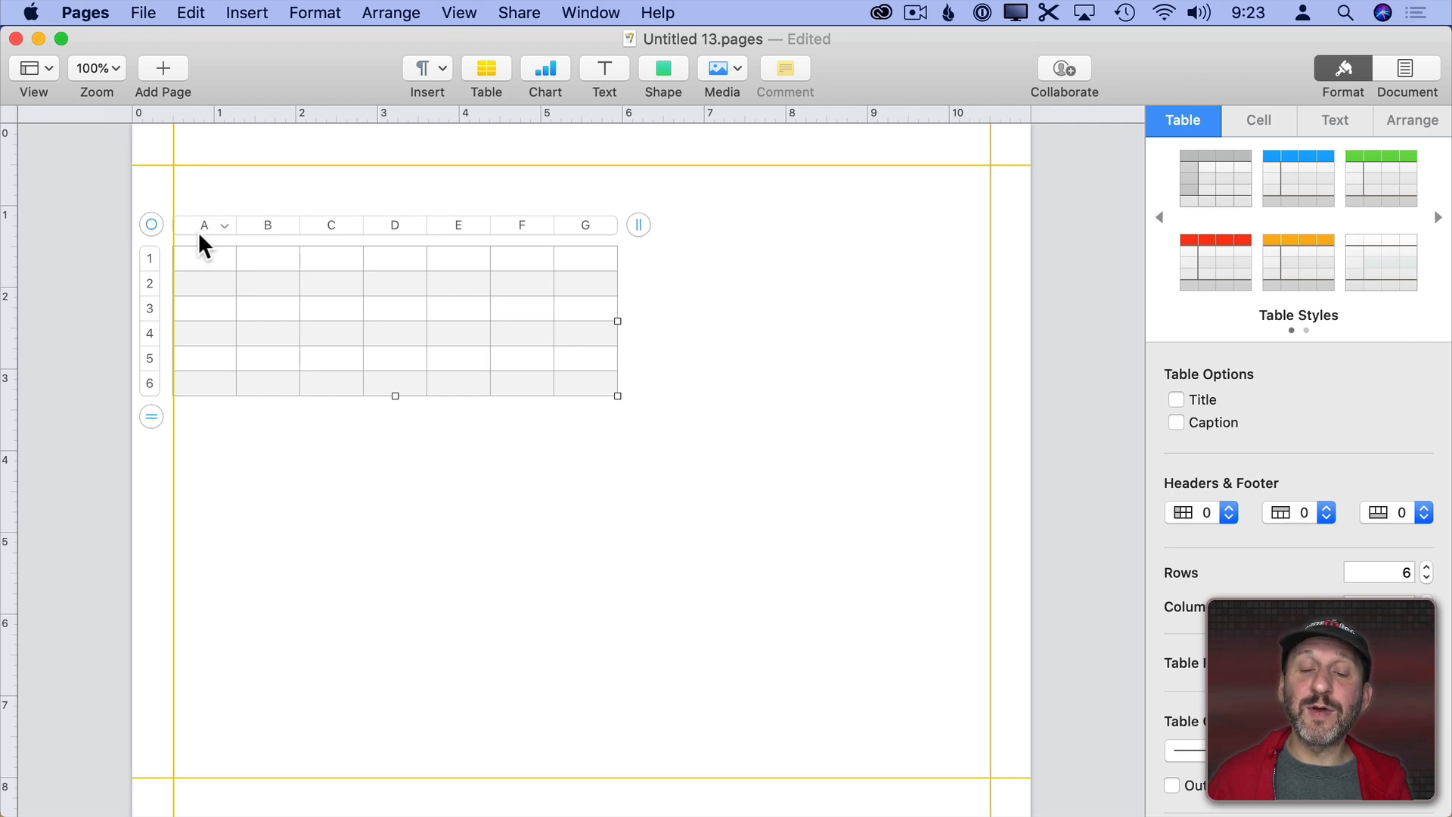
# - Stretch the table out to the margin guides and turn off Alternating Row Color
pyautogui.moveTo(617, 396); pyautogui.dragTo(771, 543)
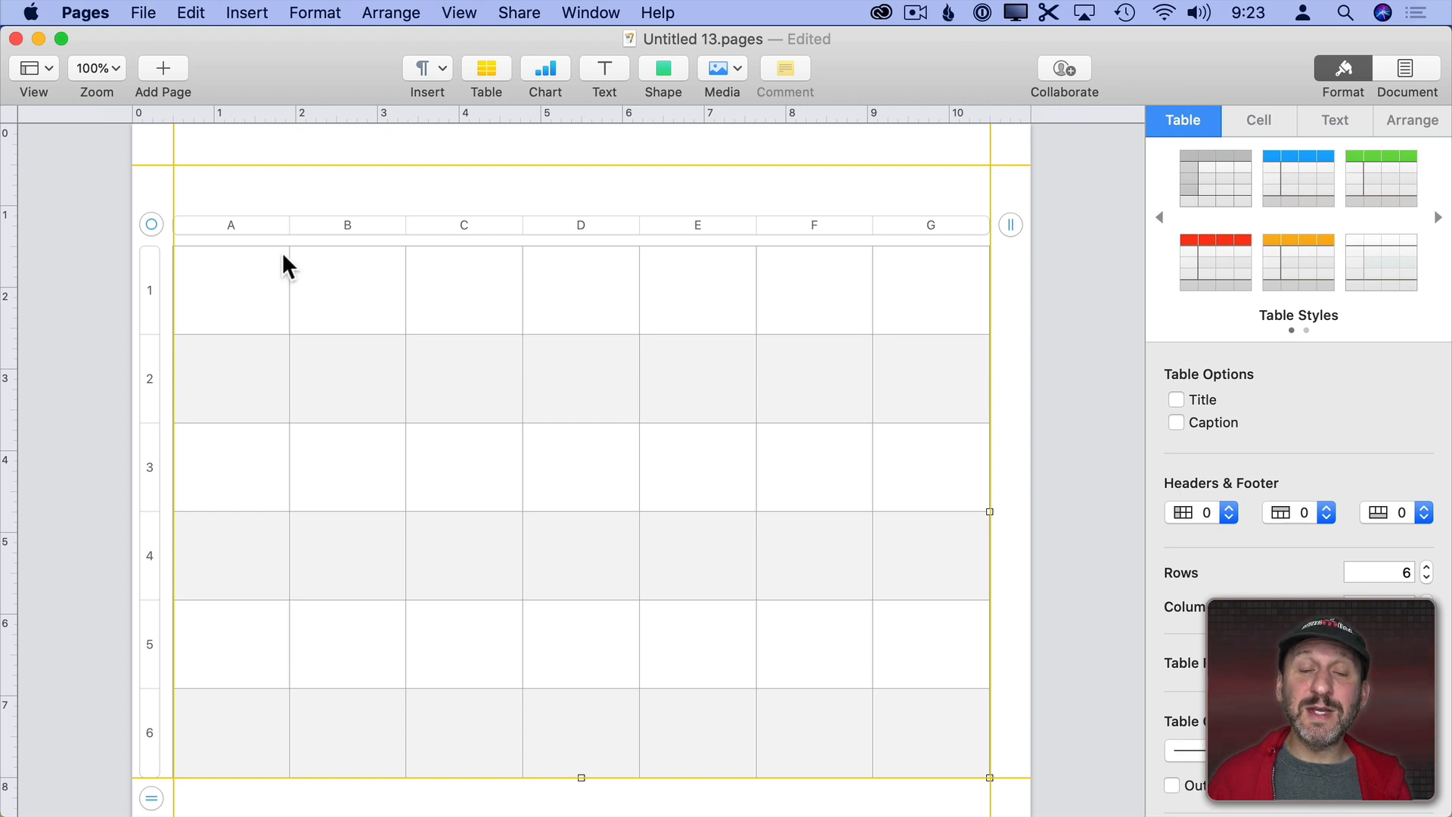
pyautogui.moveTo(264, 352)
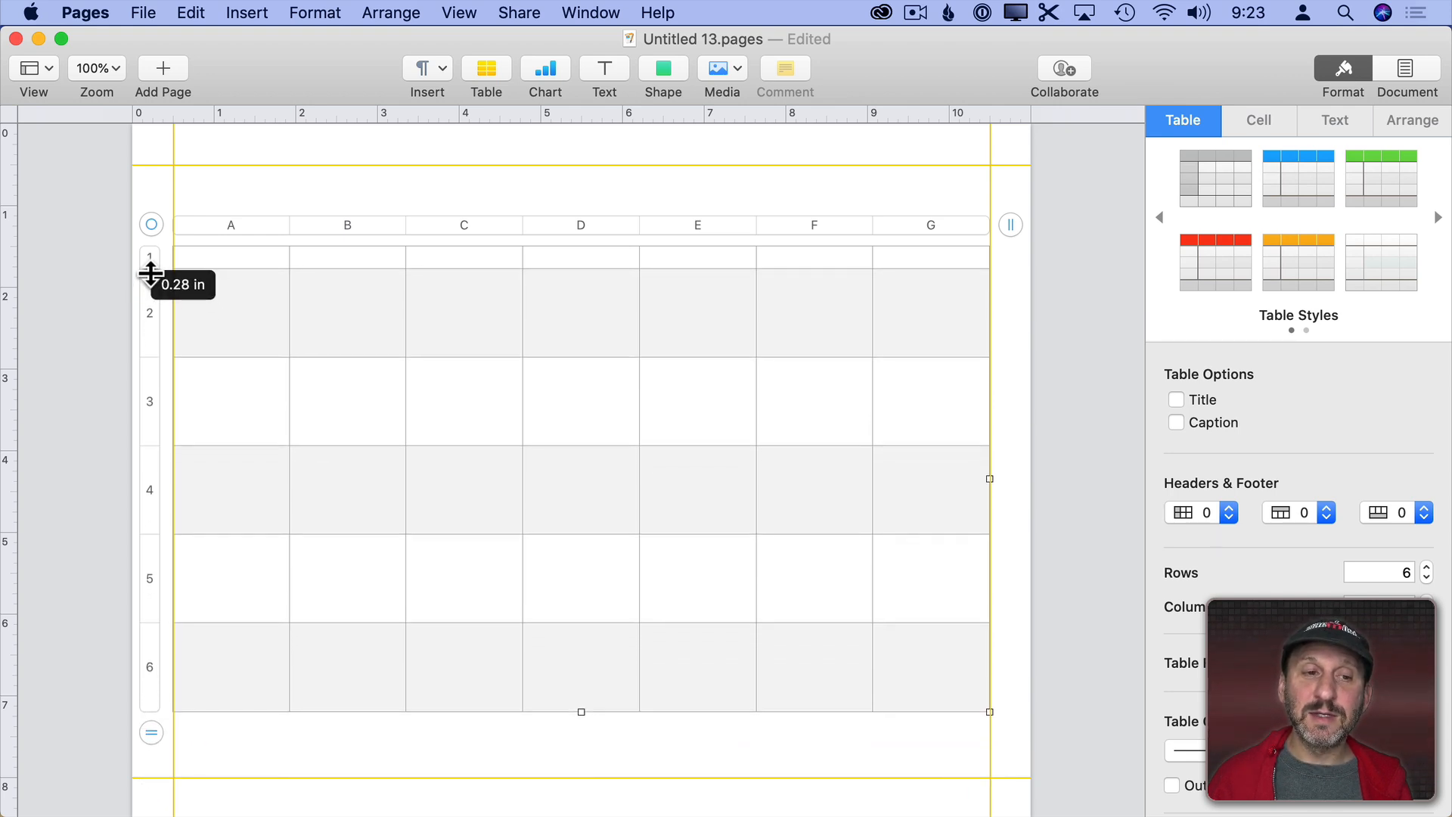
pyautogui.moveTo(618, 242)
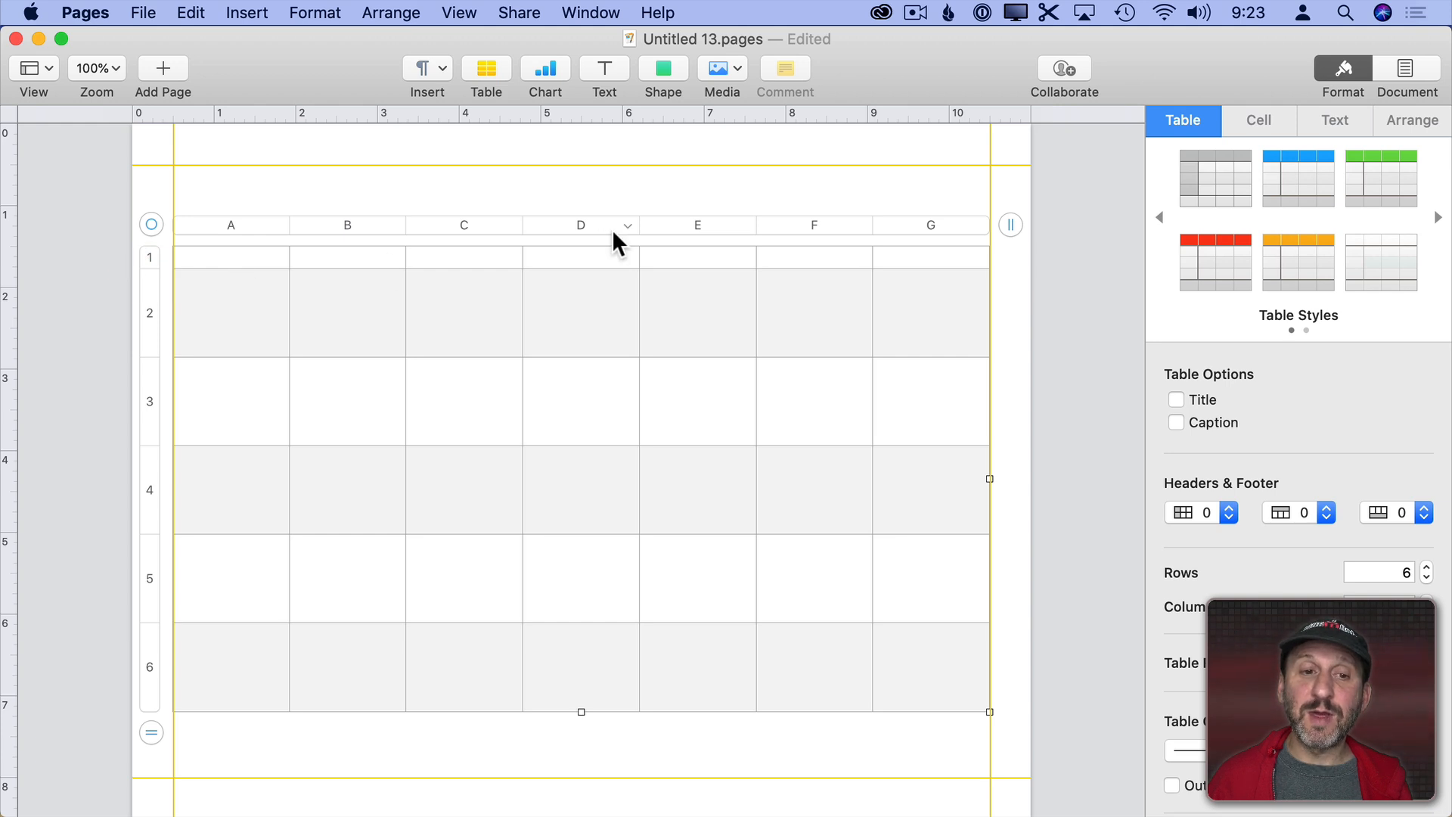
pyautogui.moveTo(581, 712); pyautogui.dragTo(580, 732)
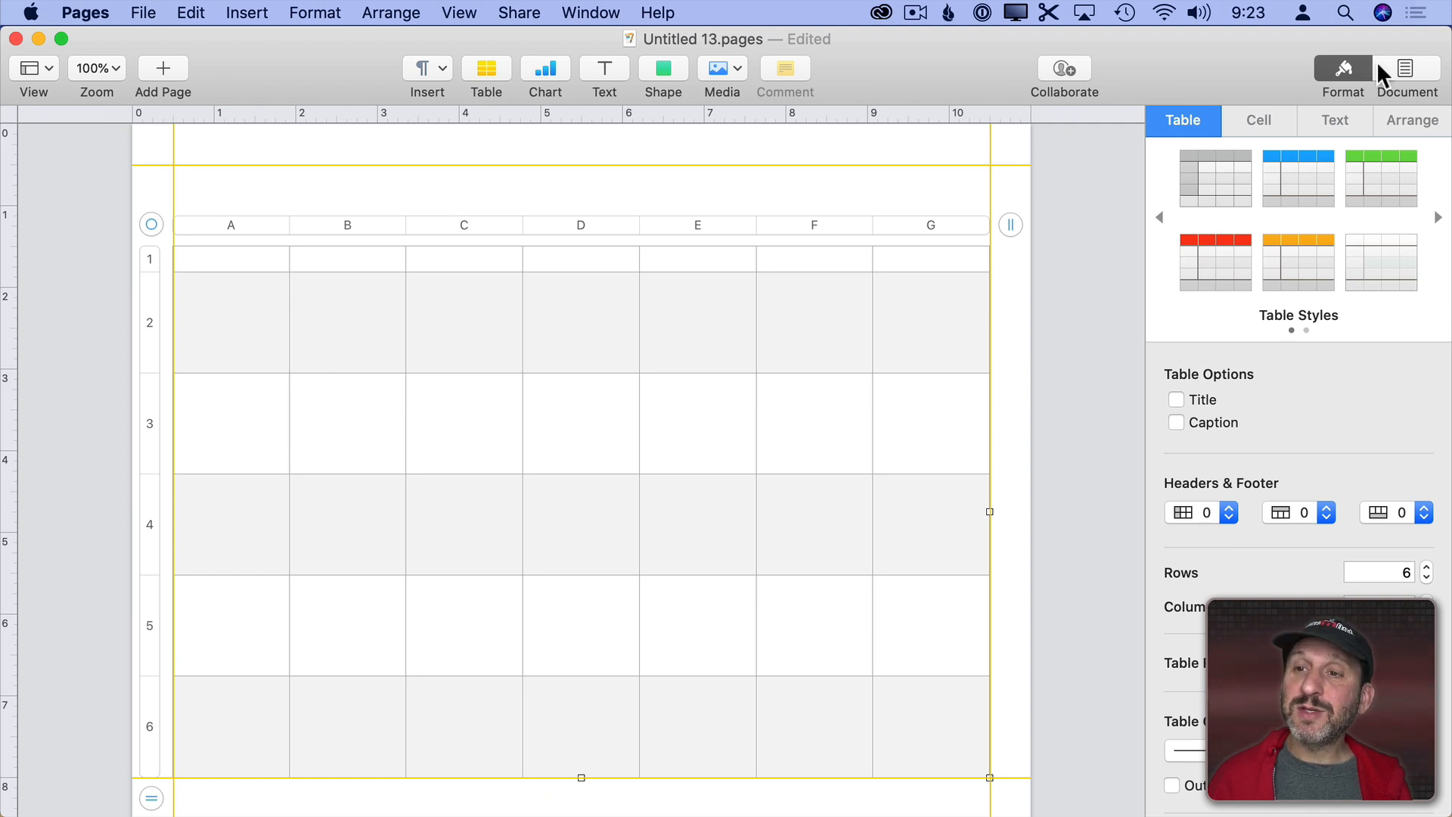
pyautogui.moveTo(1252, 417)
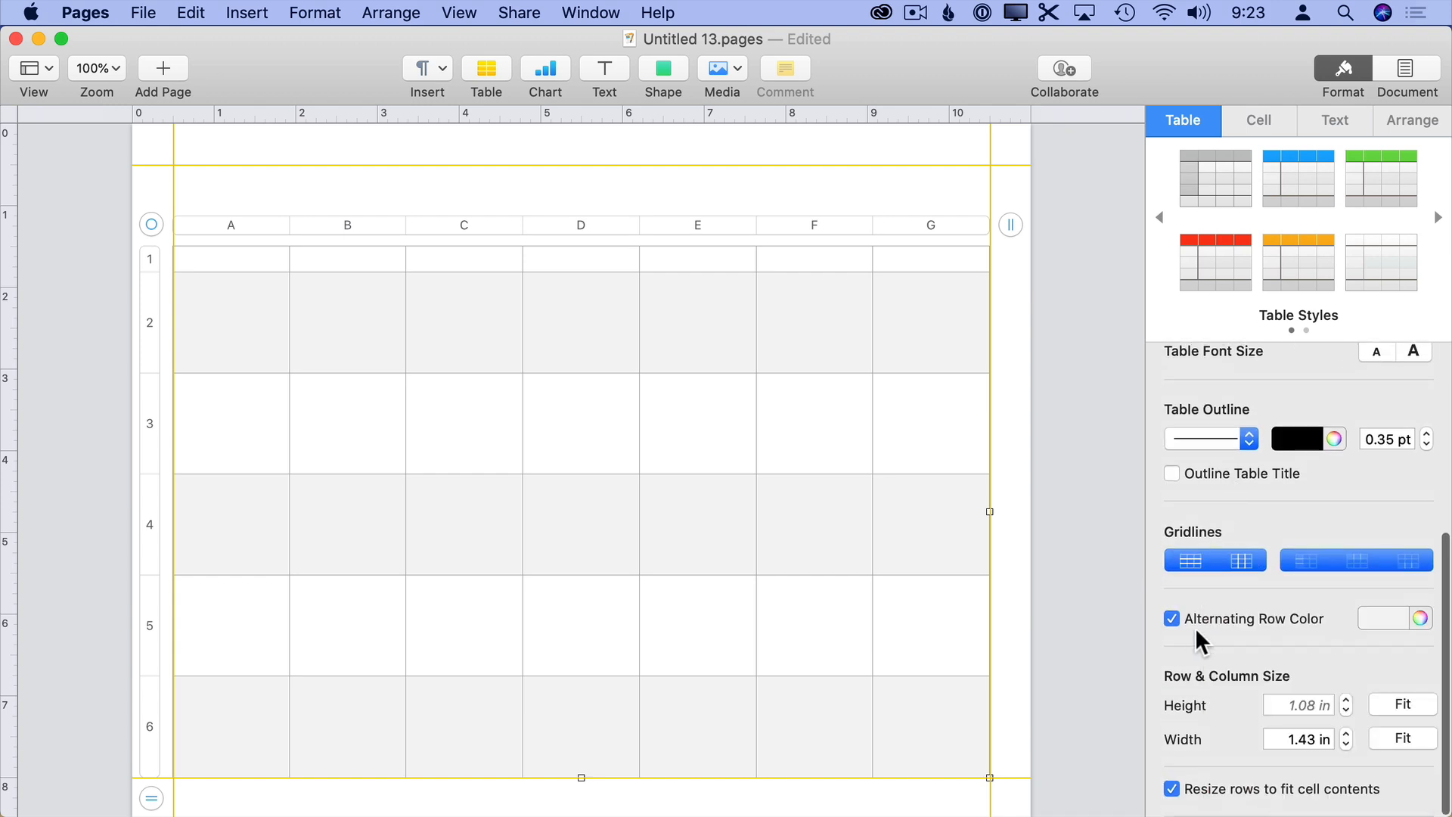
pyautogui.click(1171, 617)
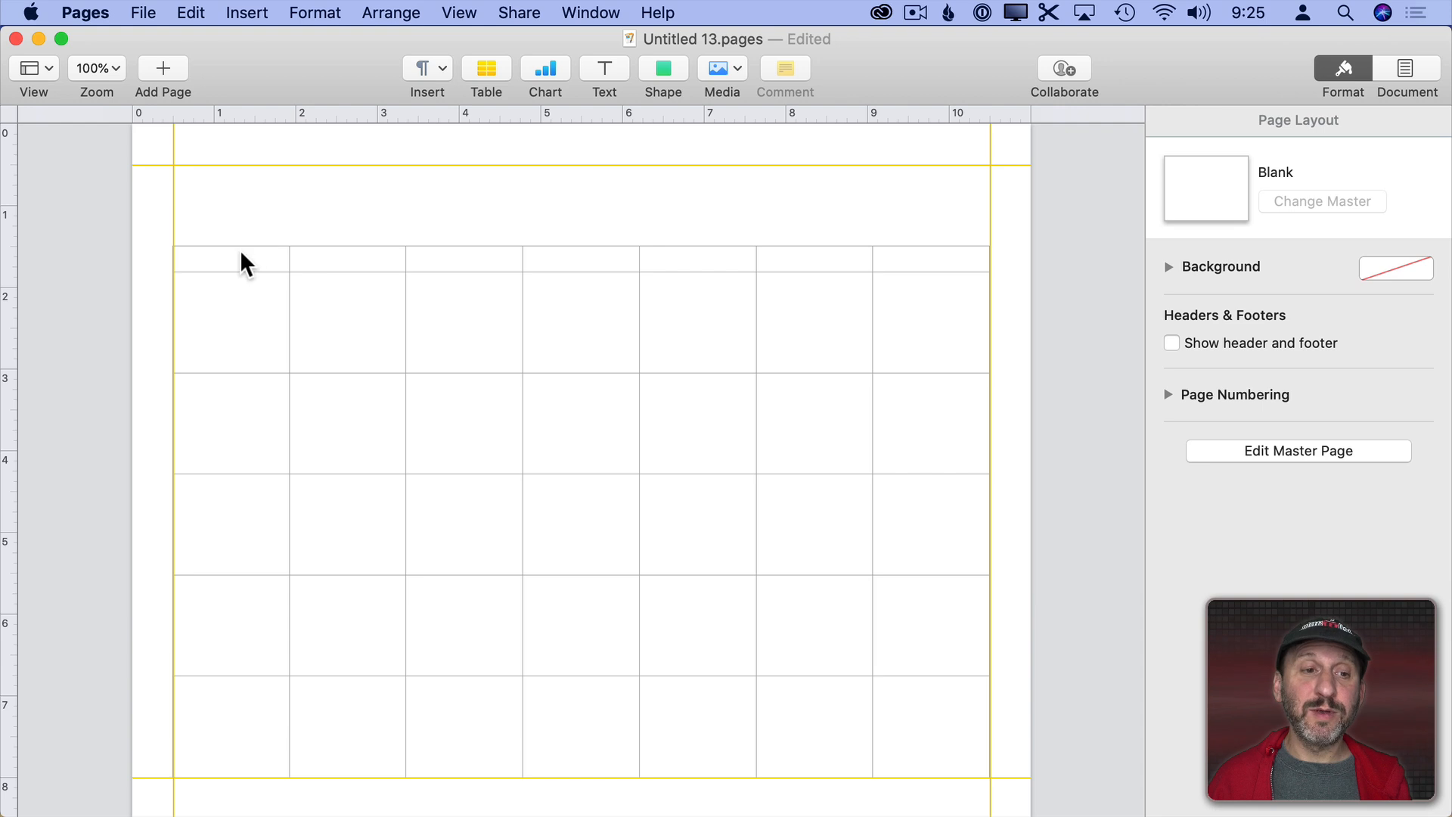
# - Enter the weekday names Sunday–Saturday in row 1 as bold, centred 12 pt text
pyautogui.write('Sunday')
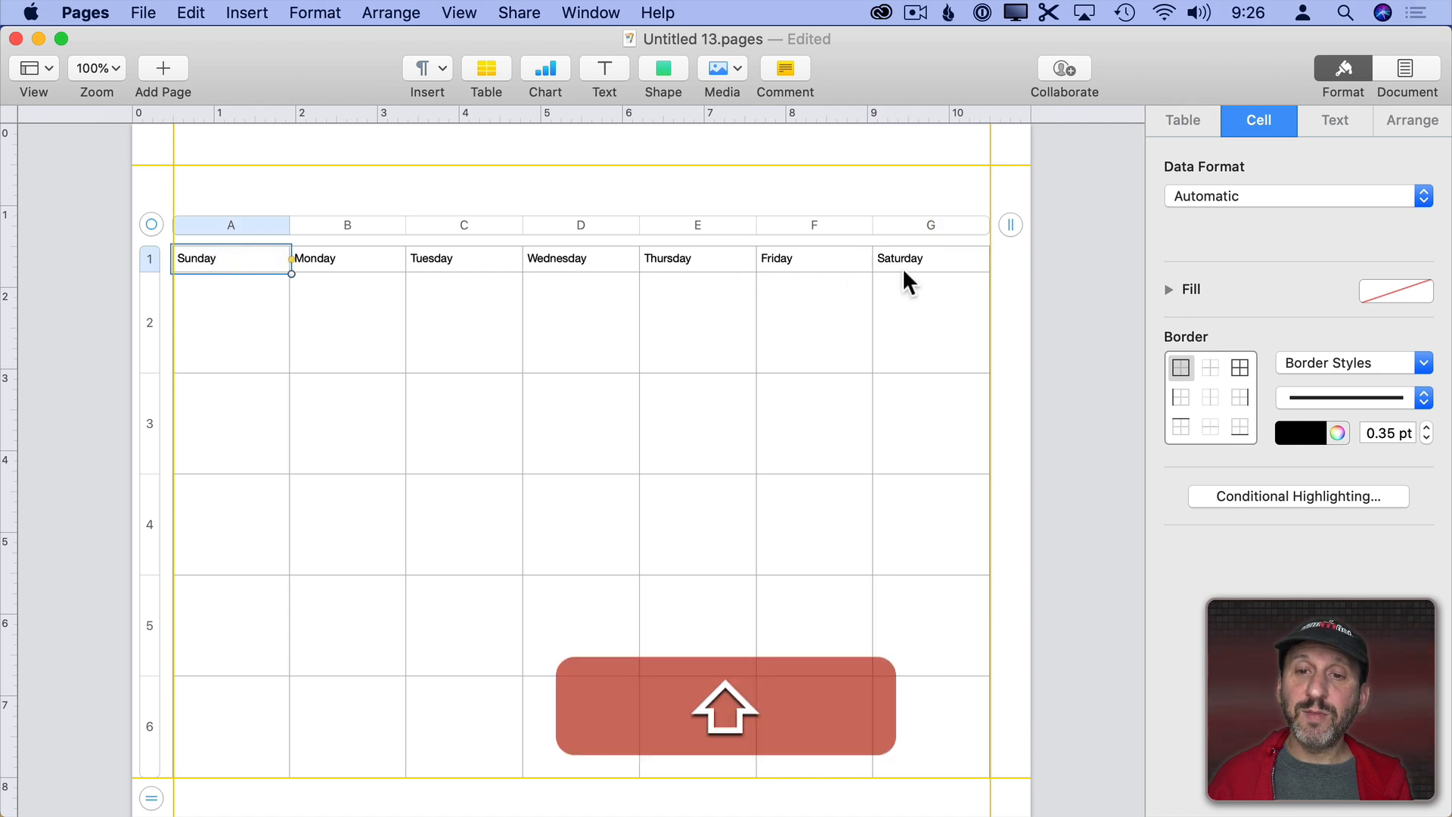
pyautogui.moveTo(925, 273)
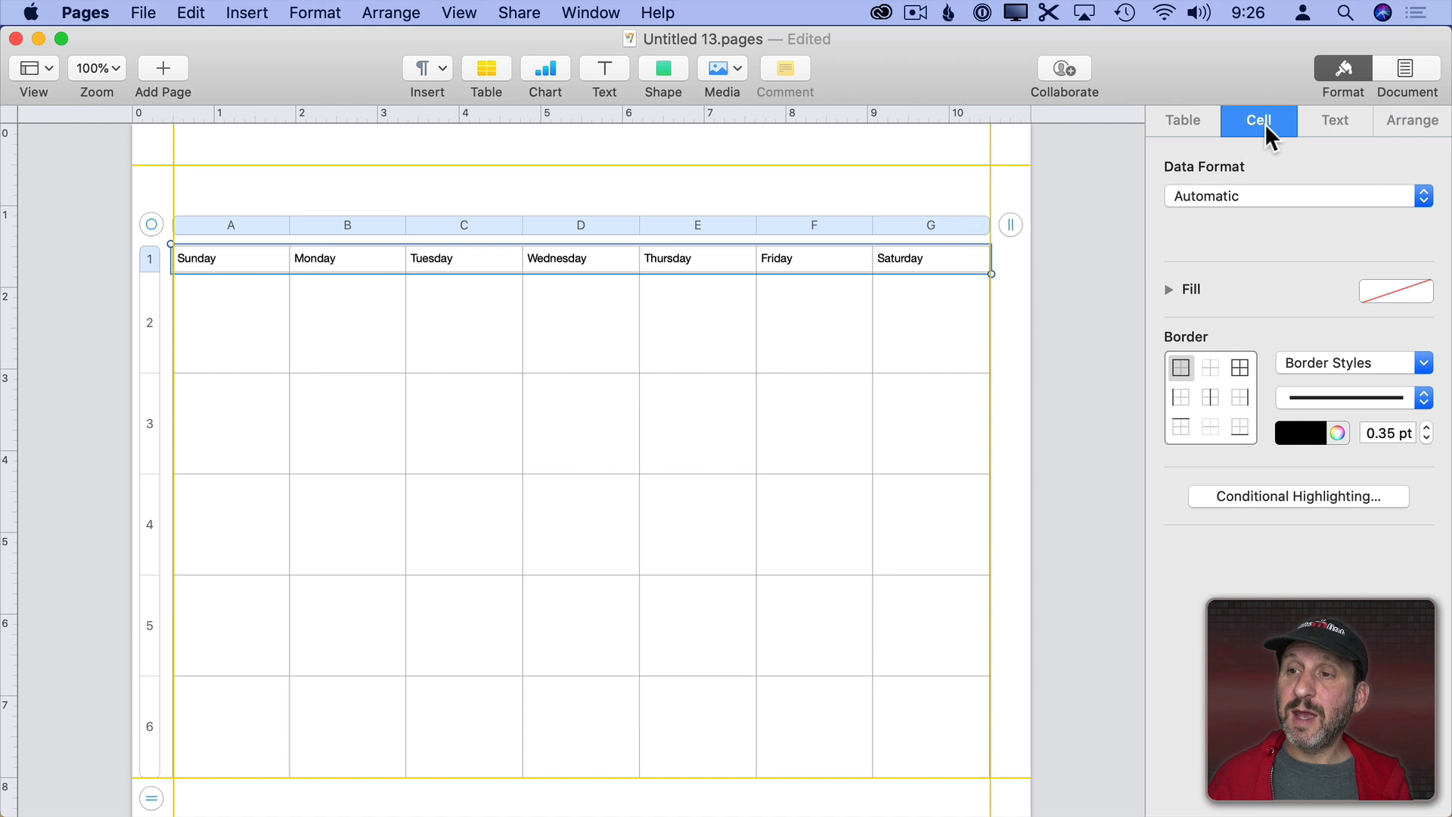
pyautogui.click(1334, 121)
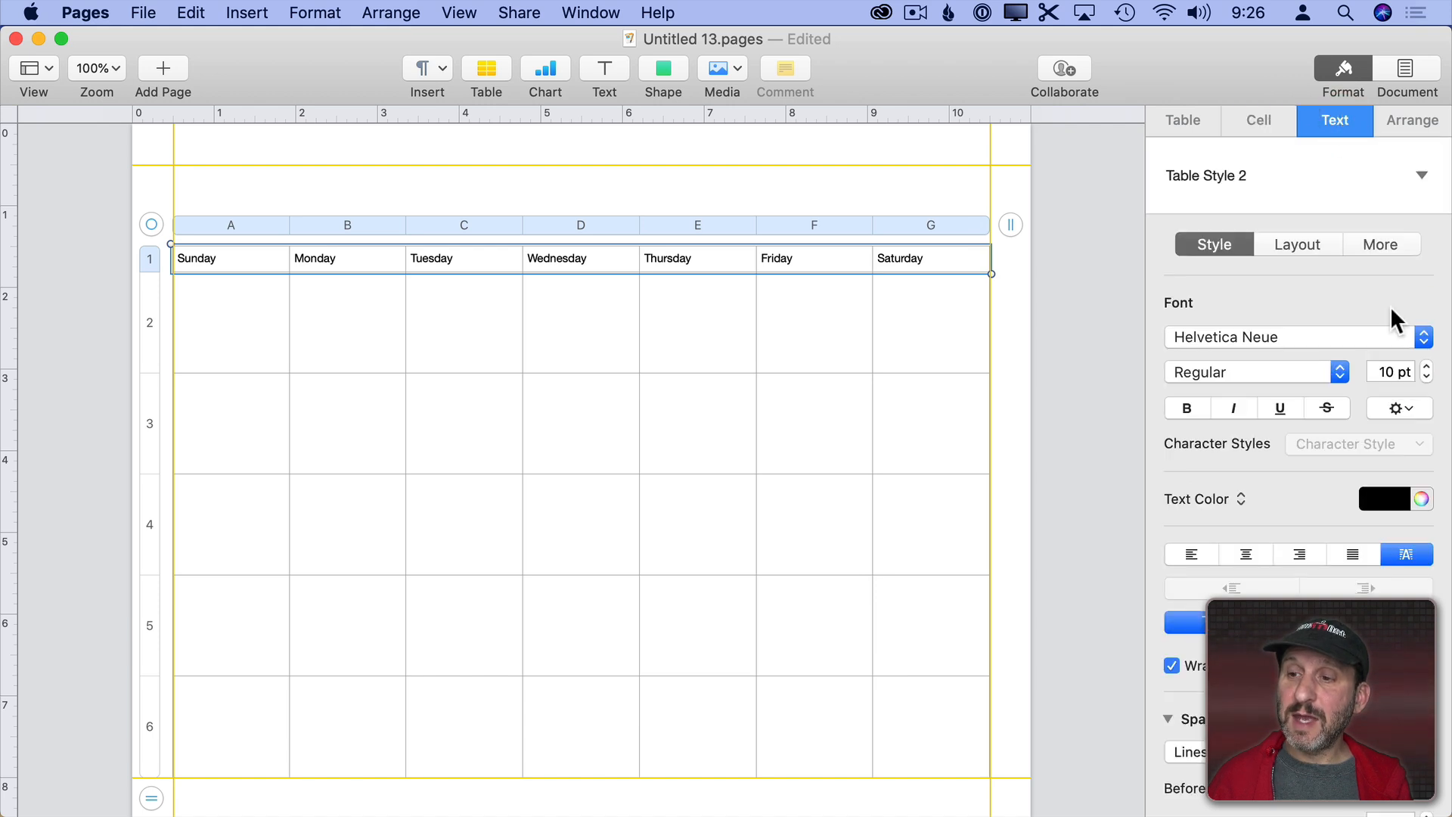
pyautogui.click(1426, 365)
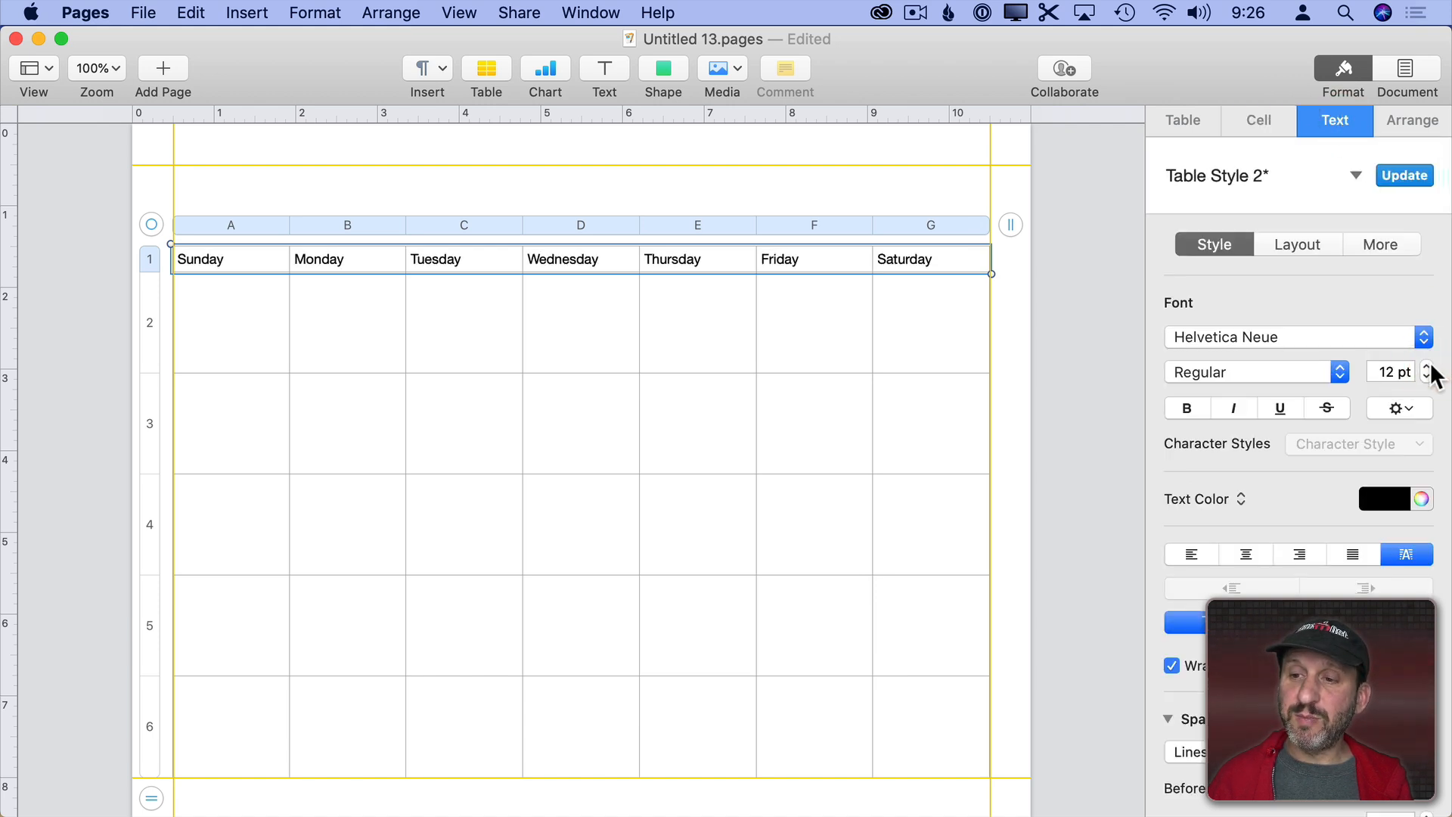
pyautogui.click(1186, 407)
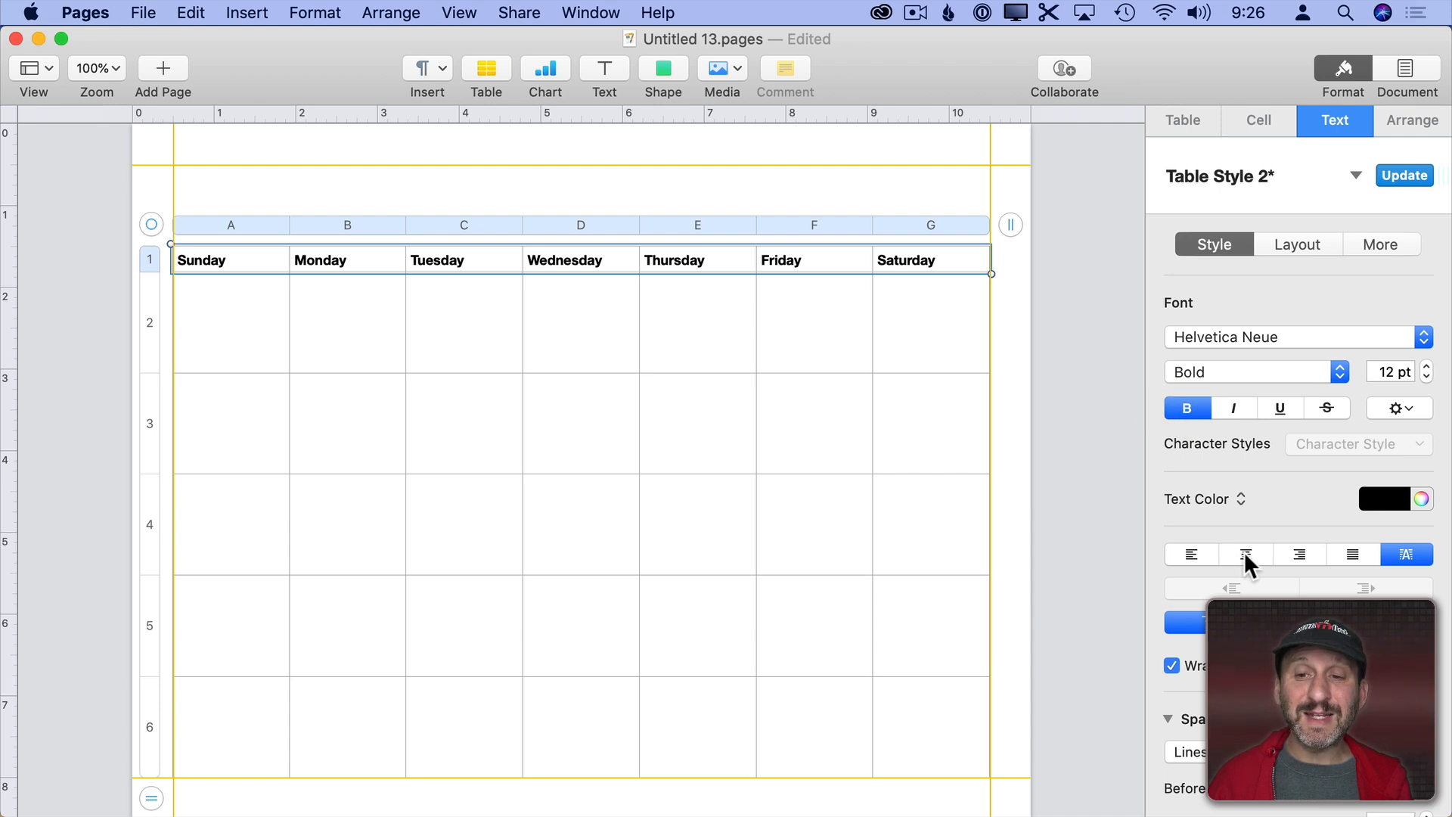
pyautogui.click(1245, 553)
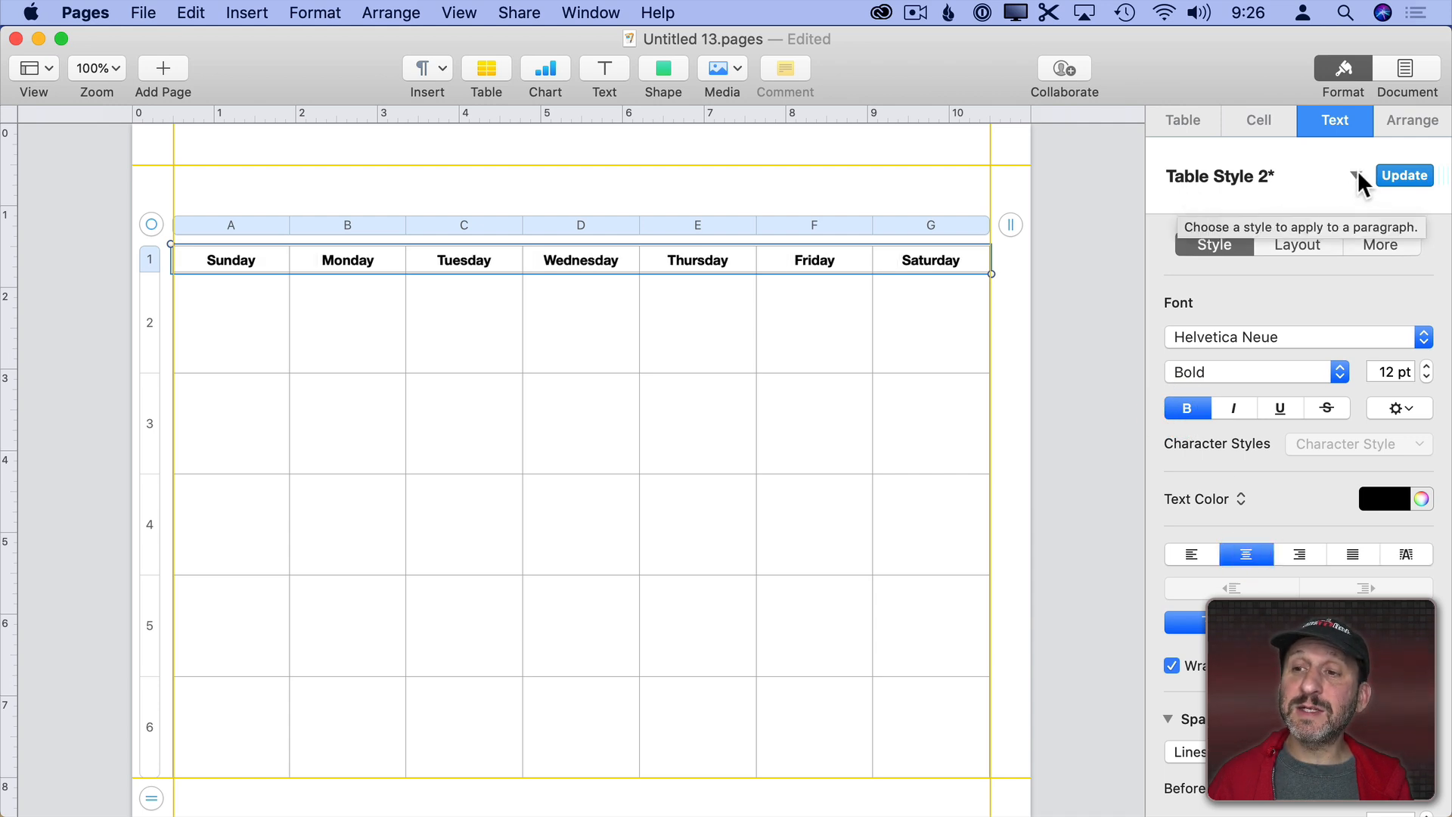
pyautogui.click(1355, 176)
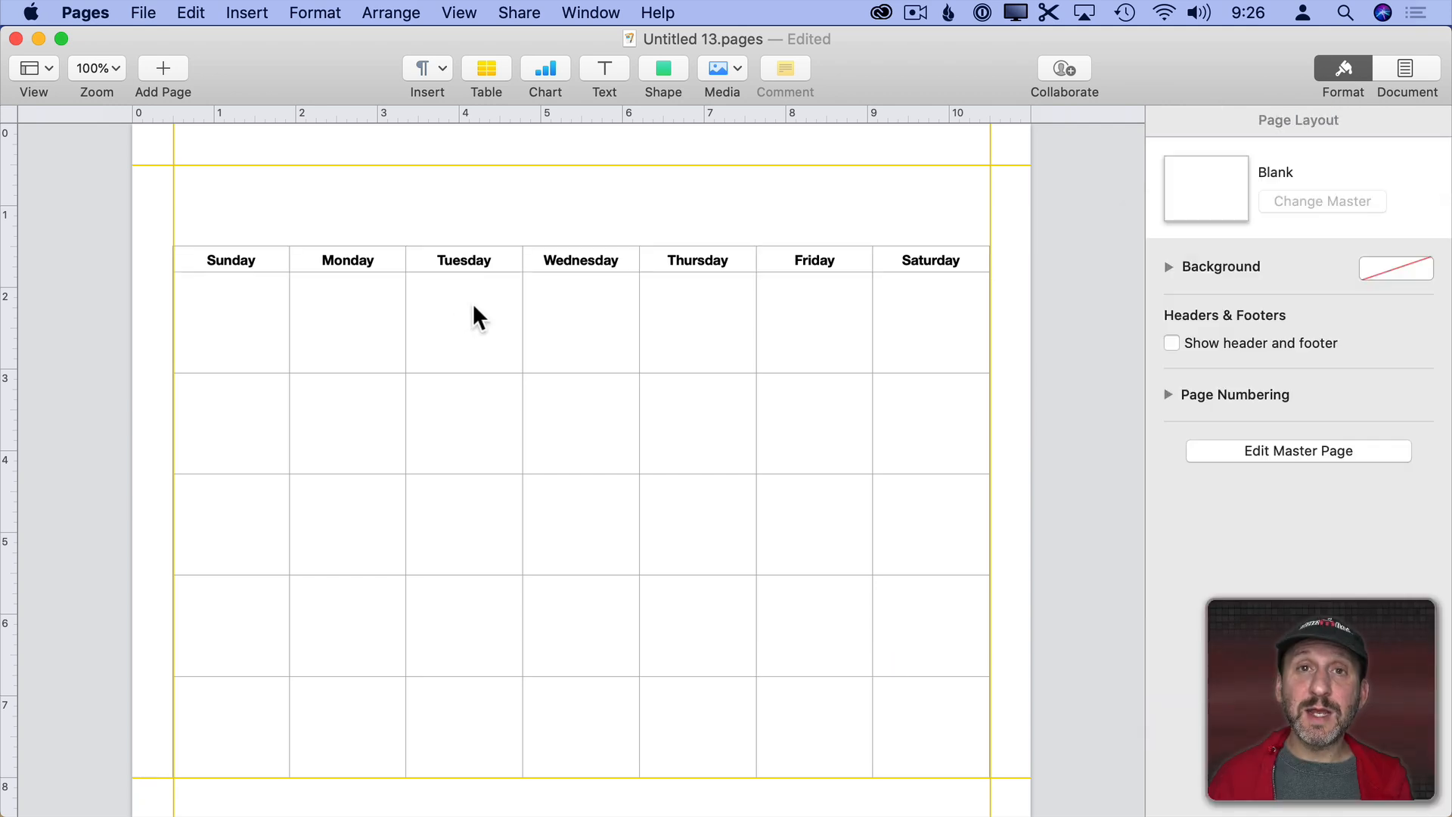
# - Enter 1 in the first Tuesday cell as bold right-aligned text and save it as a Day Number paragraph style
pyautogui.click(463, 321)
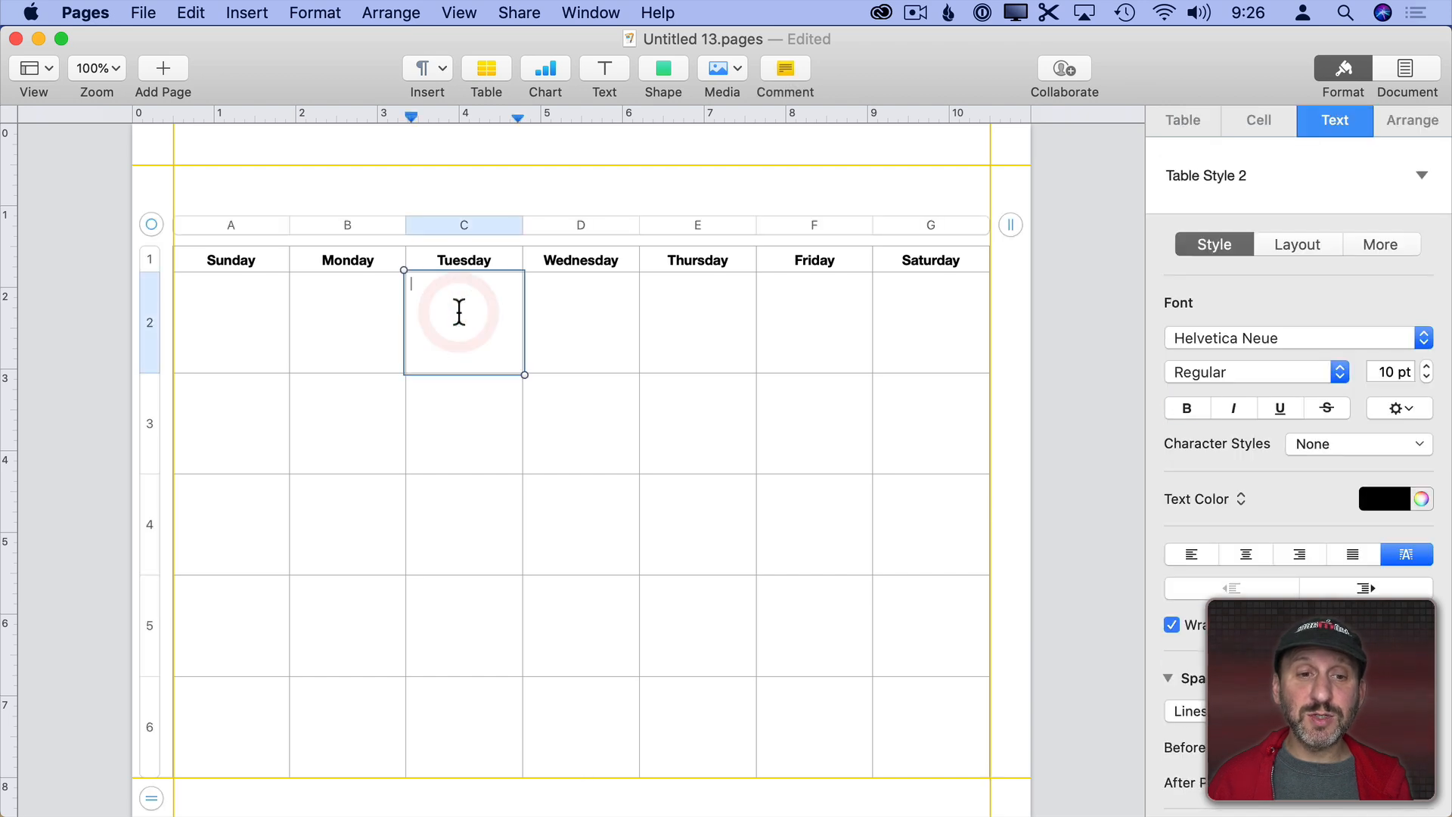
pyautogui.write('1')
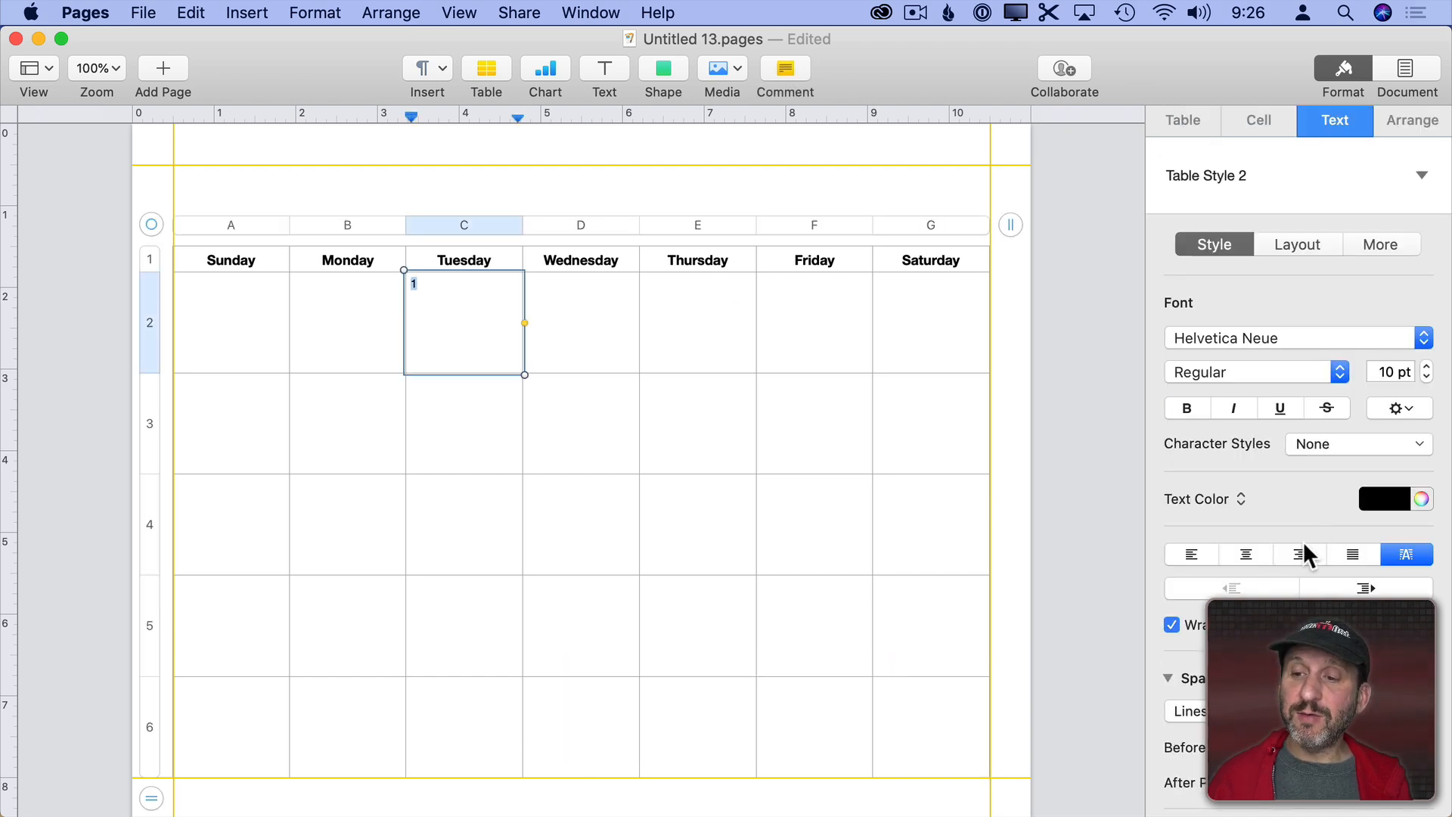
pyautogui.click(1300, 553)
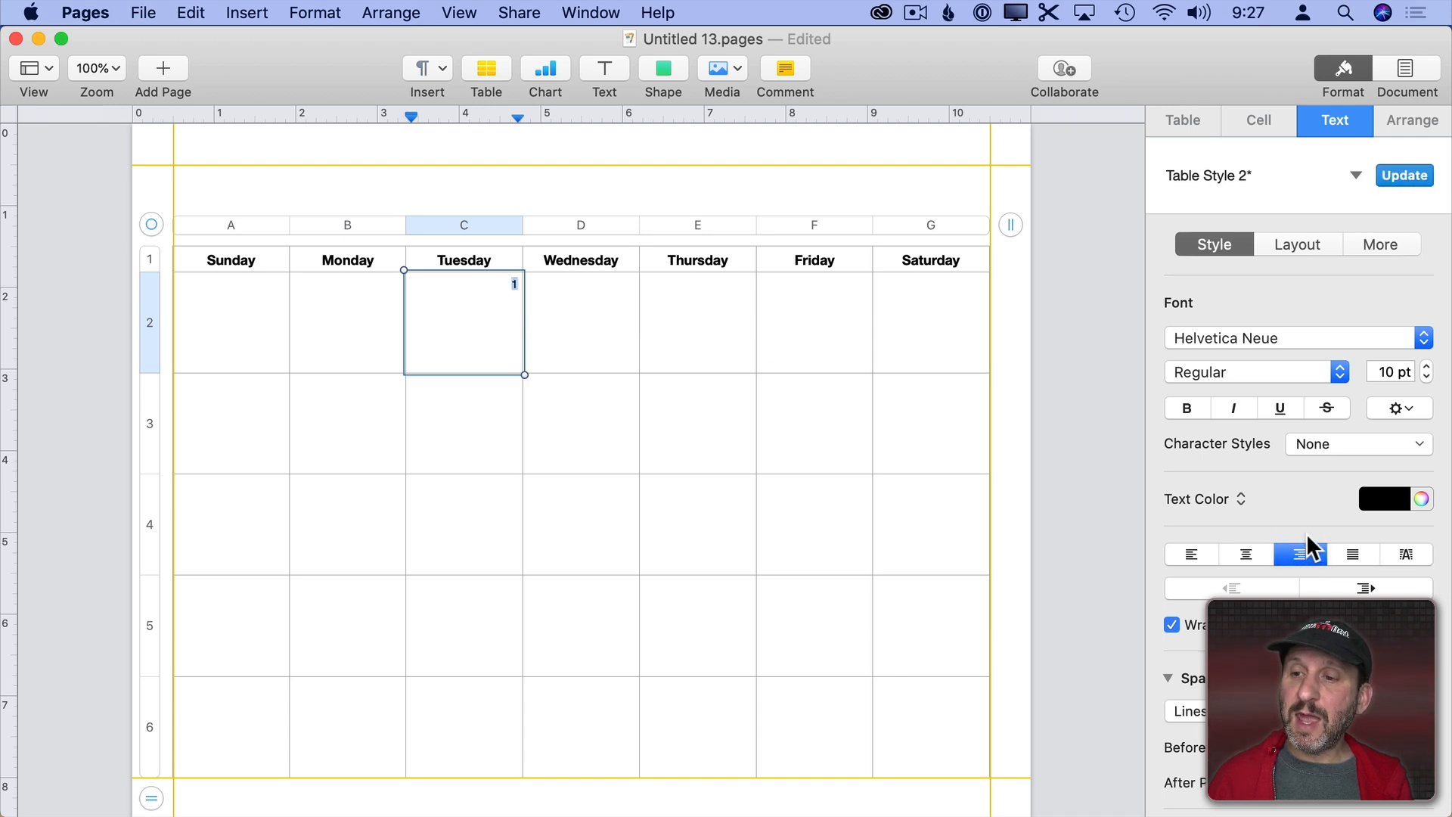
pyautogui.click(1186, 407)
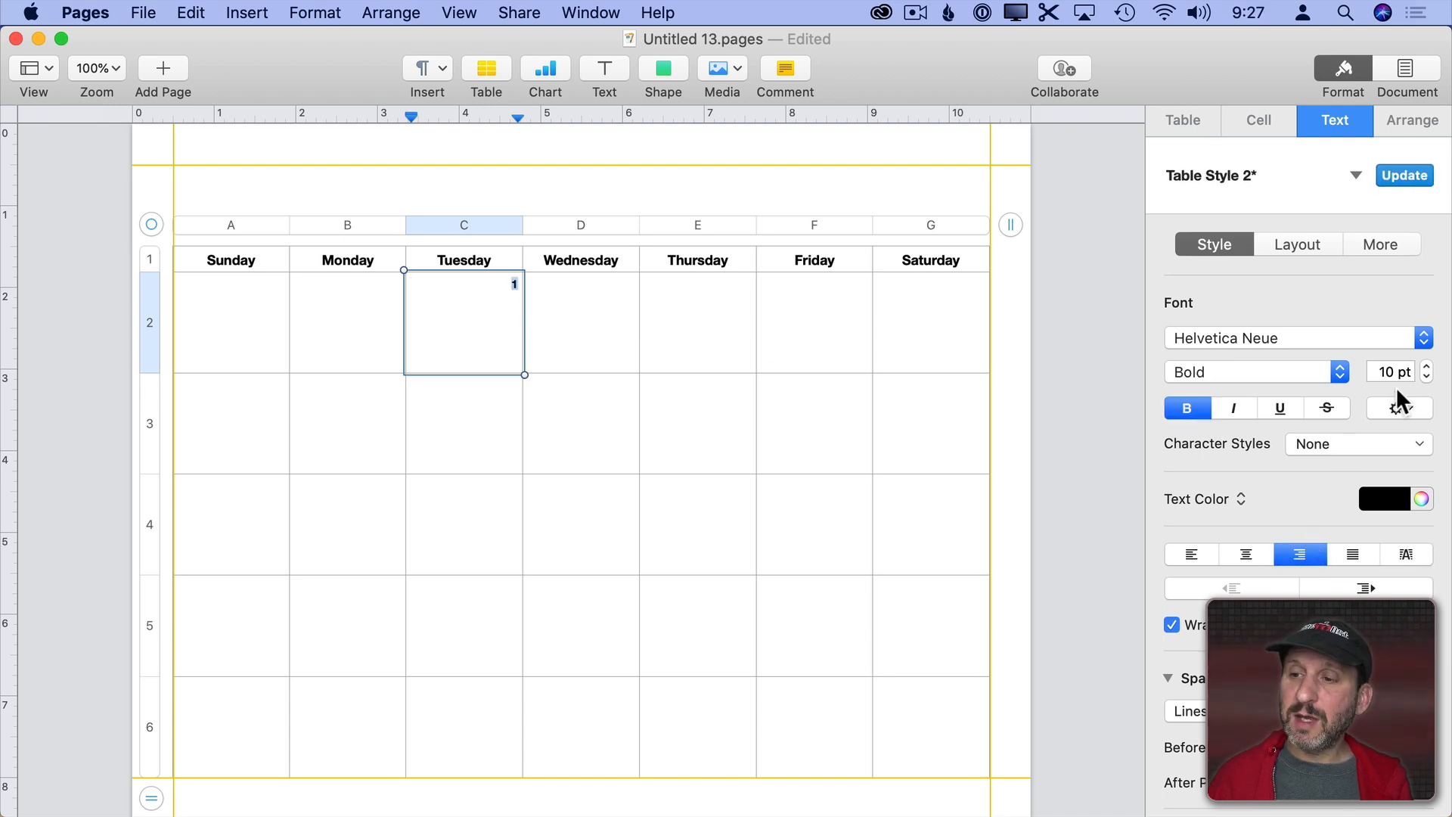
pyautogui.click(1424, 366)
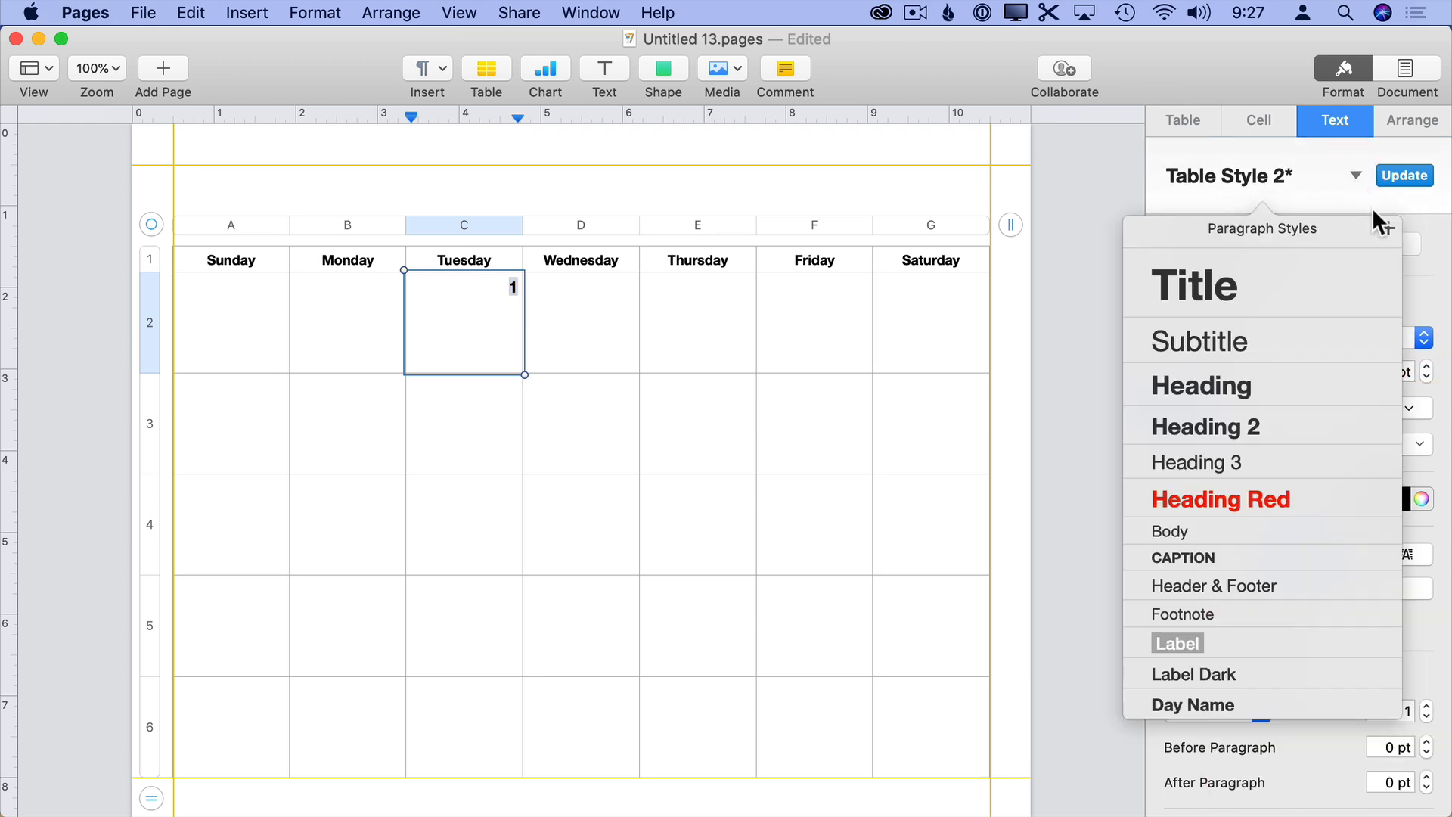
pyautogui.click(1387, 228)
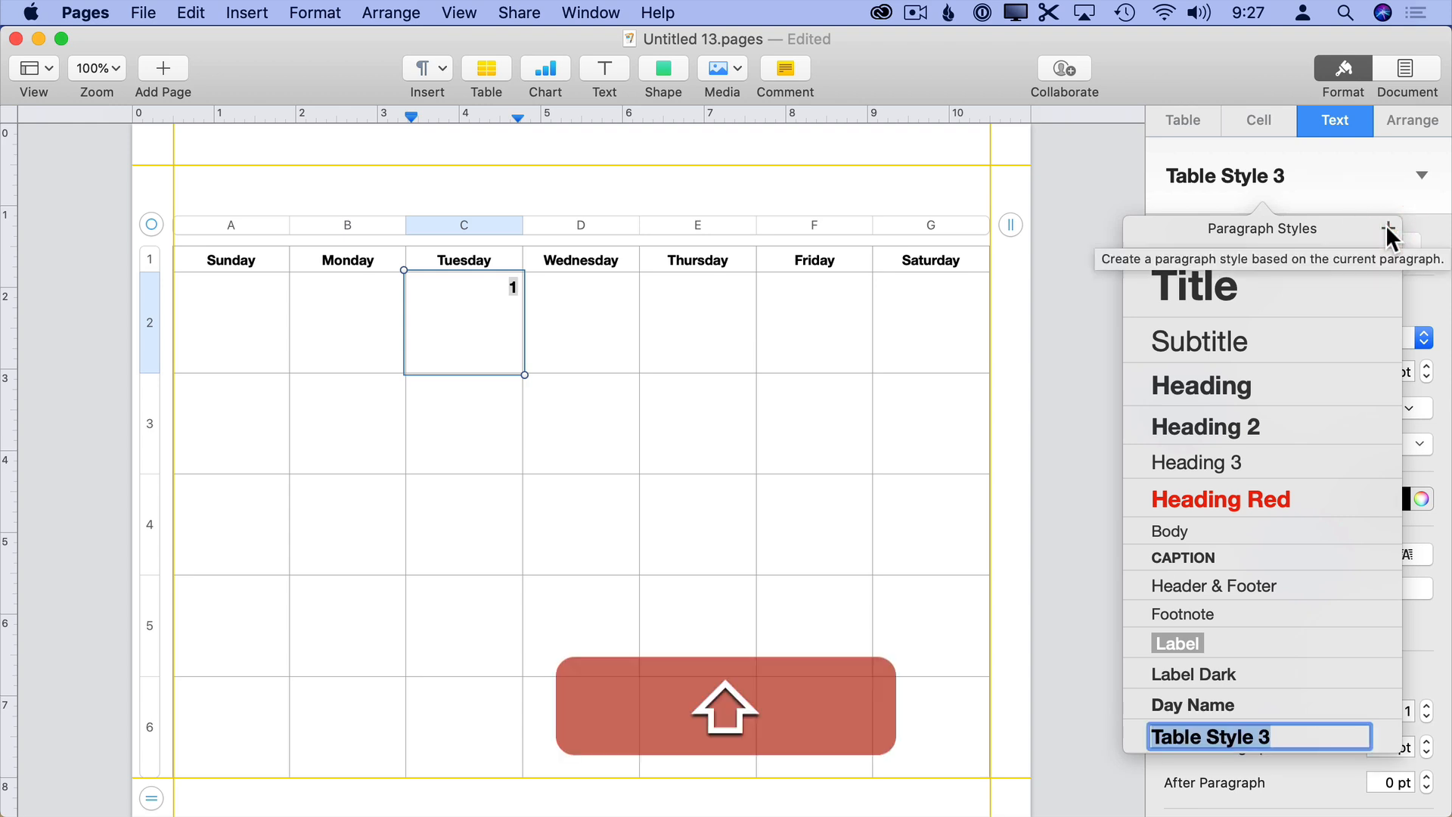
pyautogui.write('Day Number')
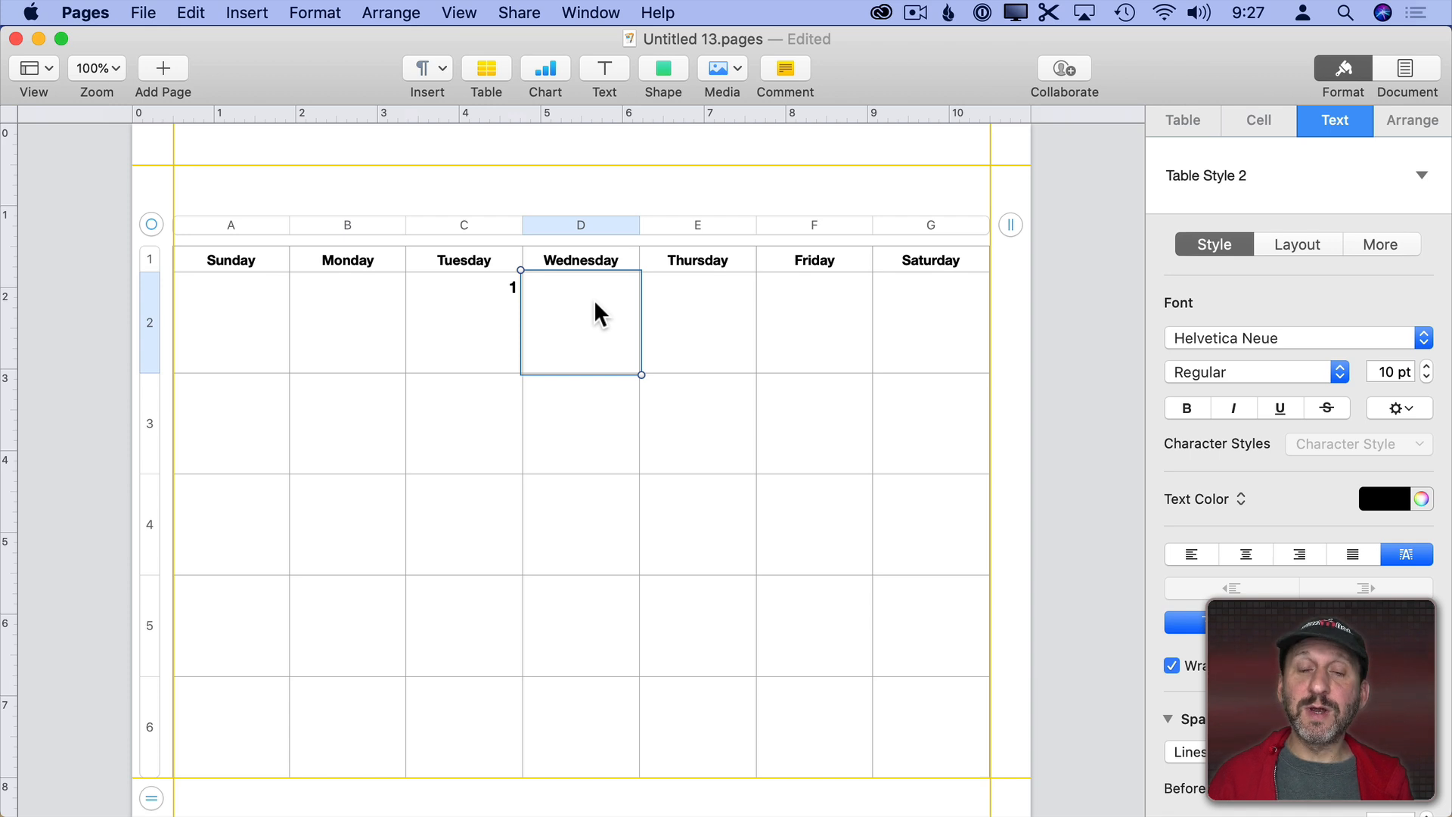
# - Fill in the remaining dates through 31 and apply the Day Number style to them all
pyautogui.write('2')
pyautogui.click(931, 322)
pyautogui.write('5')
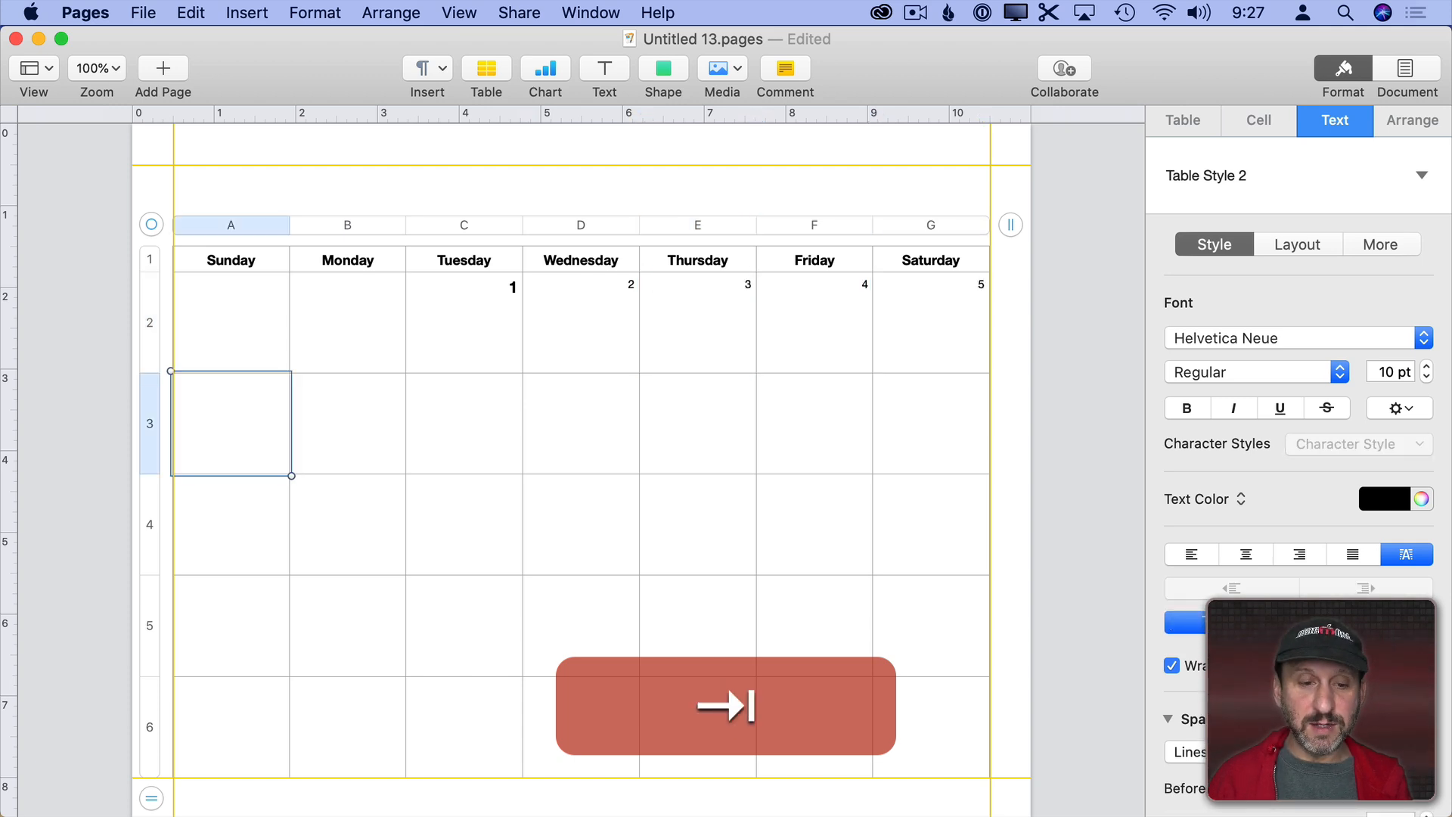
pyautogui.click(696, 524)
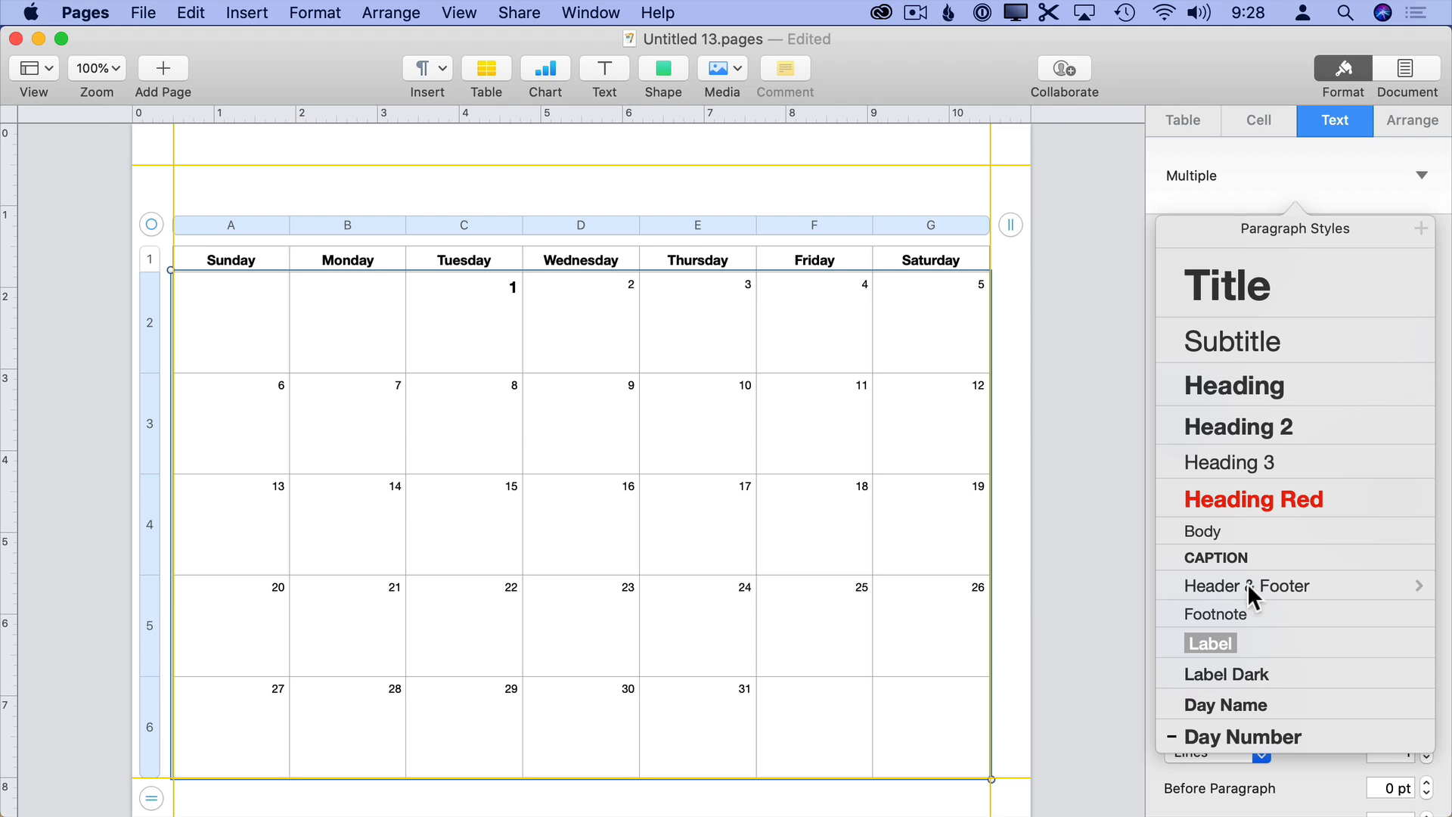
pyautogui.click(1245, 736)
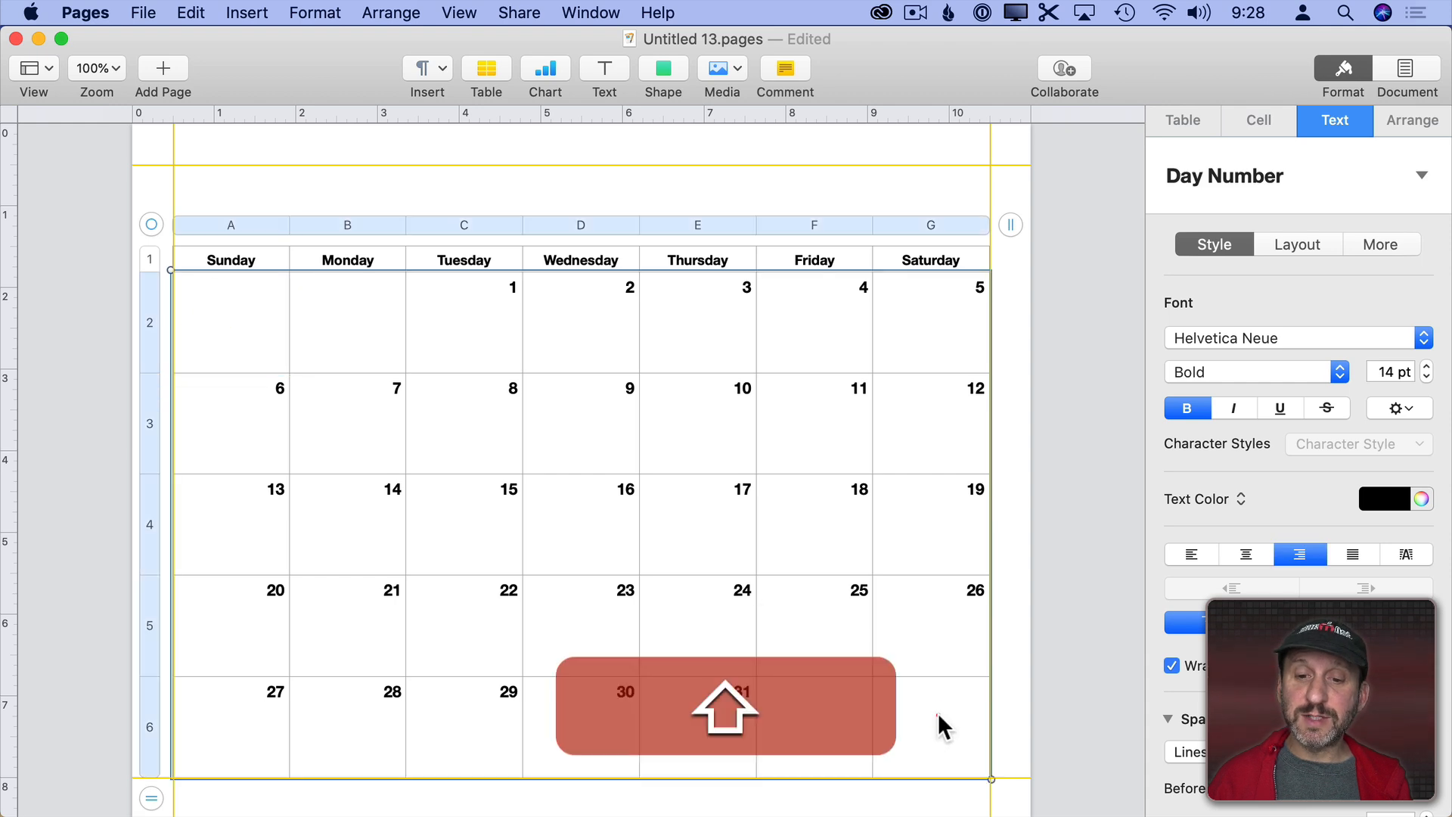
# - Apply 2 pt black All Borders to the cells that contain dates
pyautogui.click(1256, 121)
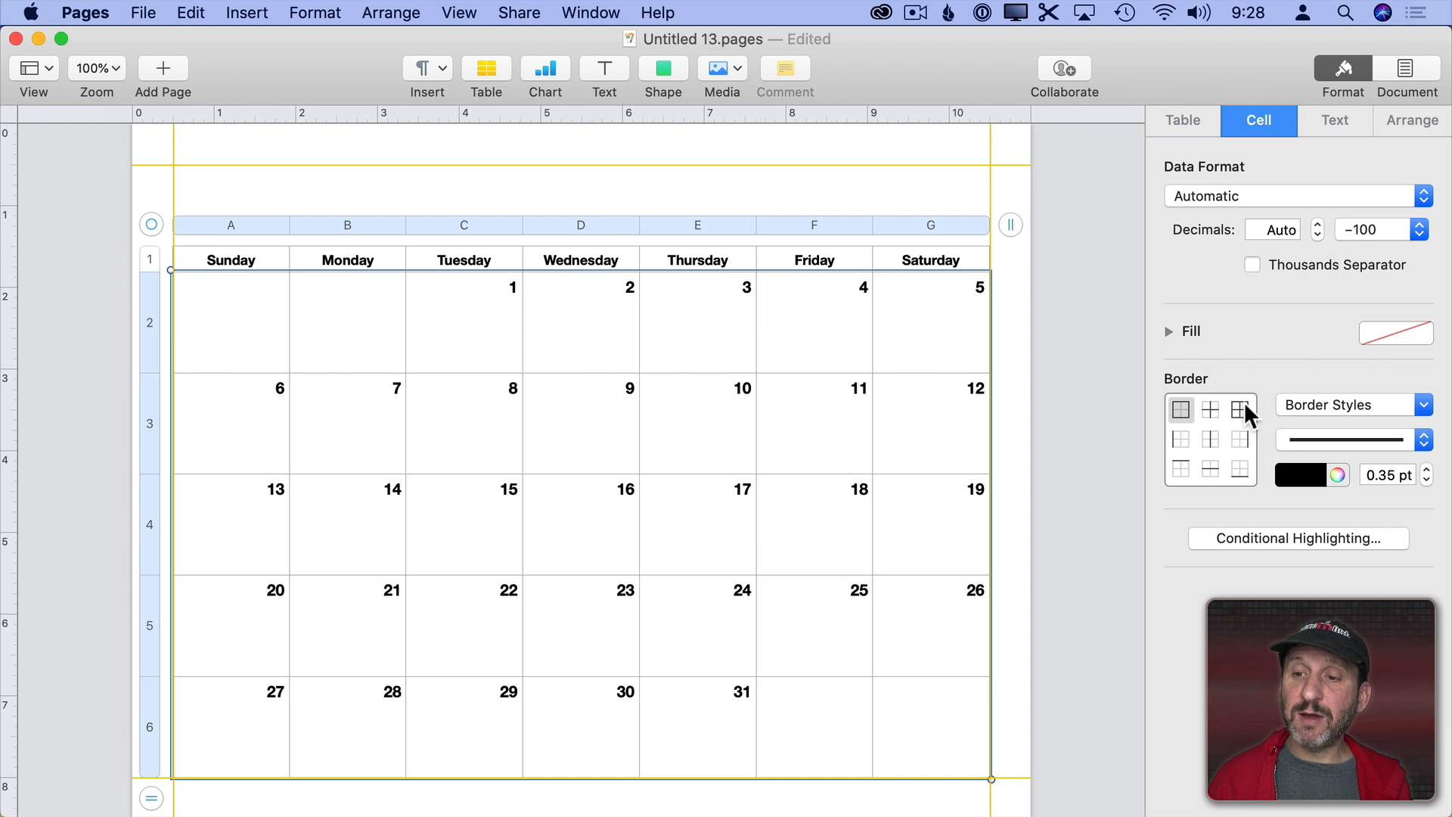
pyautogui.moveTo(1243, 410)
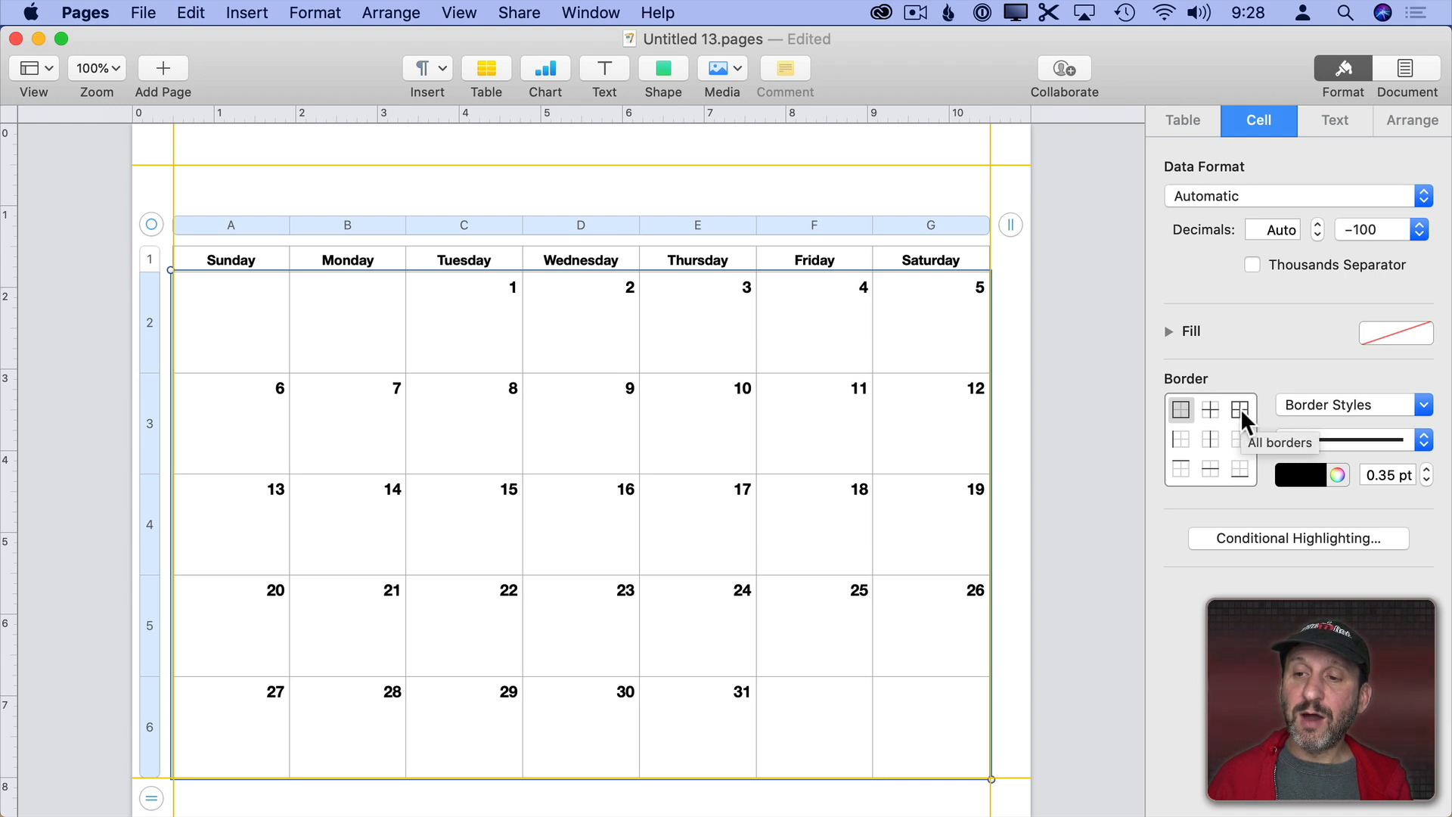
pyautogui.click(1241, 408)
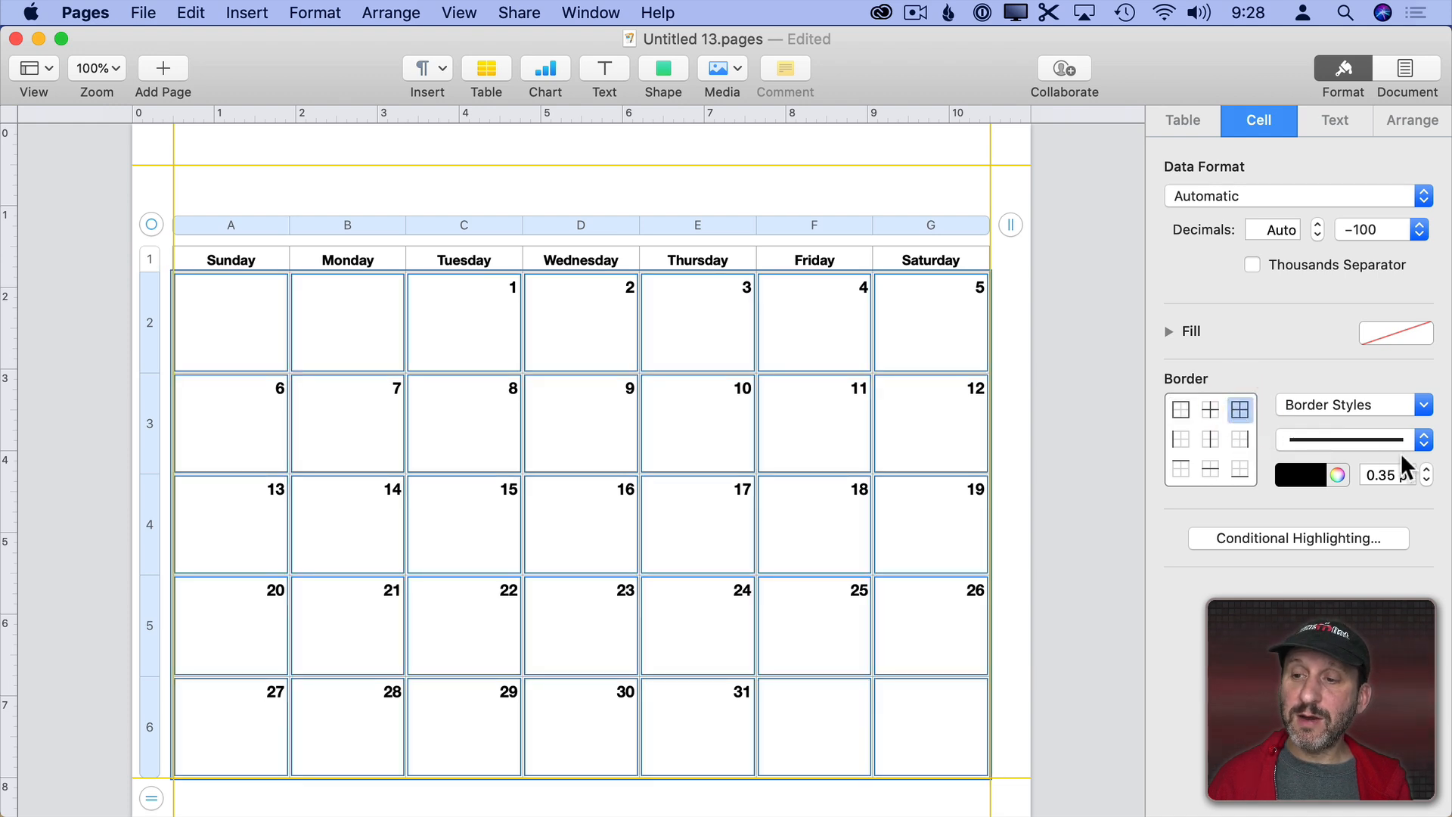
pyautogui.click(1426, 469)
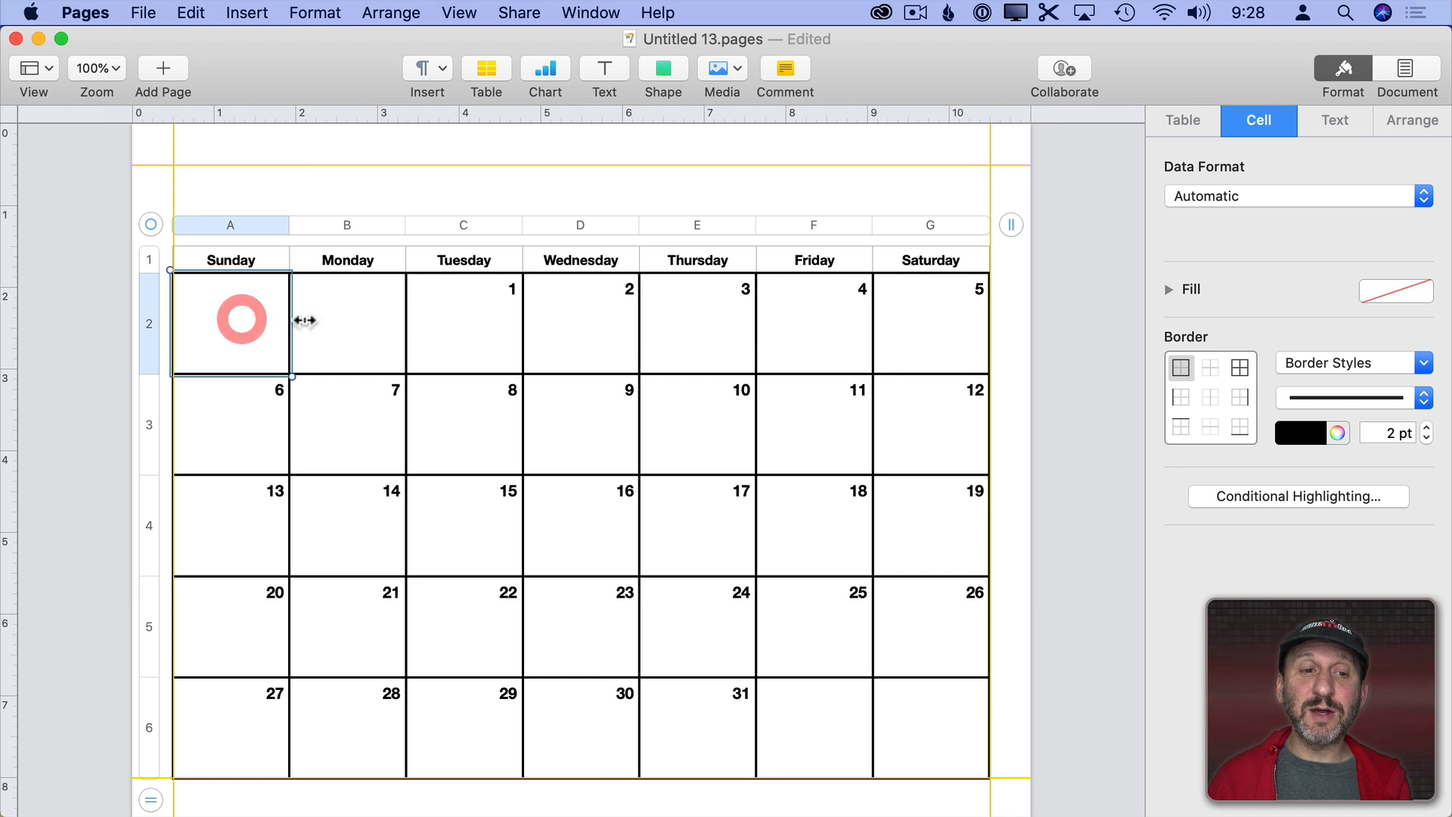
pyautogui.moveTo(242, 318); pyautogui.dragTo(928, 711)
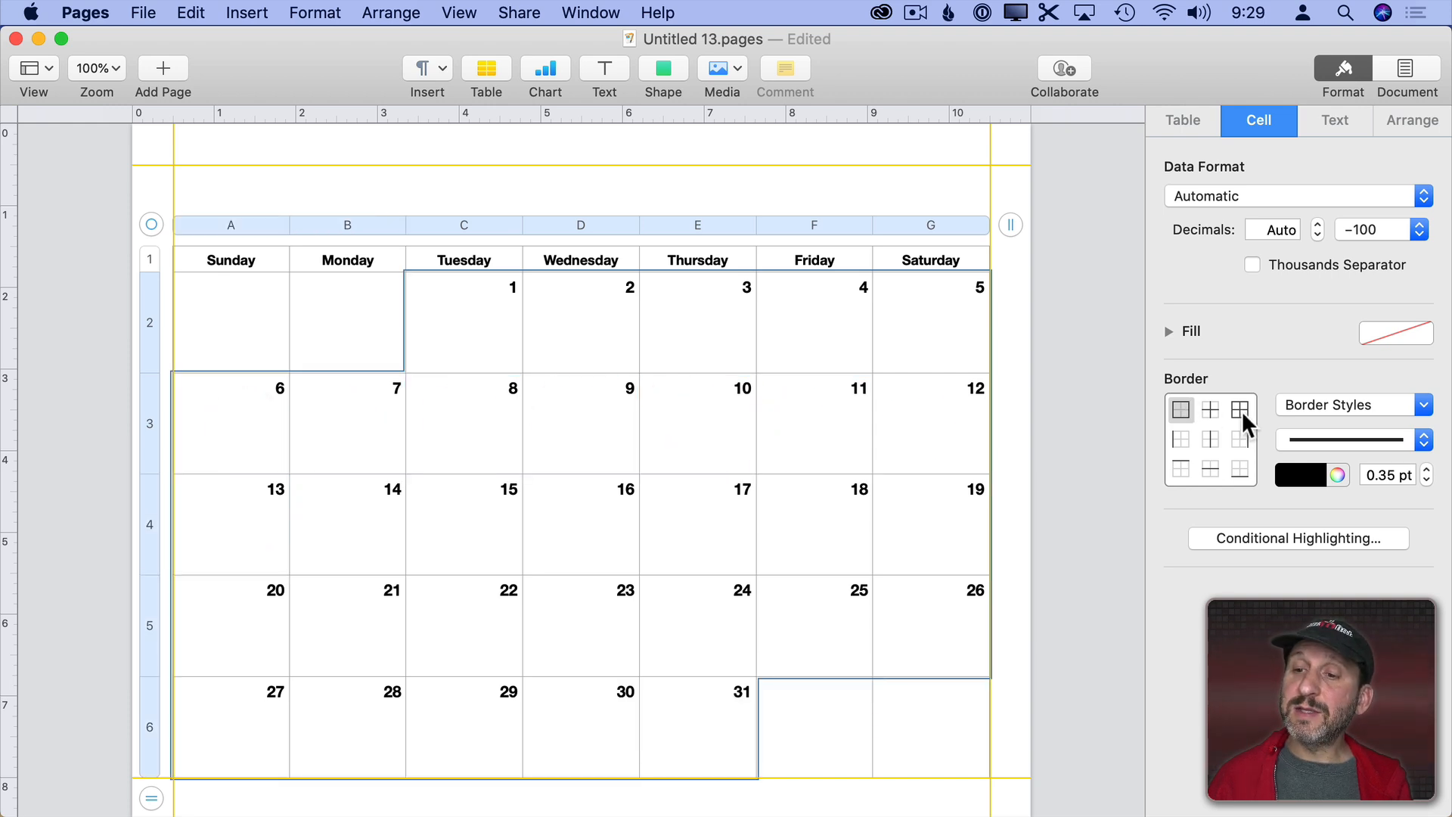
pyautogui.click(1240, 409)
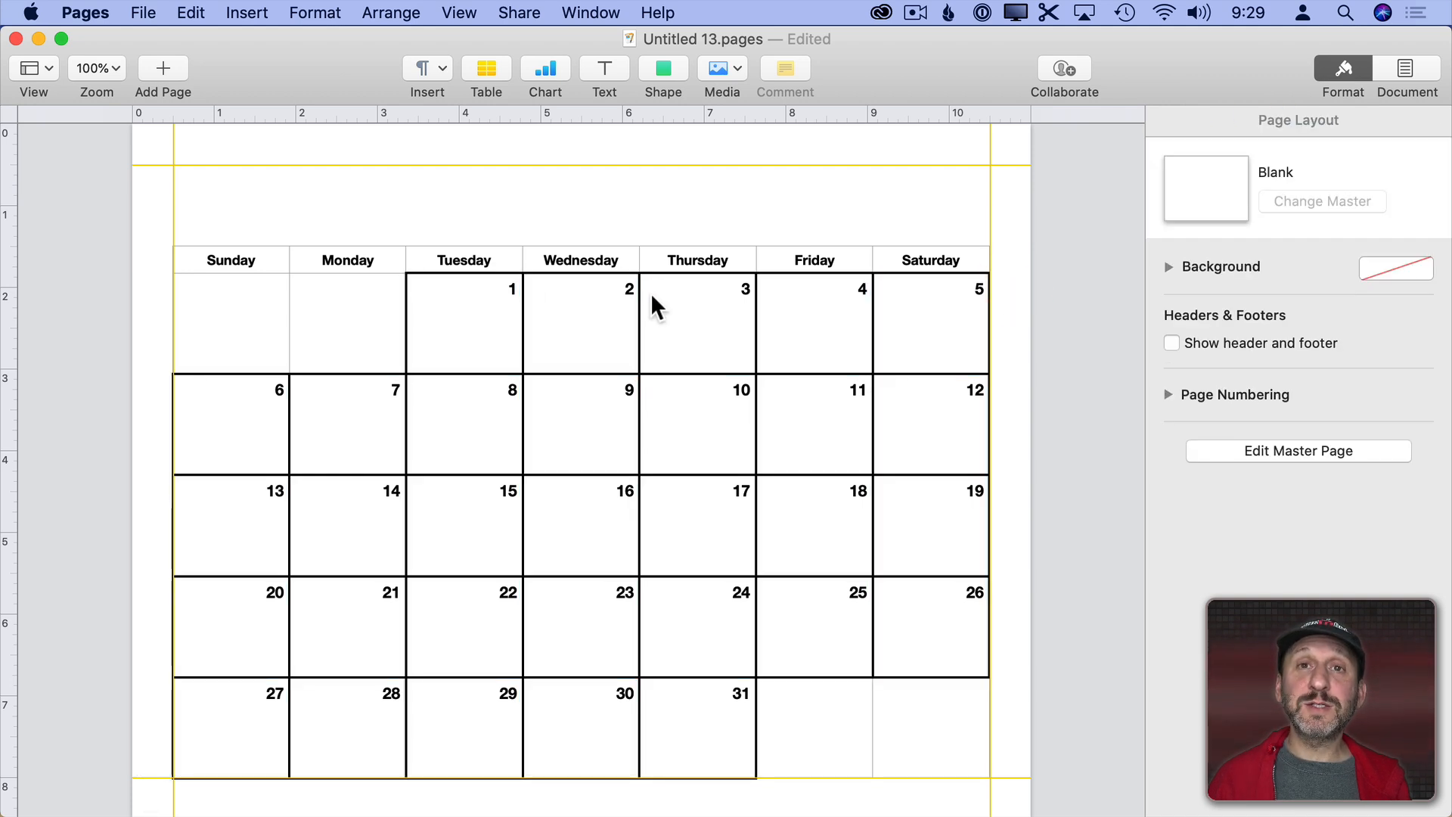
# - Turn off the calendar table's thin gridlines in the Table inspector
pyautogui.click(230, 258)
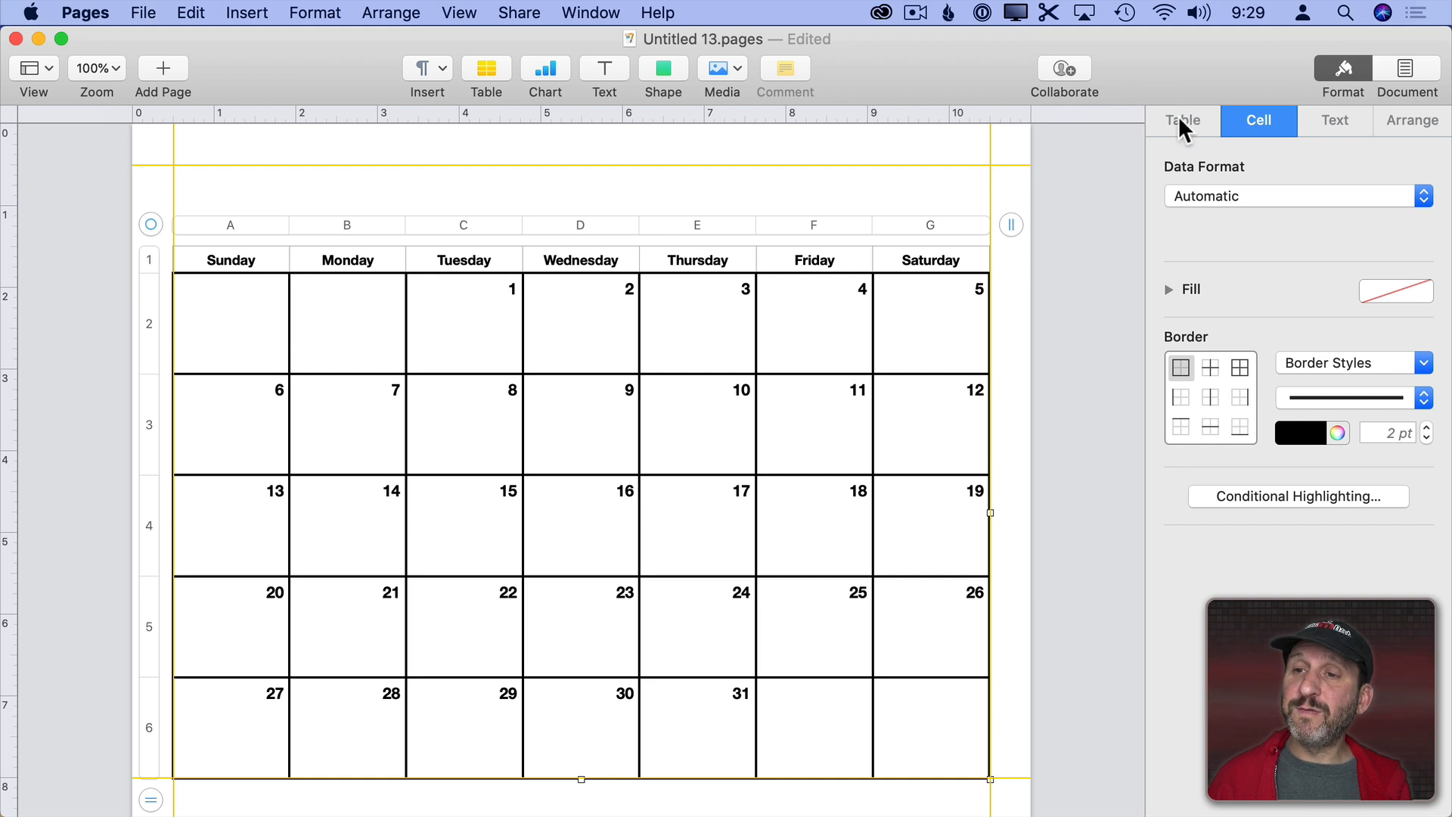
pyautogui.click(1183, 121)
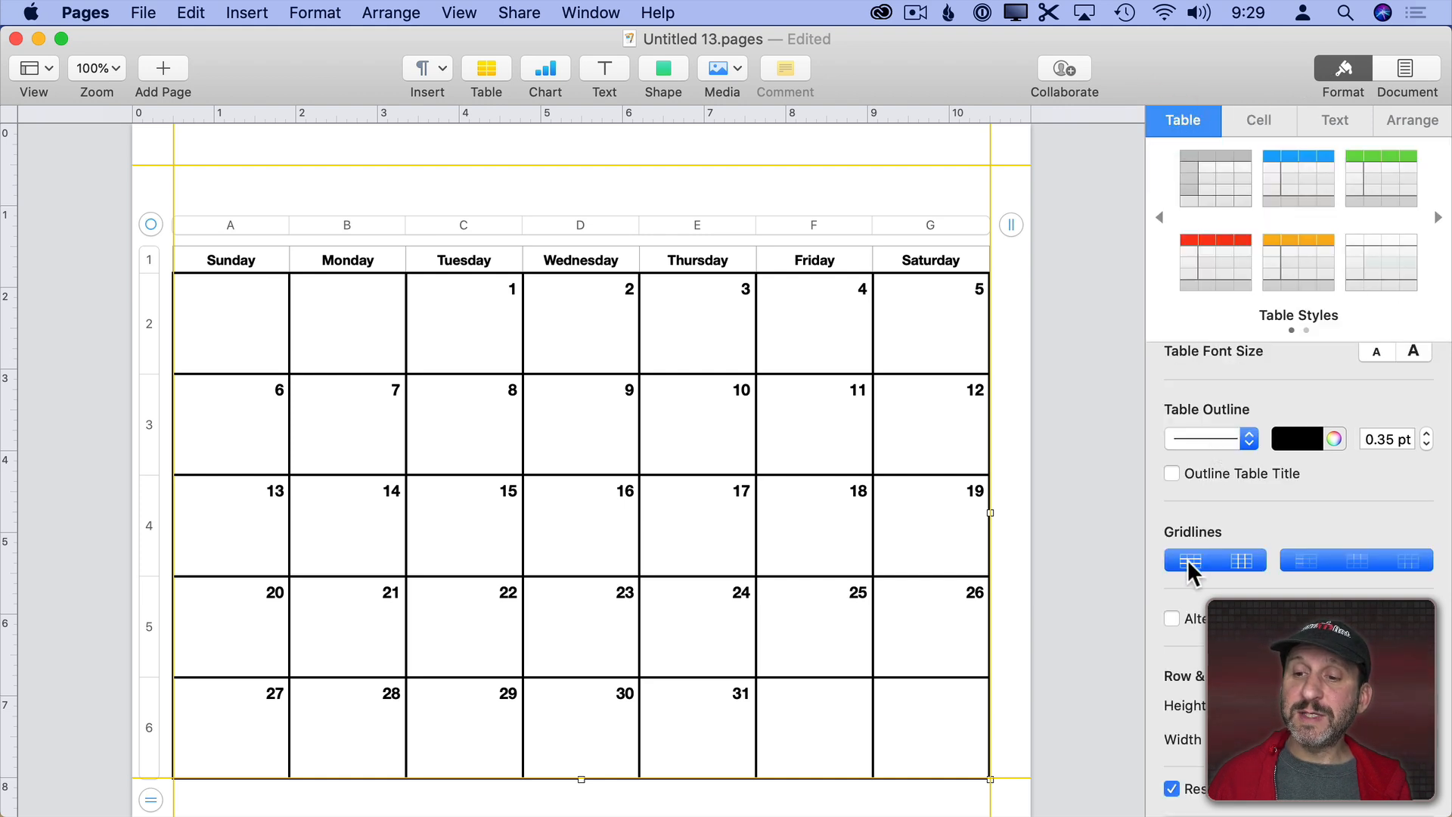
pyautogui.click(1240, 561)
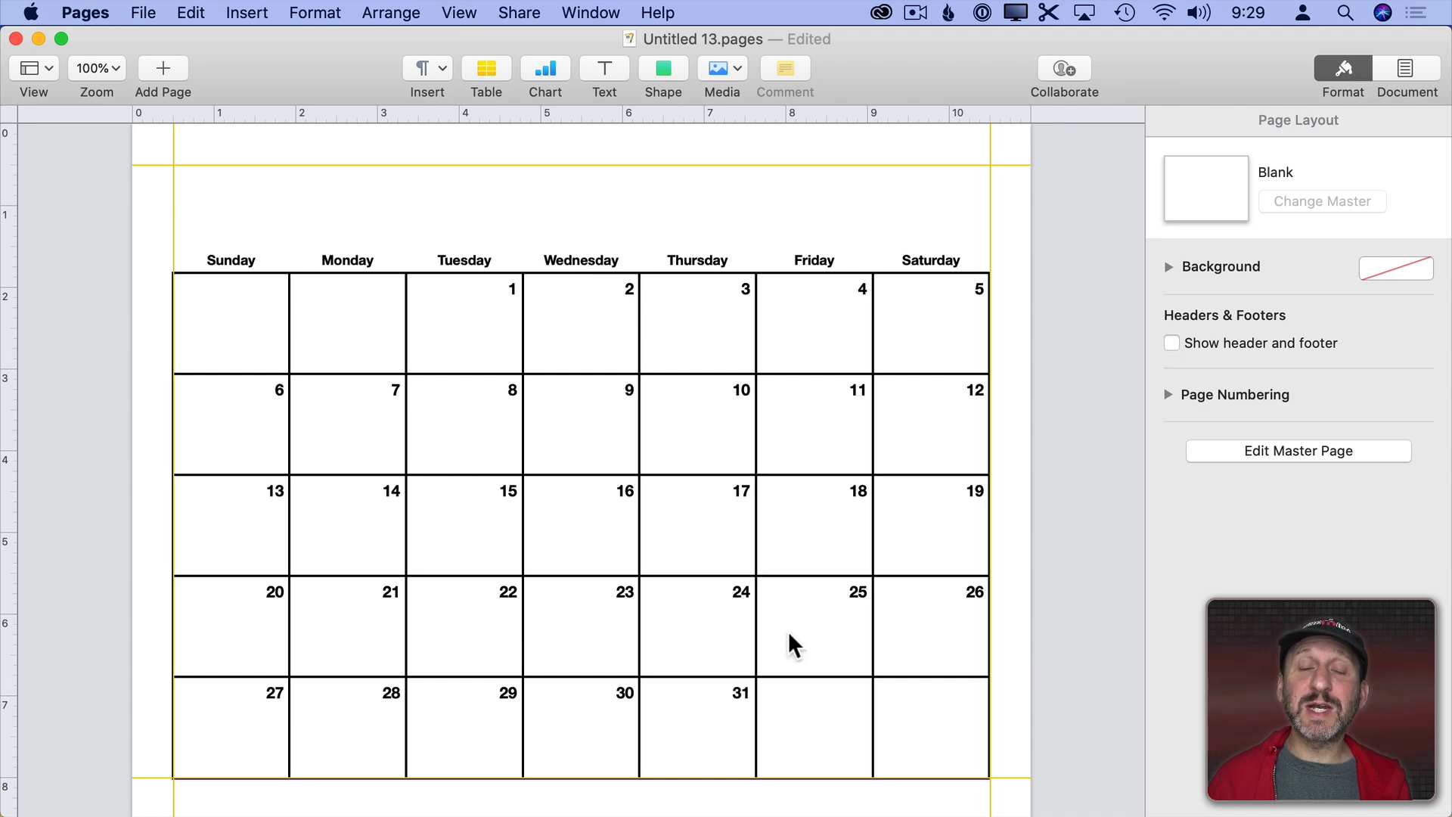
pyautogui.moveTo(604, 72)
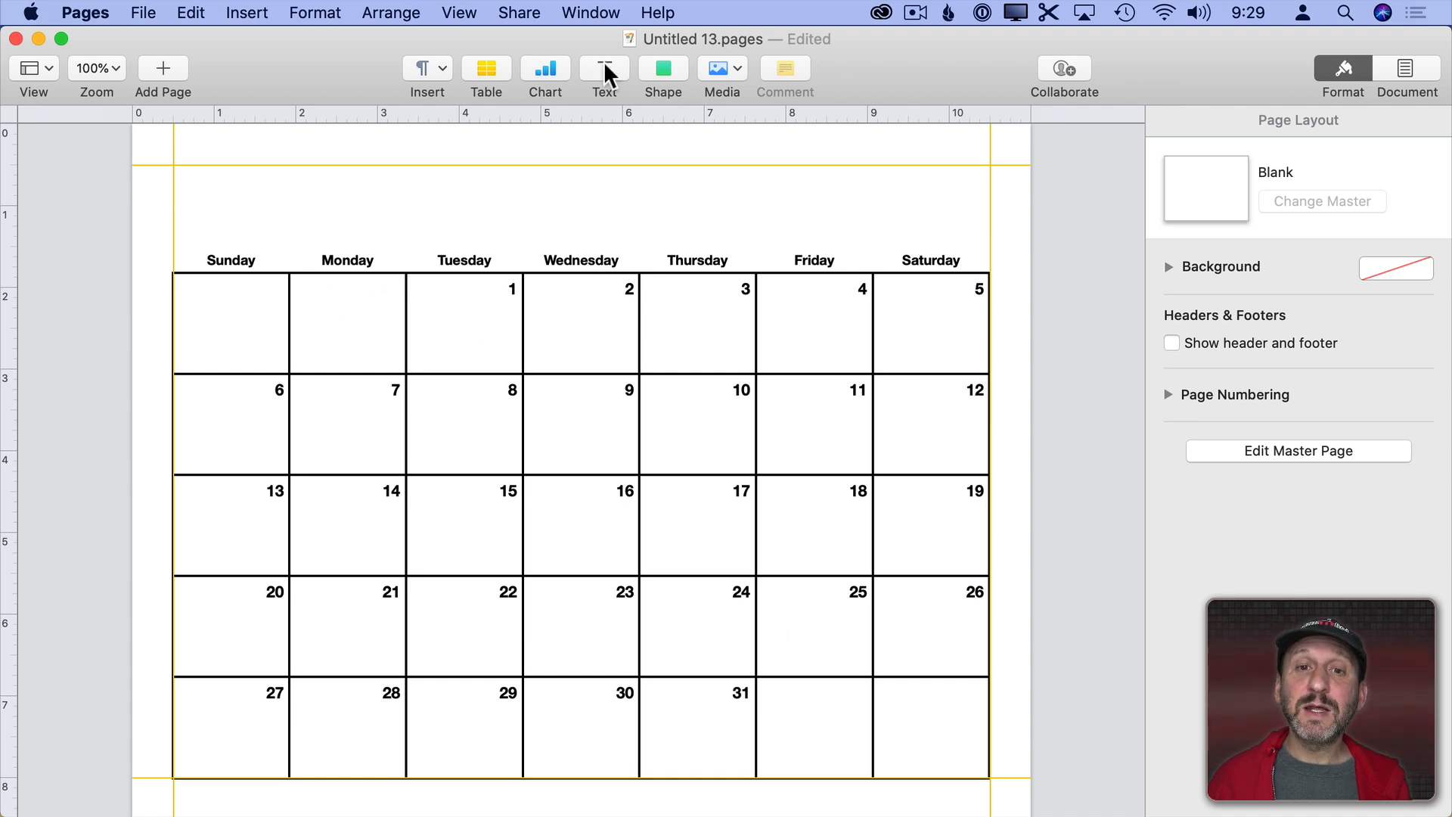
# - Add a 'December 2020' title text box above the table in a bold serif font
pyautogui.click(603, 72)
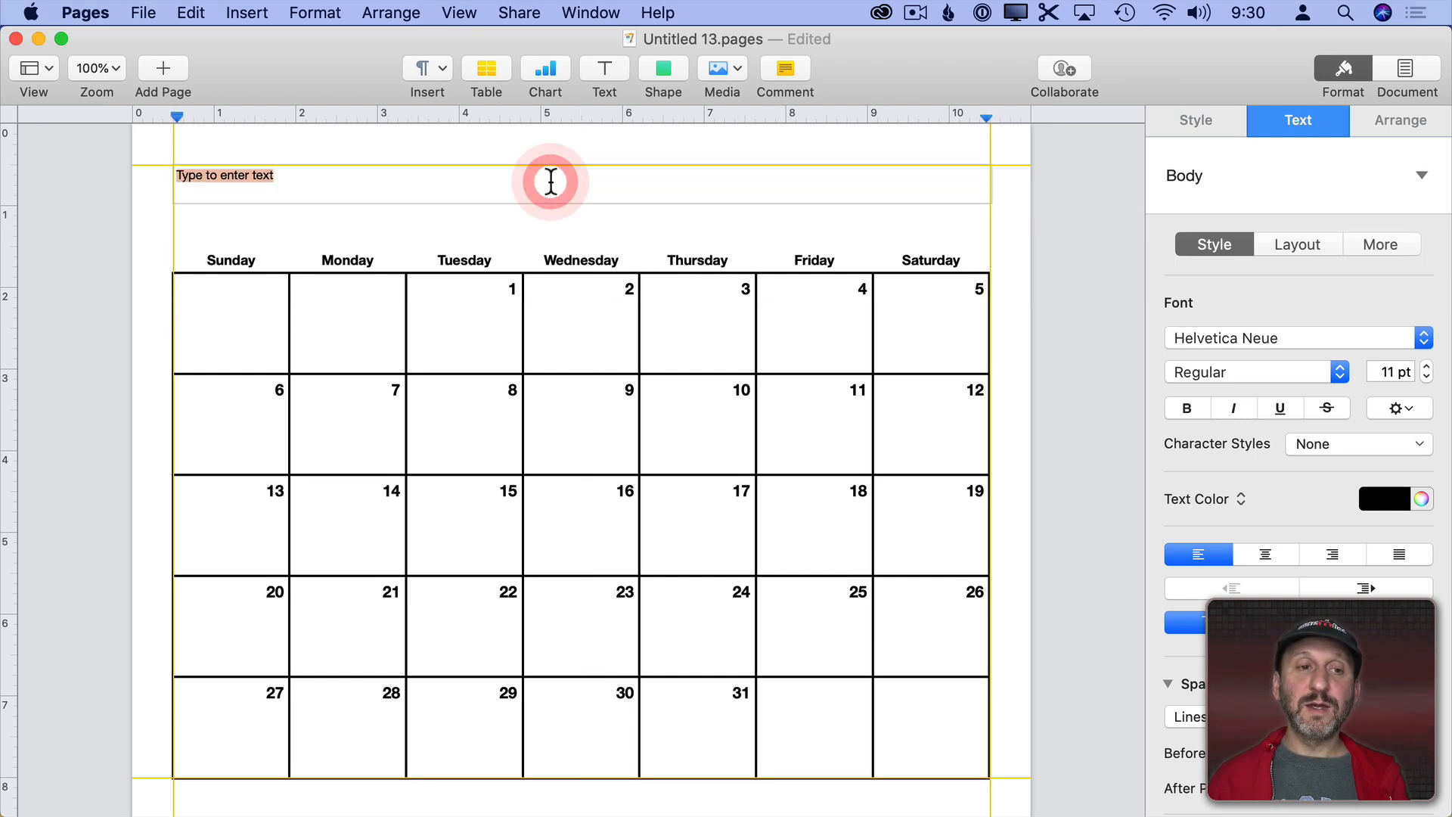
pyautogui.write('December')
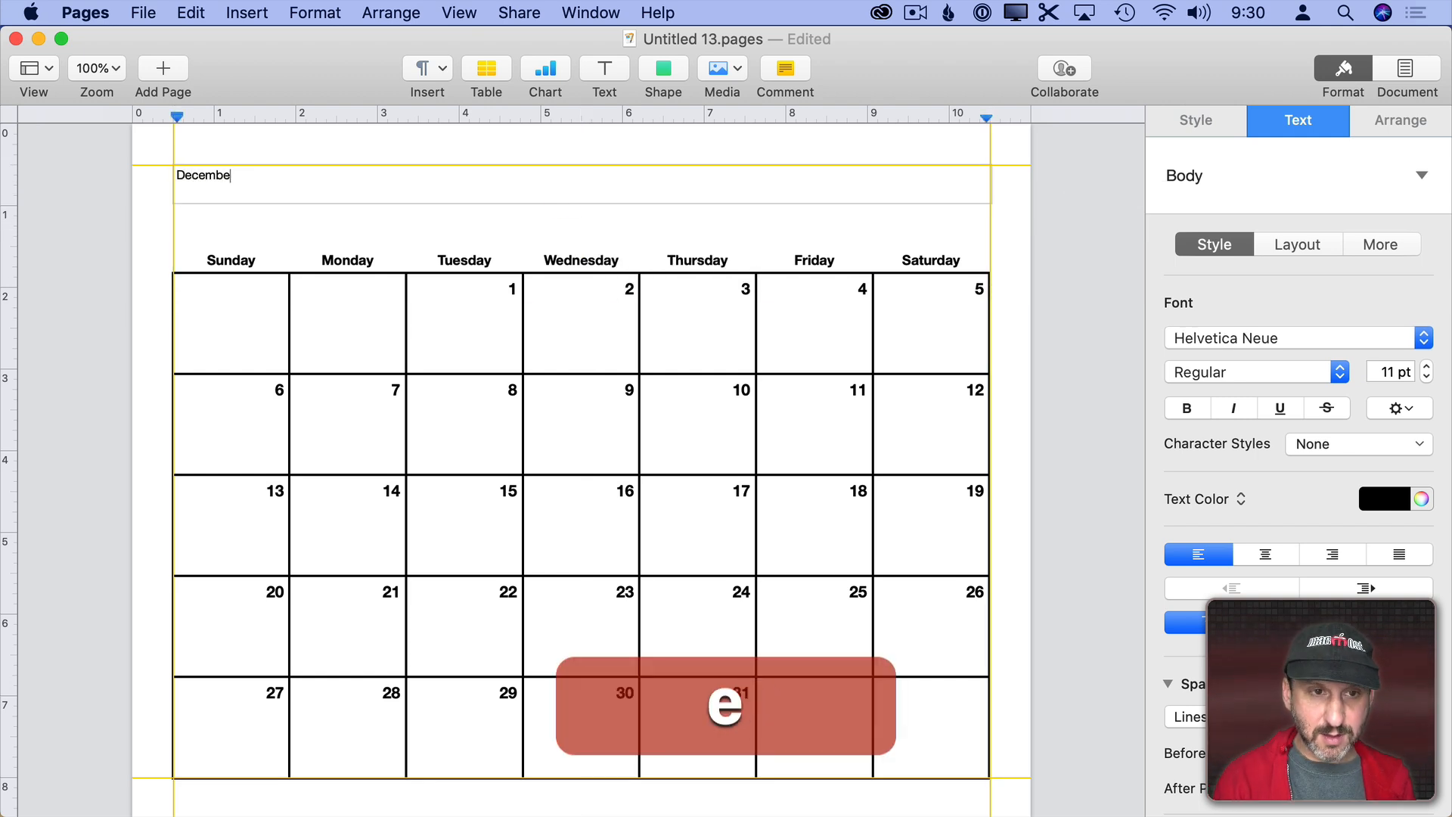
pyautogui.press('cmd+a')
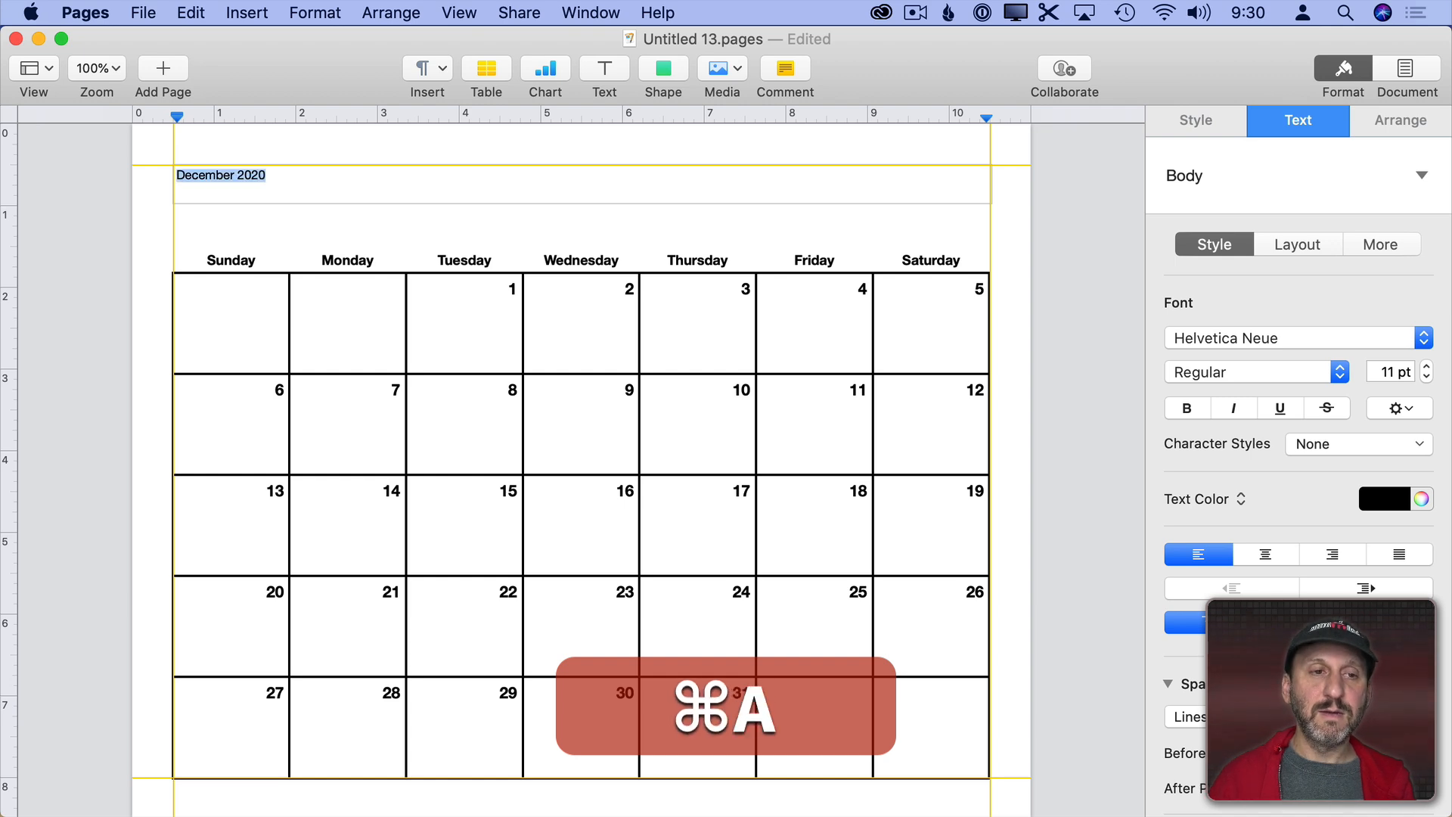
pyautogui.click(1425, 366)
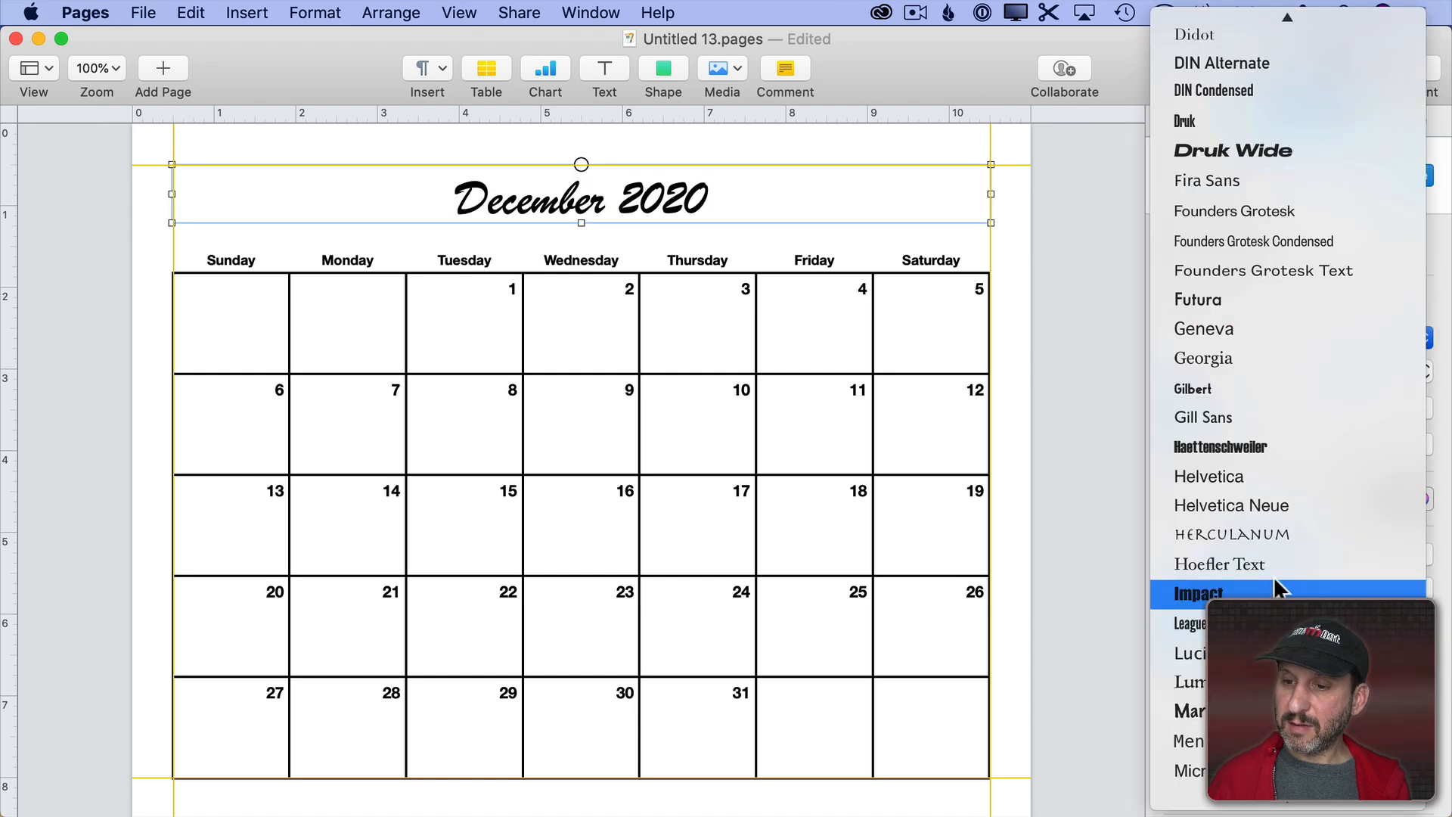
pyautogui.click(1197, 593)
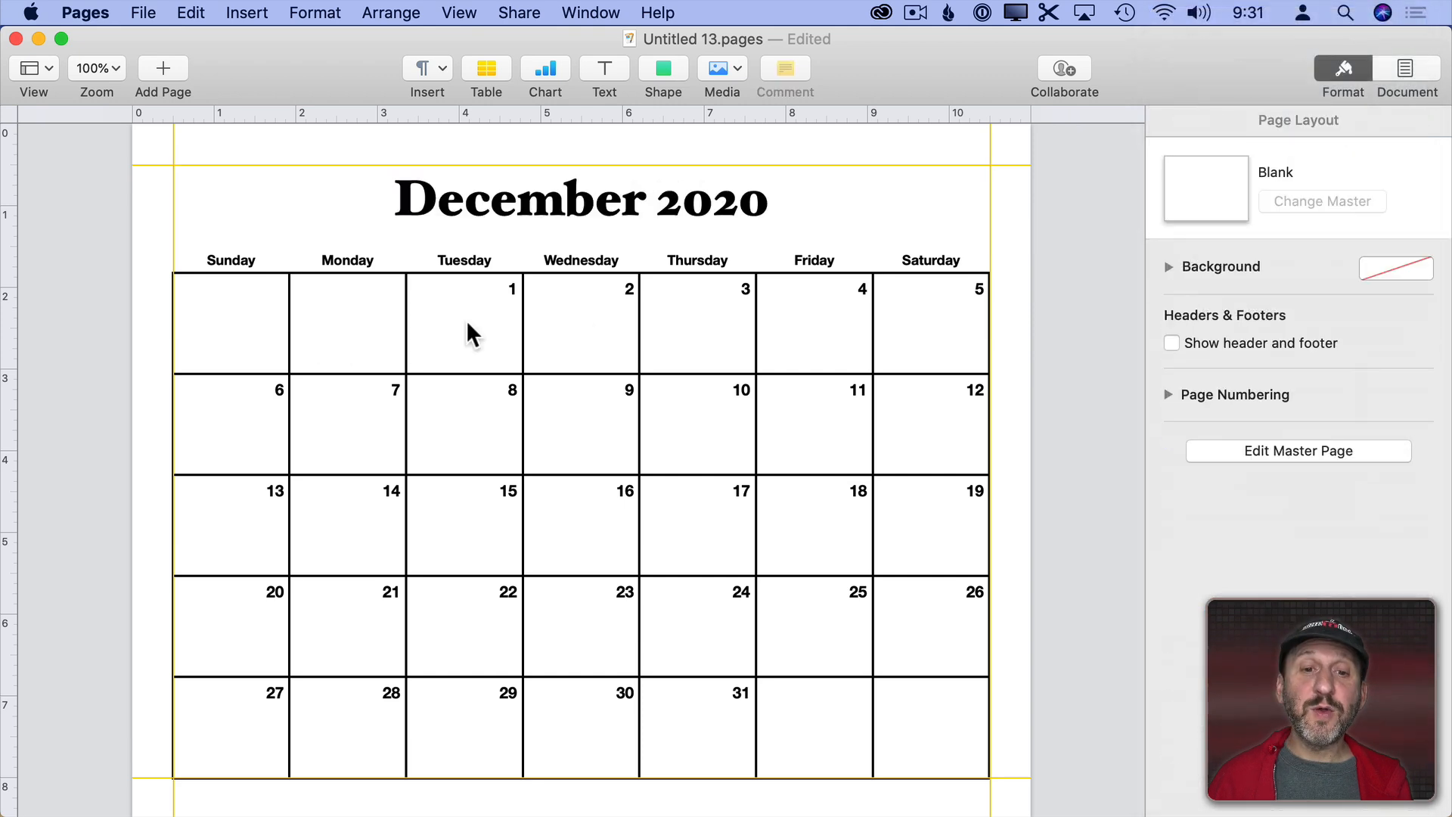
pyautogui.moveTo(362, 611)
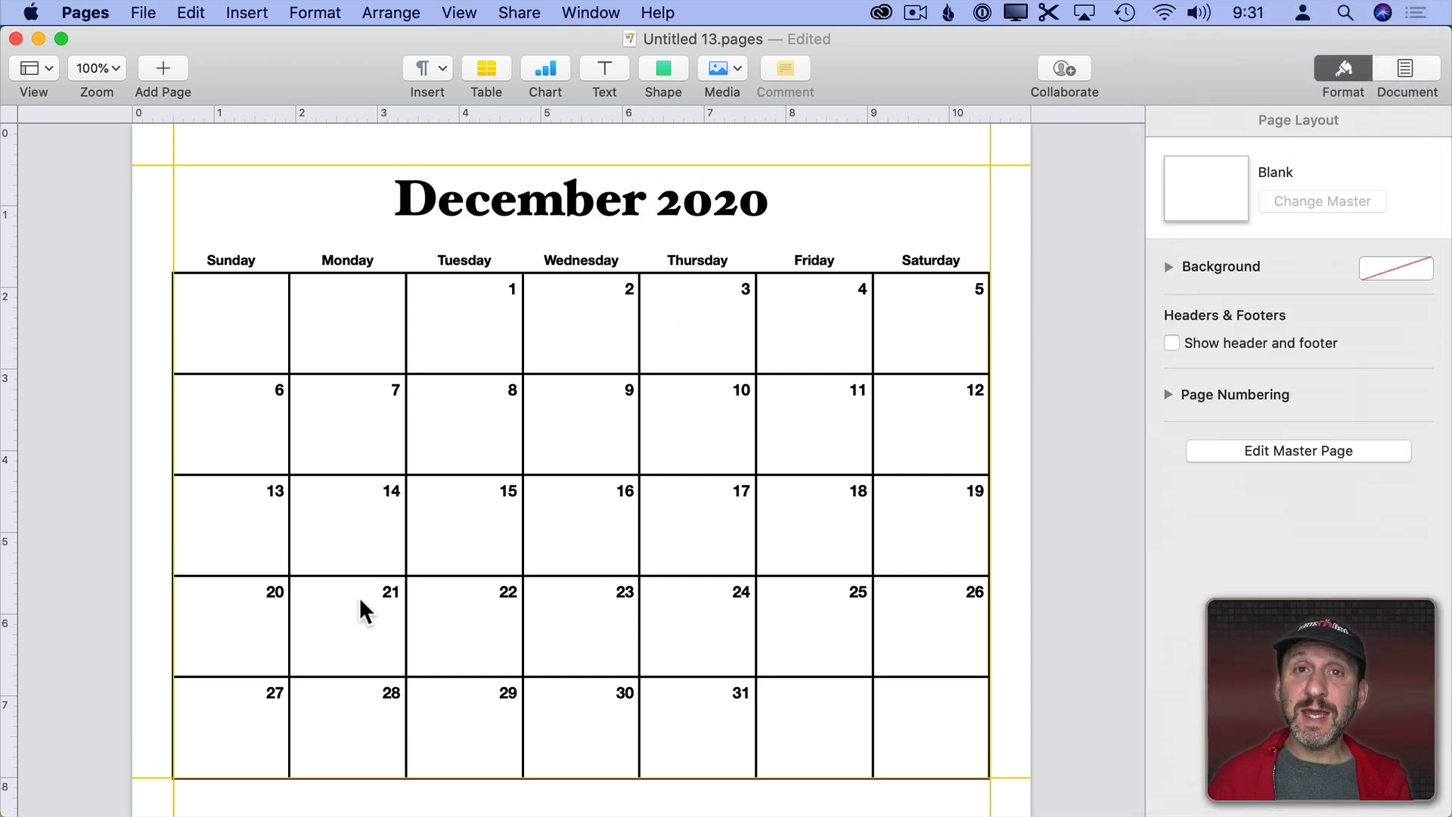
# - Add an italic 'Something' text box label fitted inside the December 1 cell
pyautogui.click(463, 315)
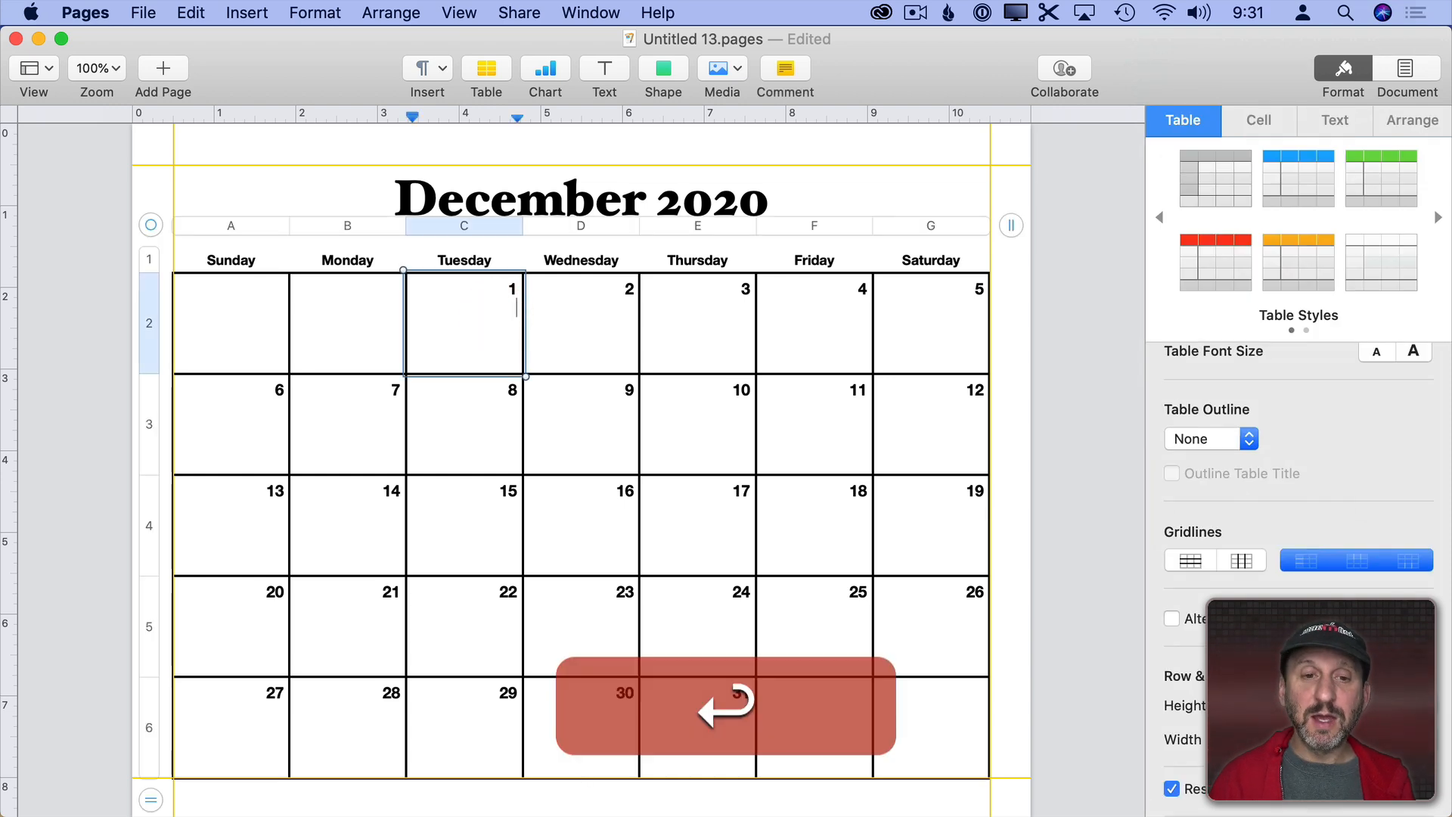
pyautogui.write('Som')
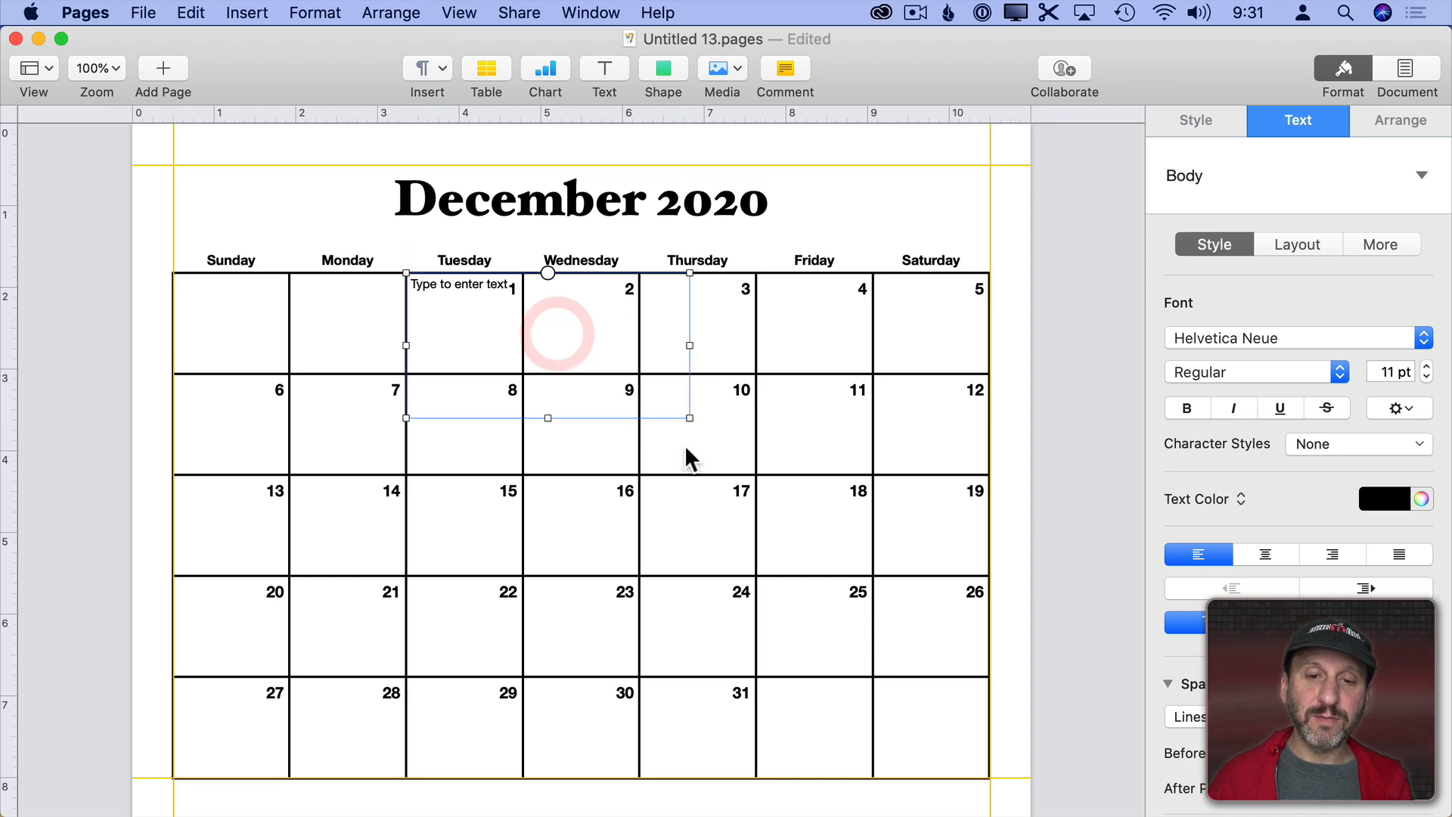
pyautogui.moveTo(690, 417); pyautogui.dragTo(523, 380)
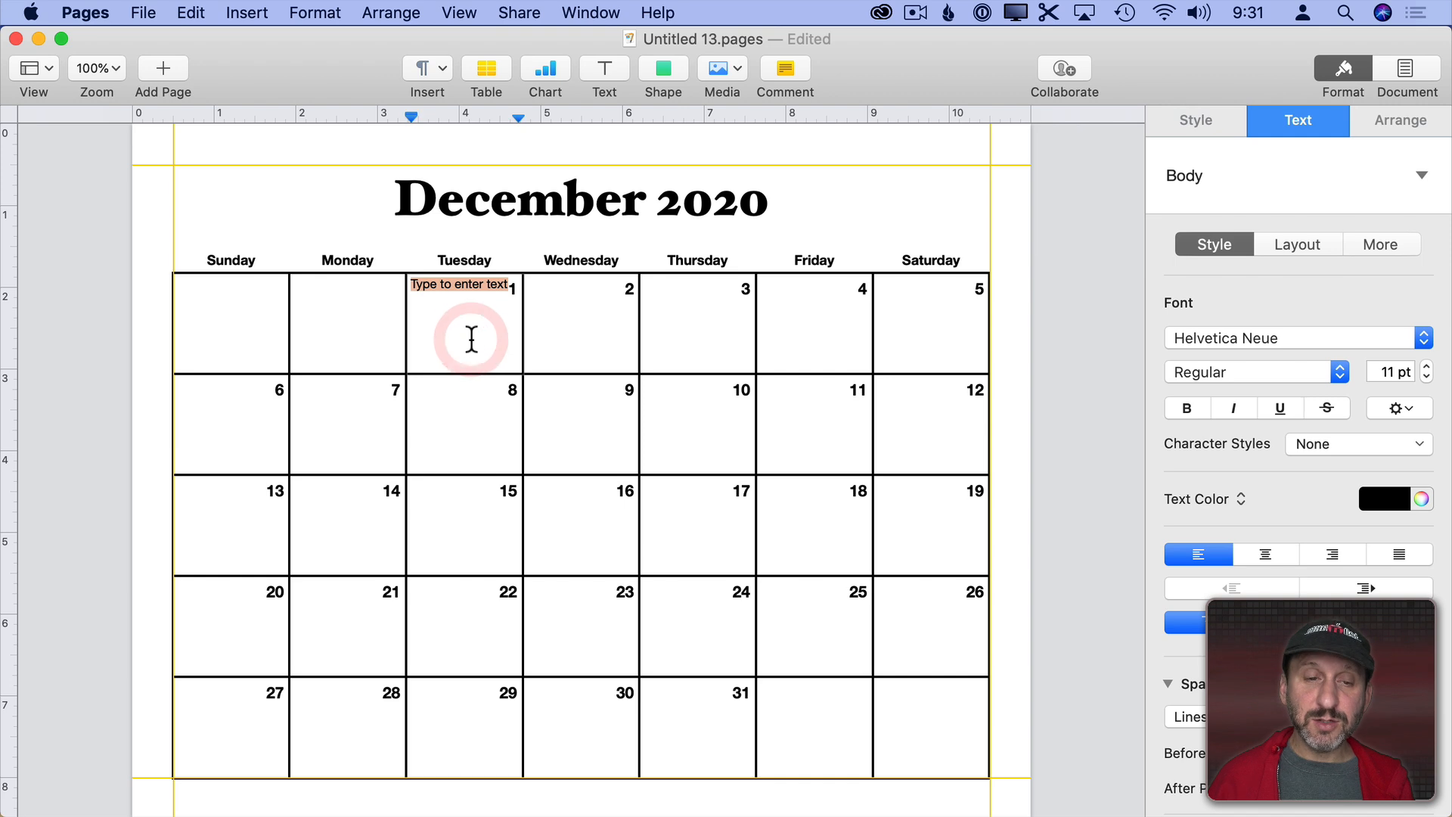
pyautogui.write('Something')
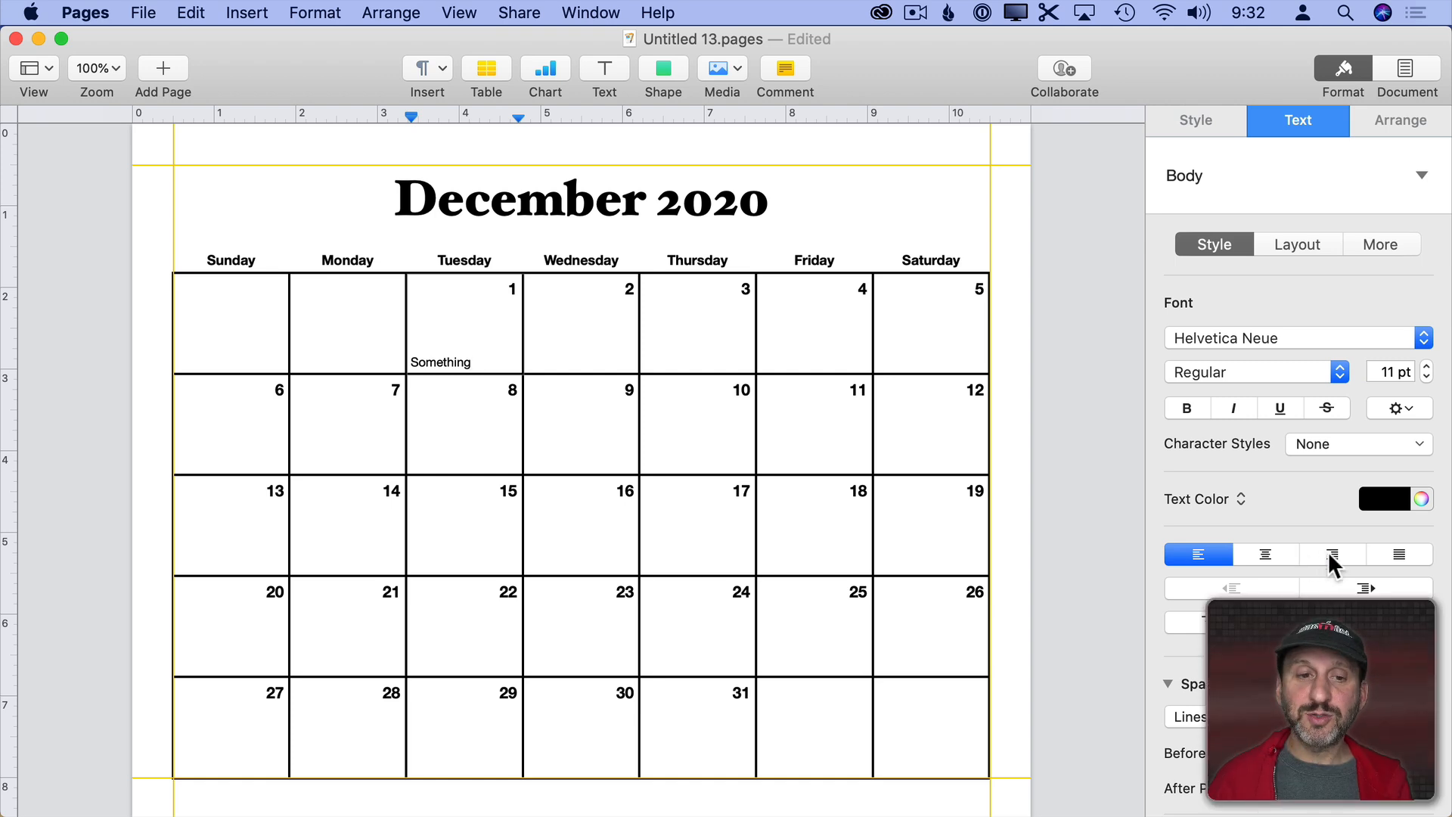
pyautogui.click(1264, 553)
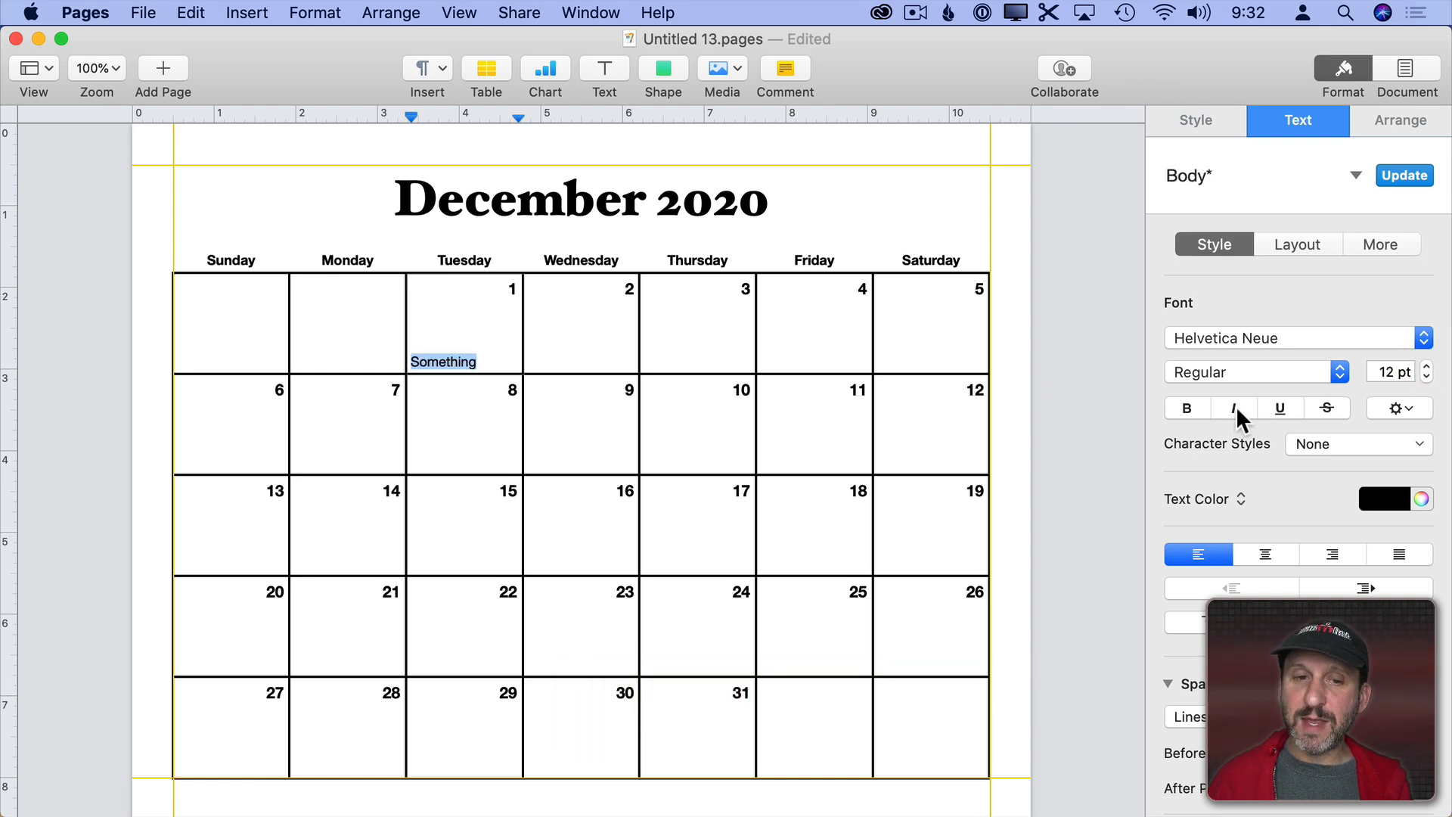
pyautogui.click(1234, 406)
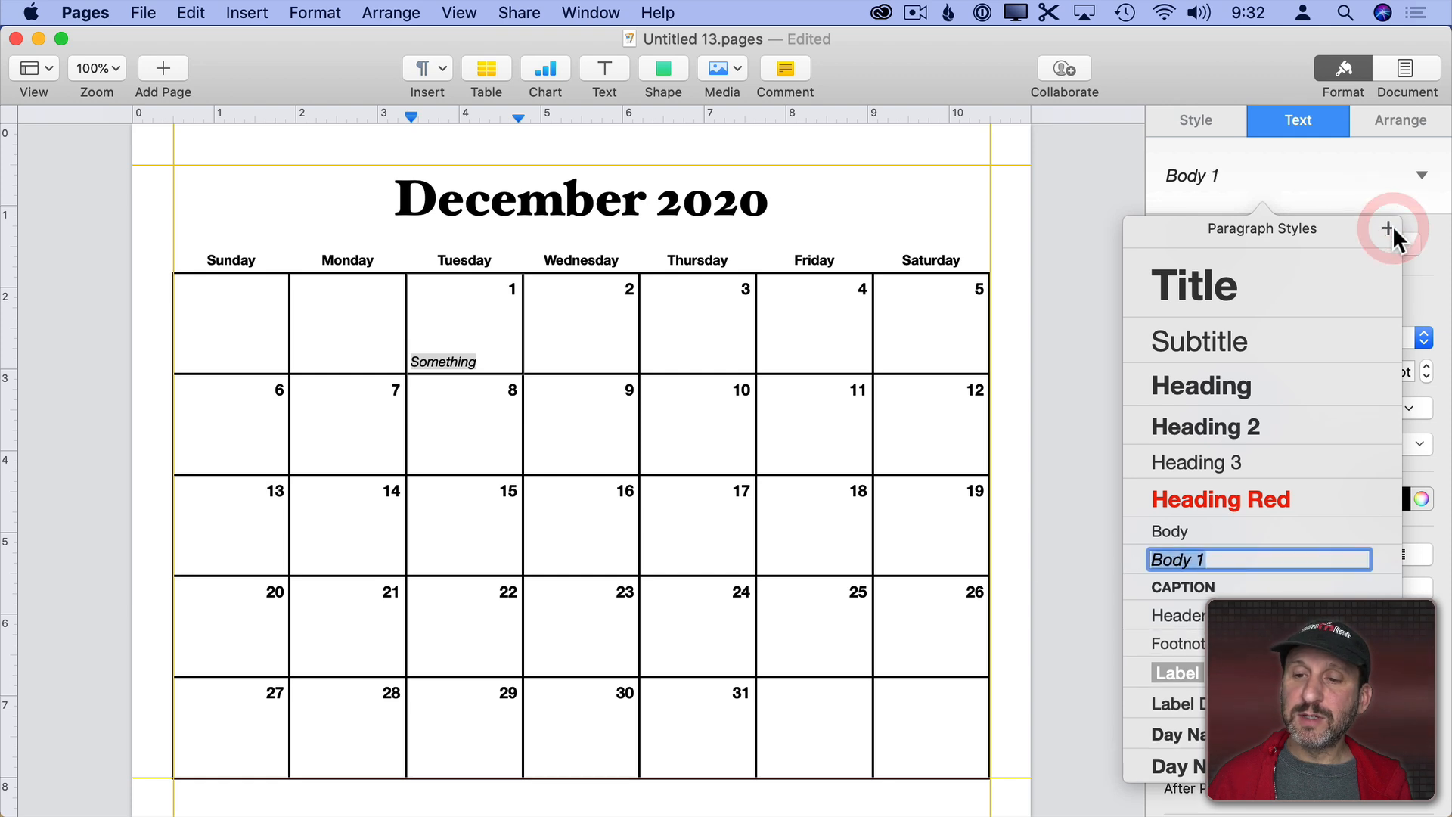
# - Save a Day Information style with 6 pt text inset and copy the label into December 31
pyautogui.write('Day Information')
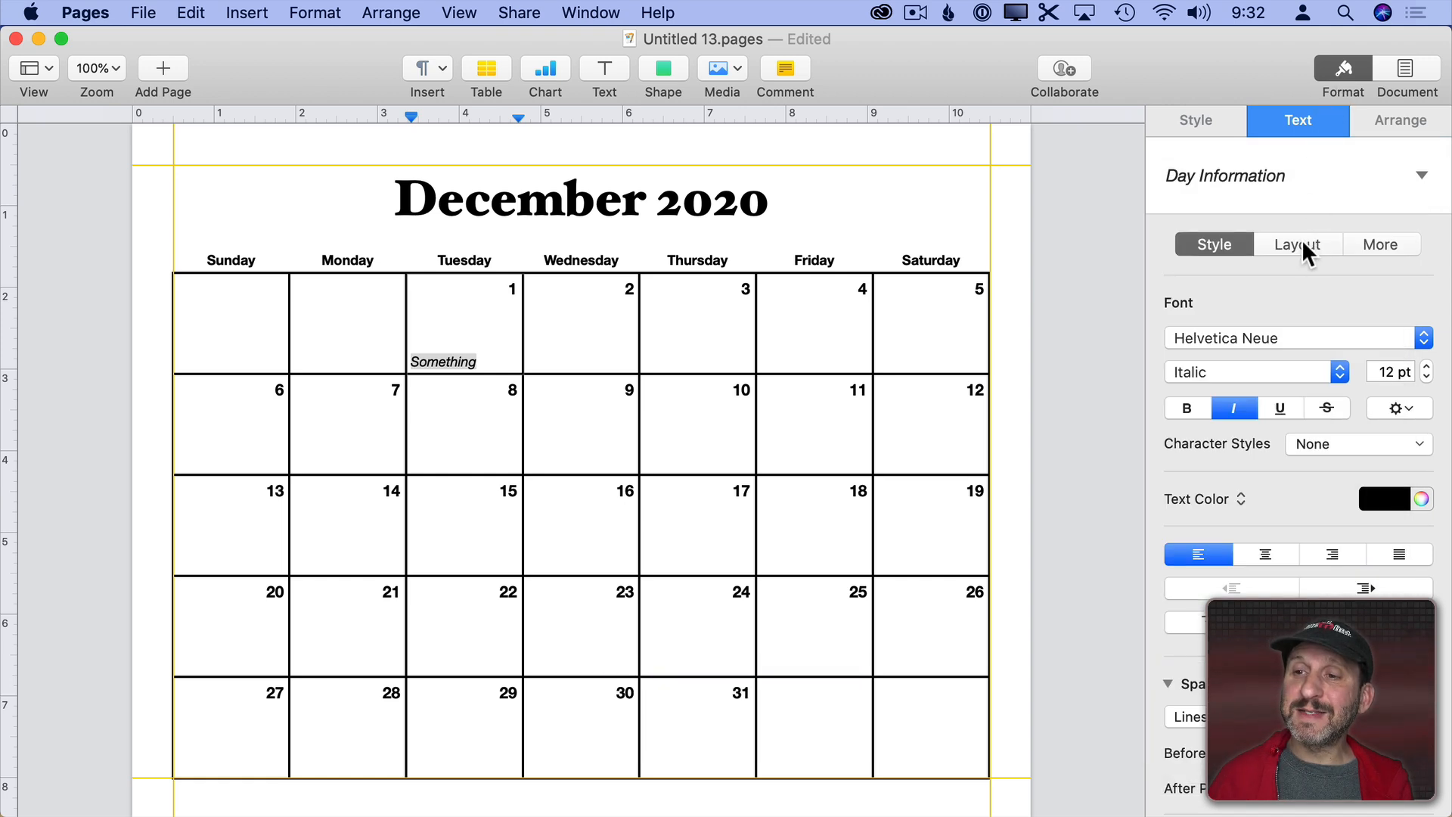
pyautogui.click(1296, 244)
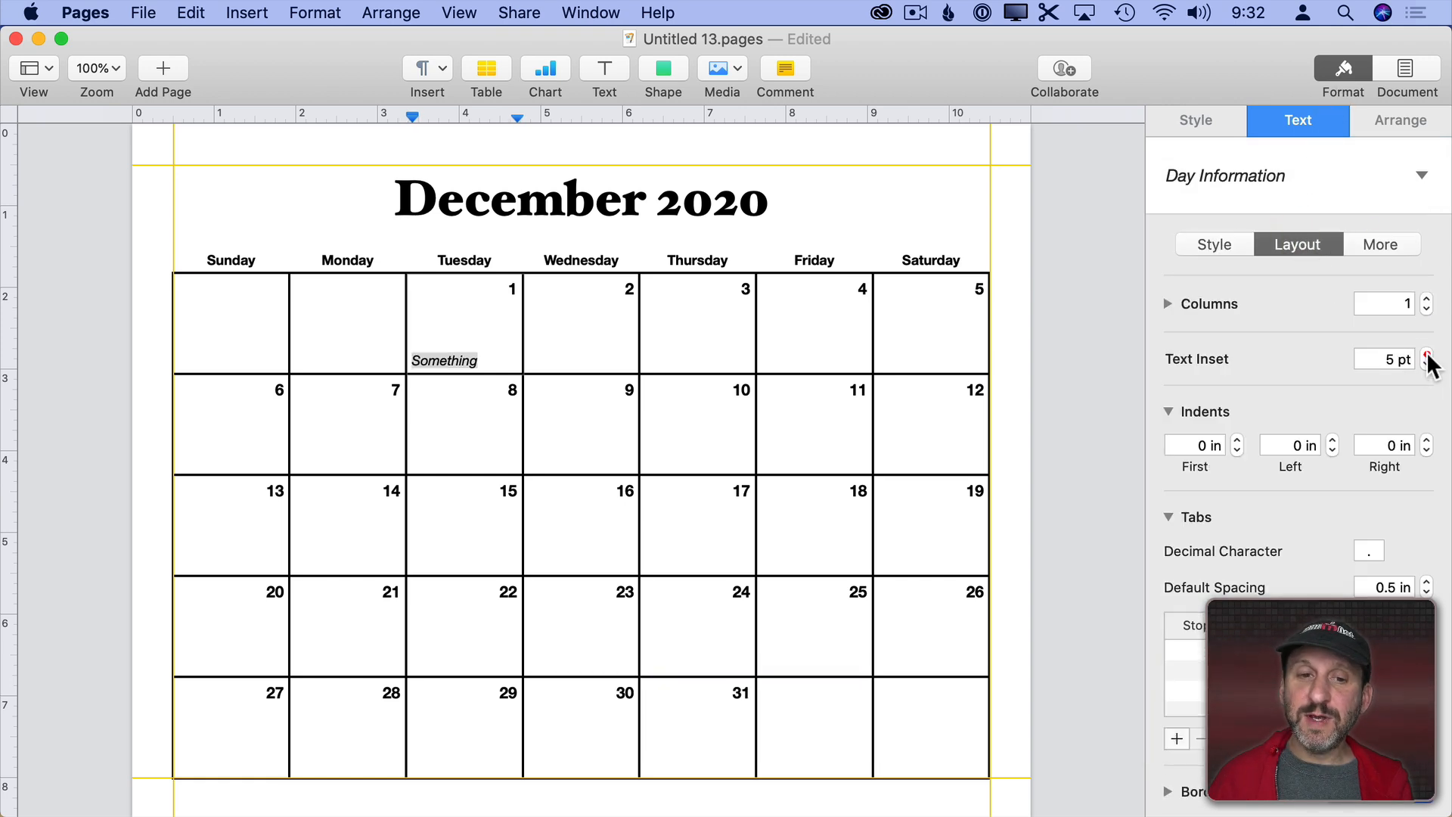
pyautogui.click(1426, 354)
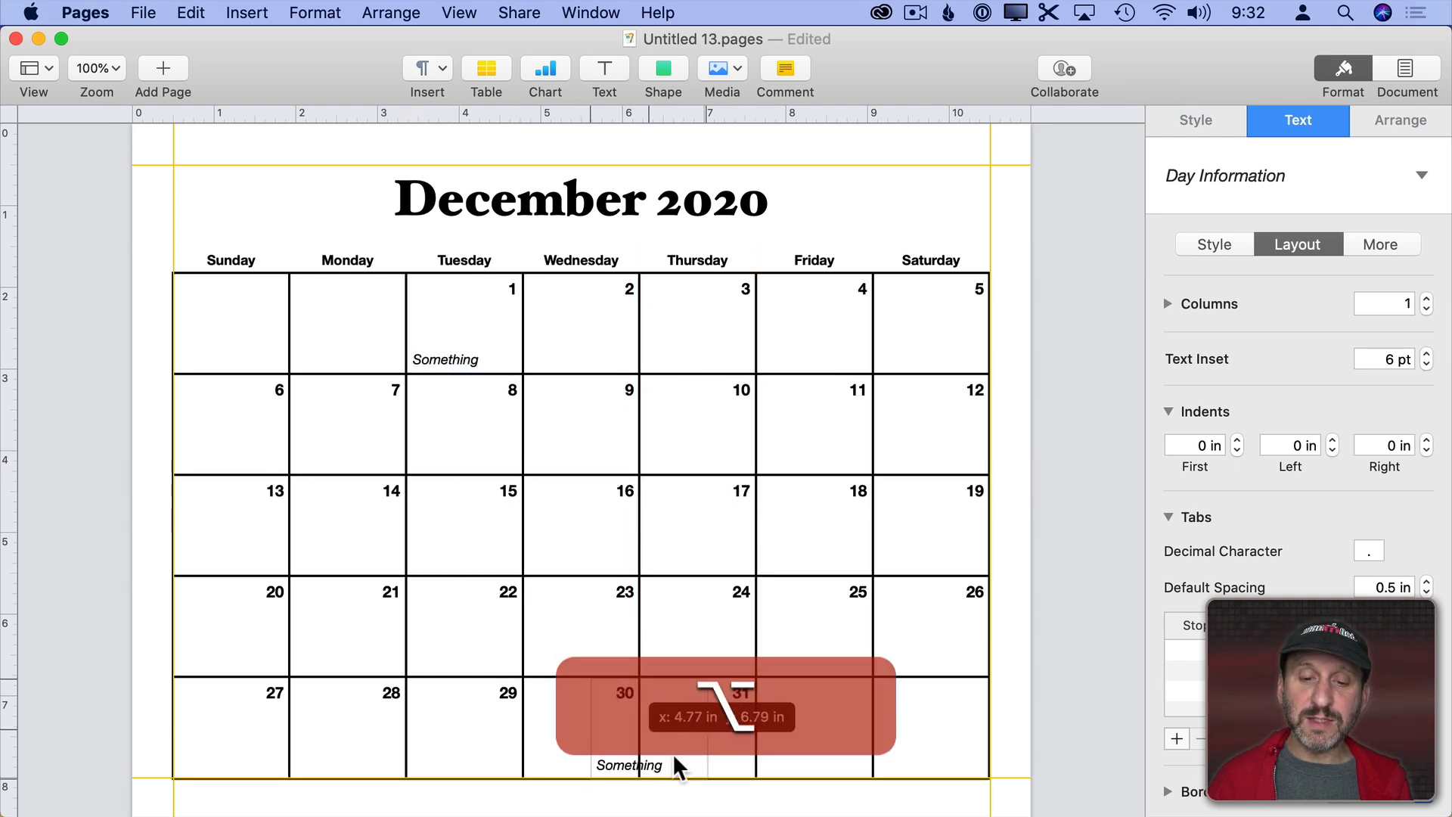
pyautogui.click(658, 762)
pyautogui.write("New Year's Eve")
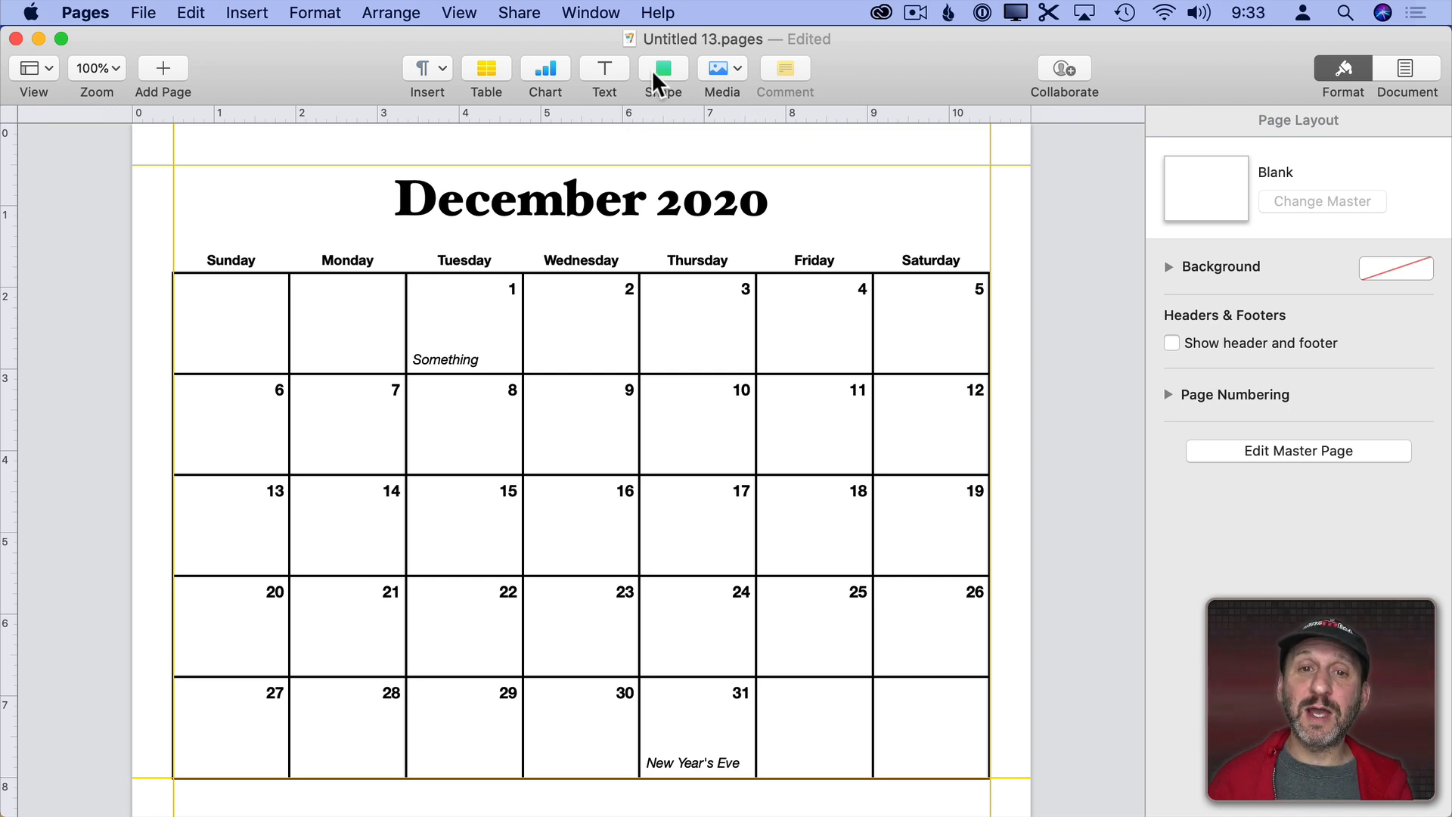
# - Insert a snowman shape from the library, place it top-left of the title and colour it turquoise
pyautogui.click(662, 68)
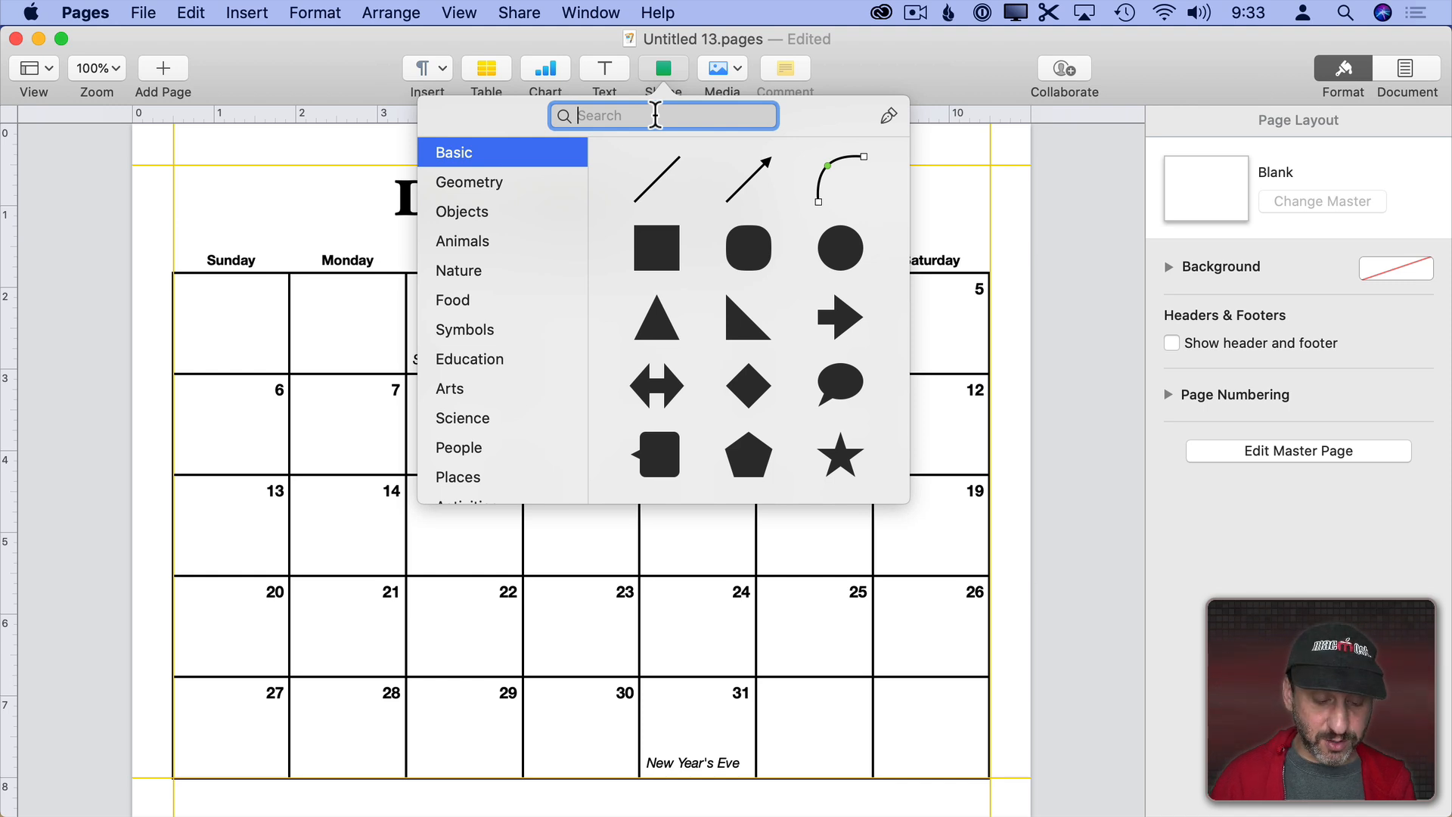
pyautogui.write('snow')
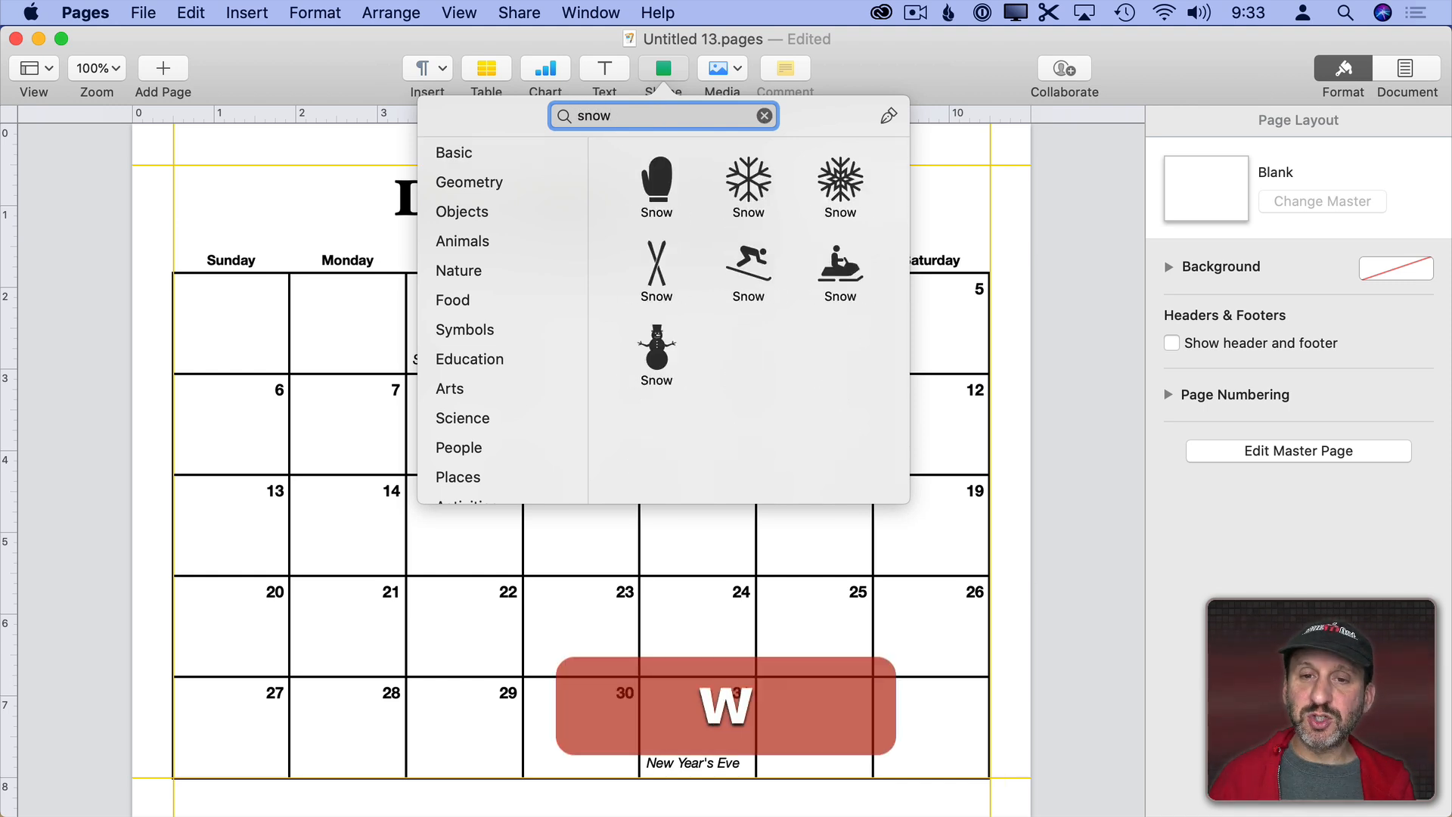
pyautogui.click(655, 352)
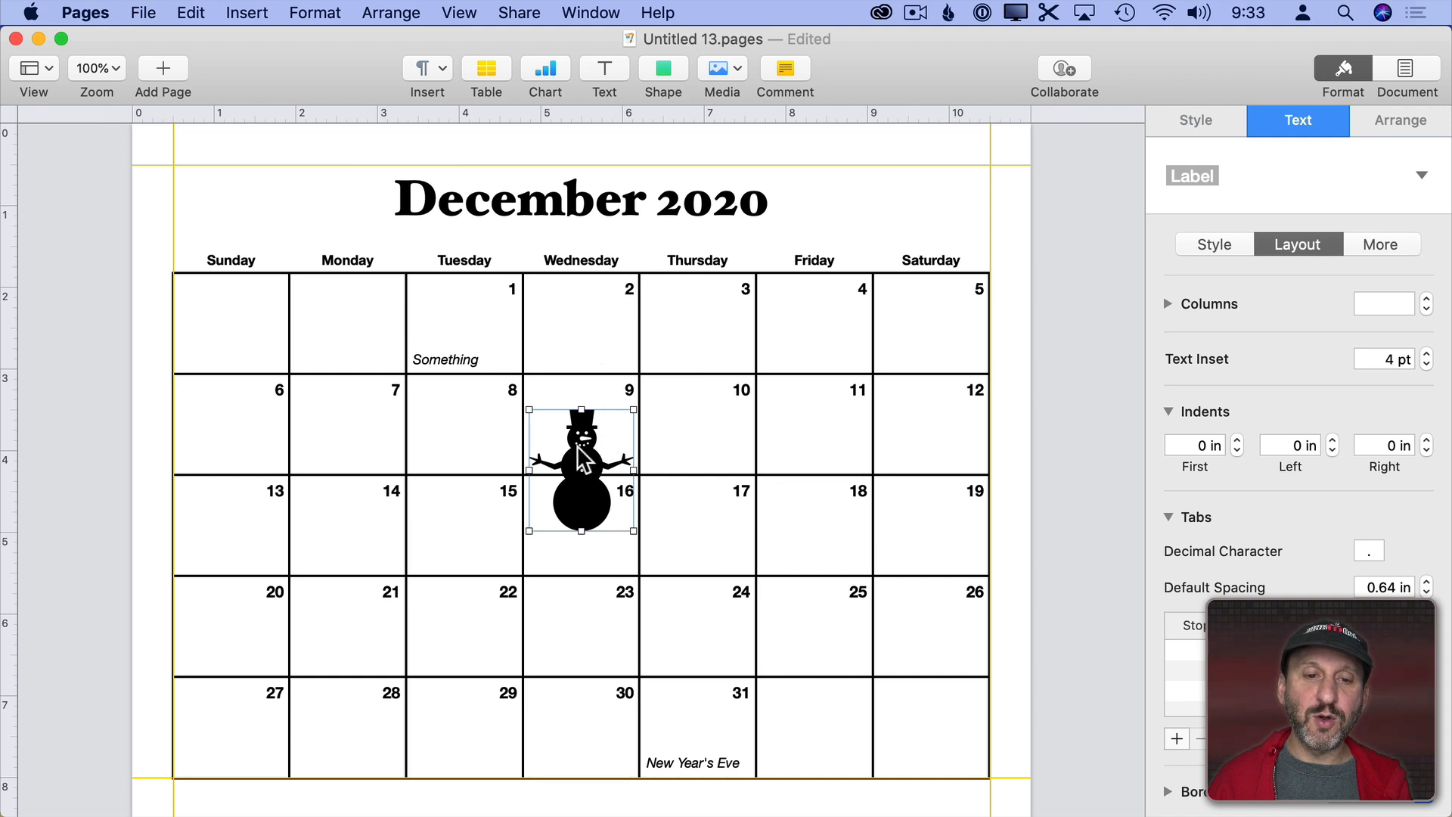
pyautogui.moveTo(580, 467); pyautogui.dragTo(230, 230)
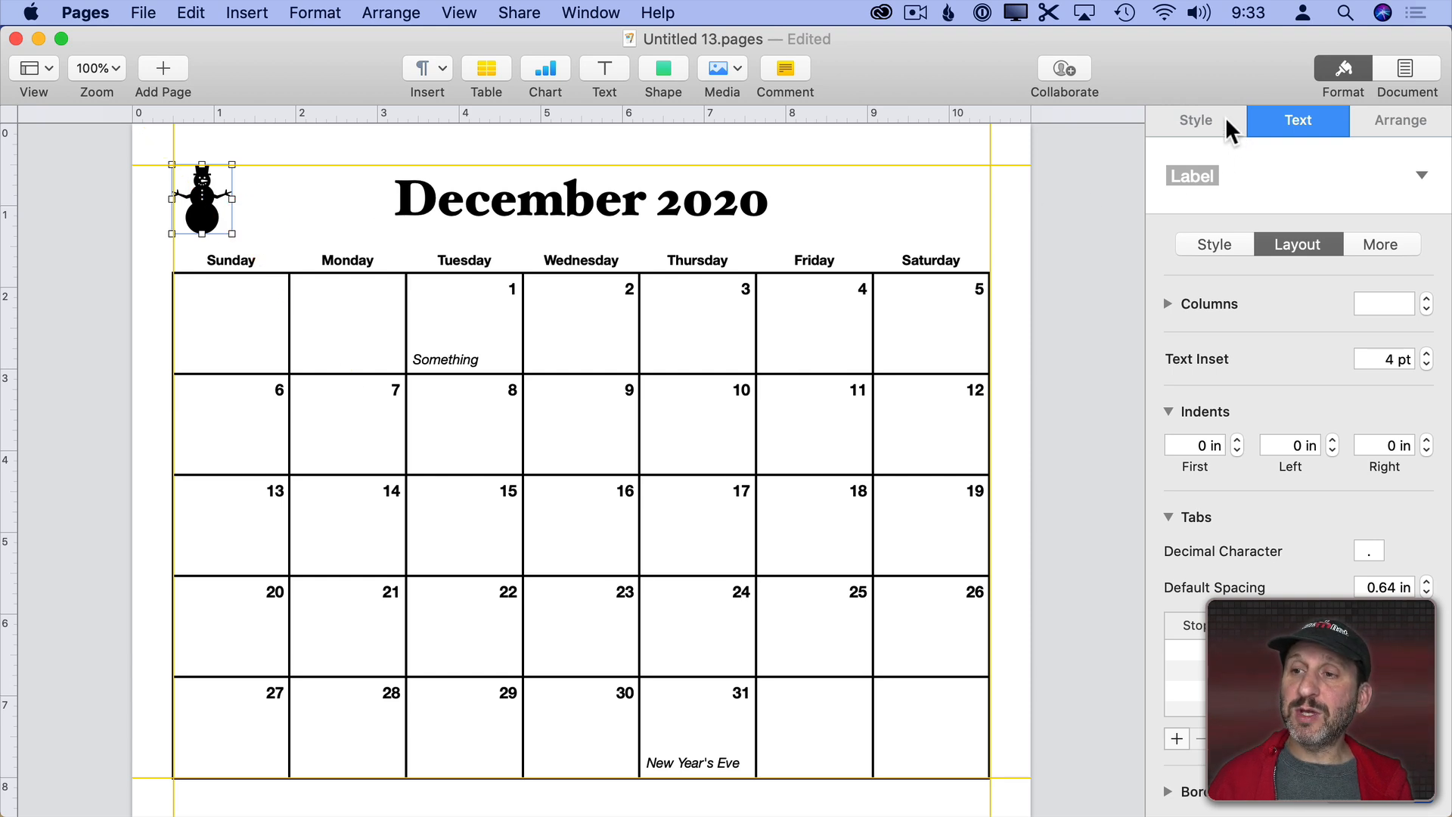
pyautogui.click(1195, 121)
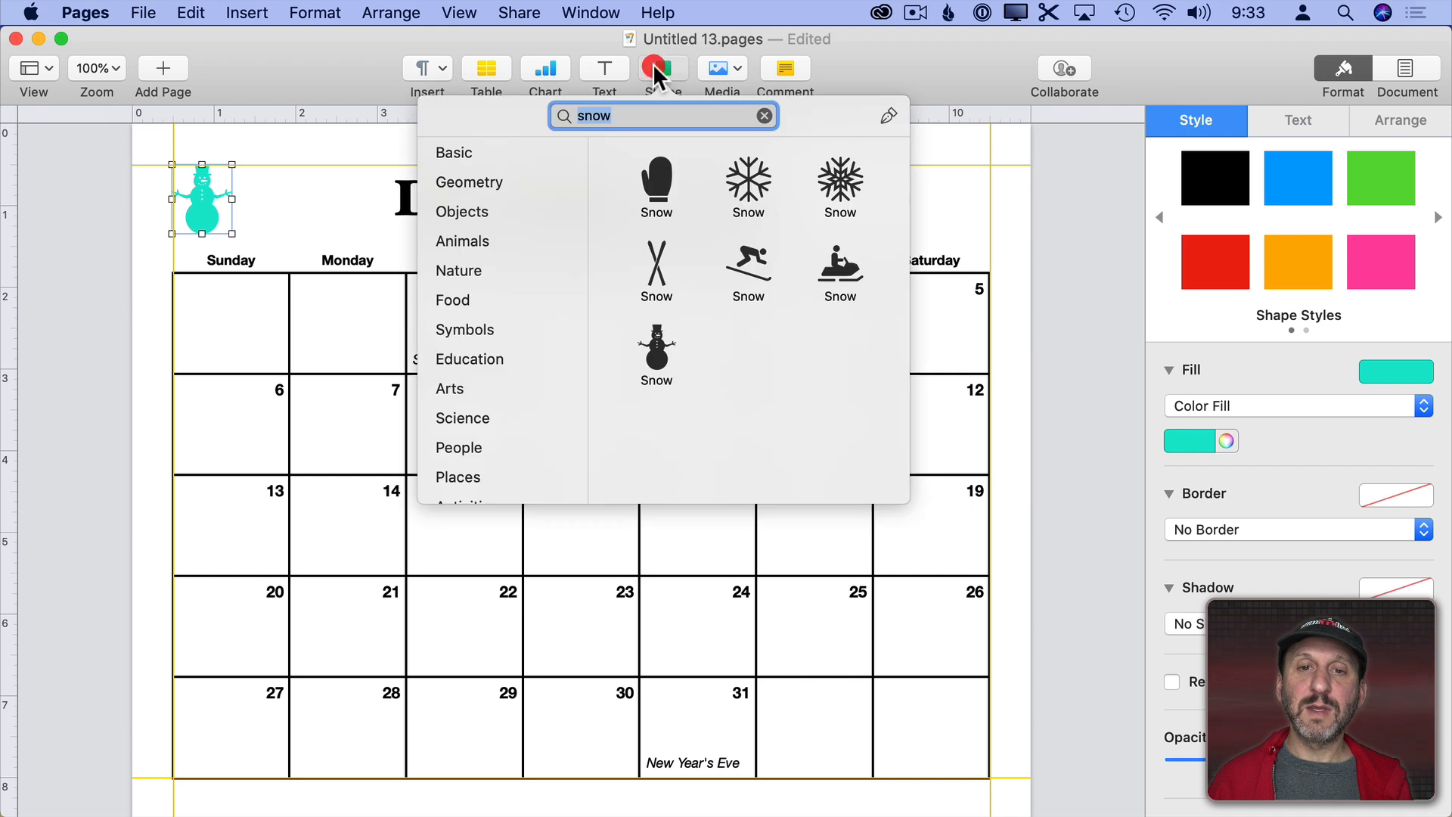
# - Insert a tree shape and place it top-right of the title in green
pyautogui.write('t')
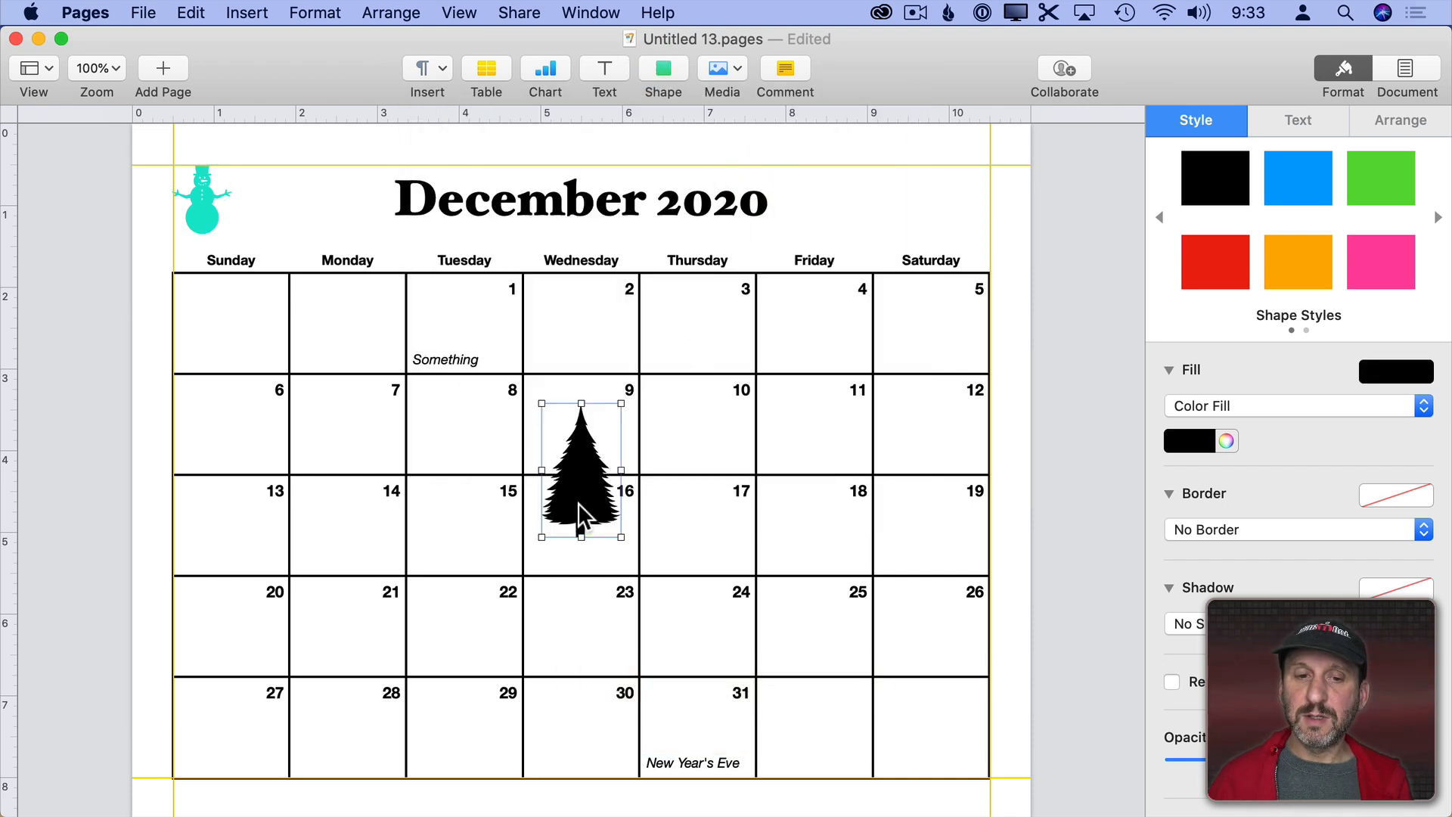
pyautogui.moveTo(581, 486); pyautogui.dragTo(942, 274)
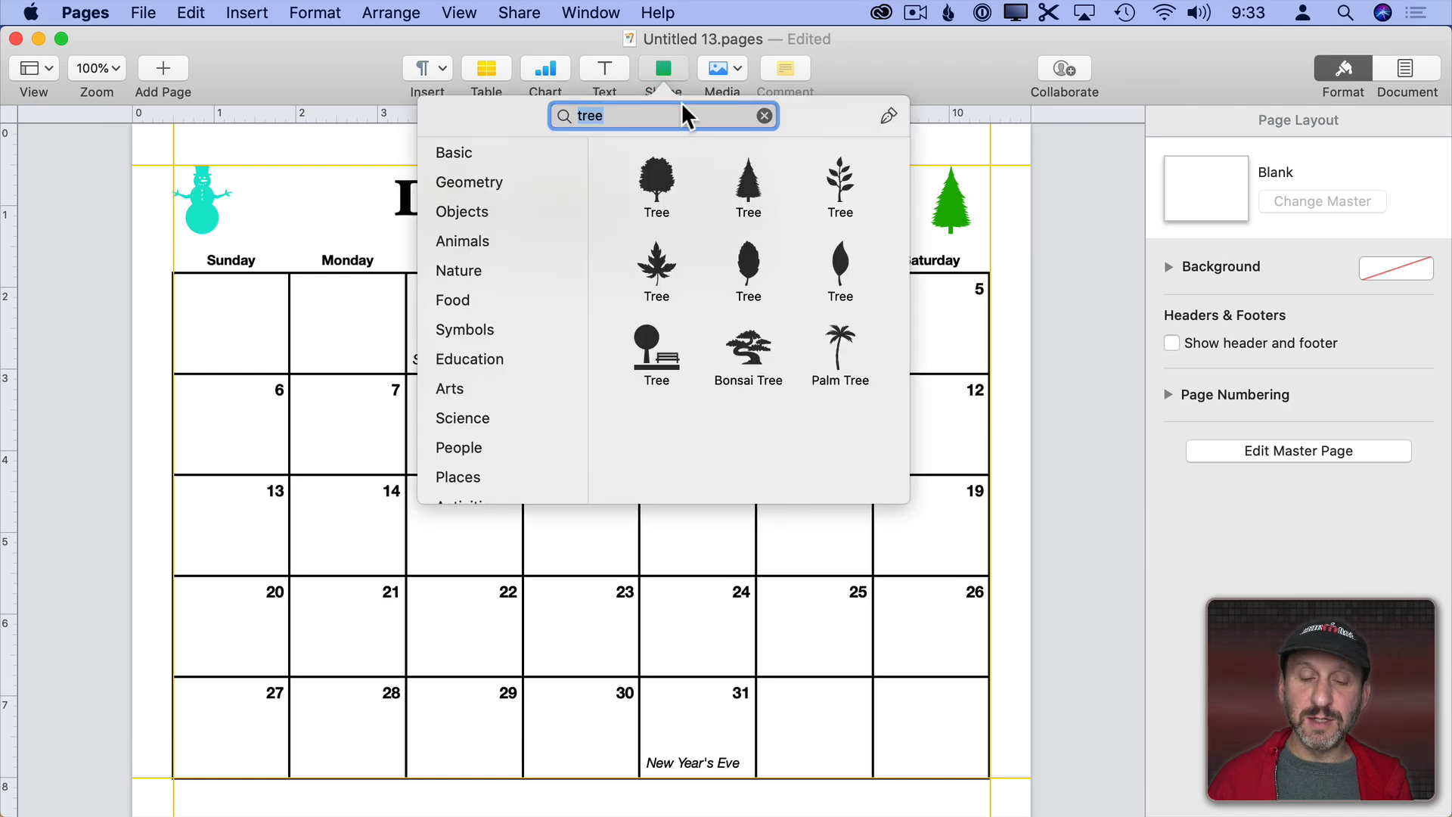
# - Insert a birthday cake shape, shrink it into the December 7 cell and fill it red
pyautogui.write('birth')
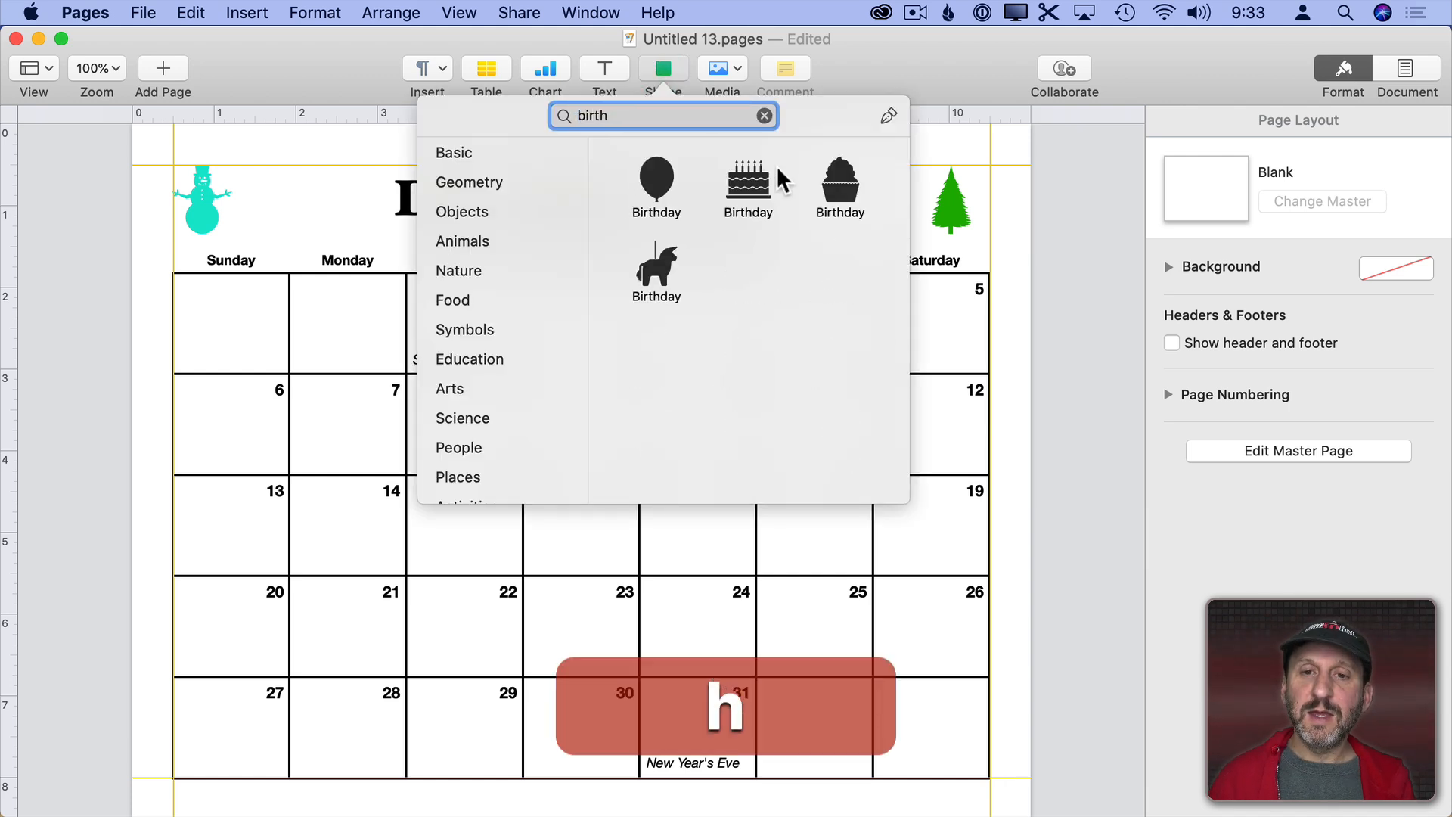
pyautogui.click(747, 180)
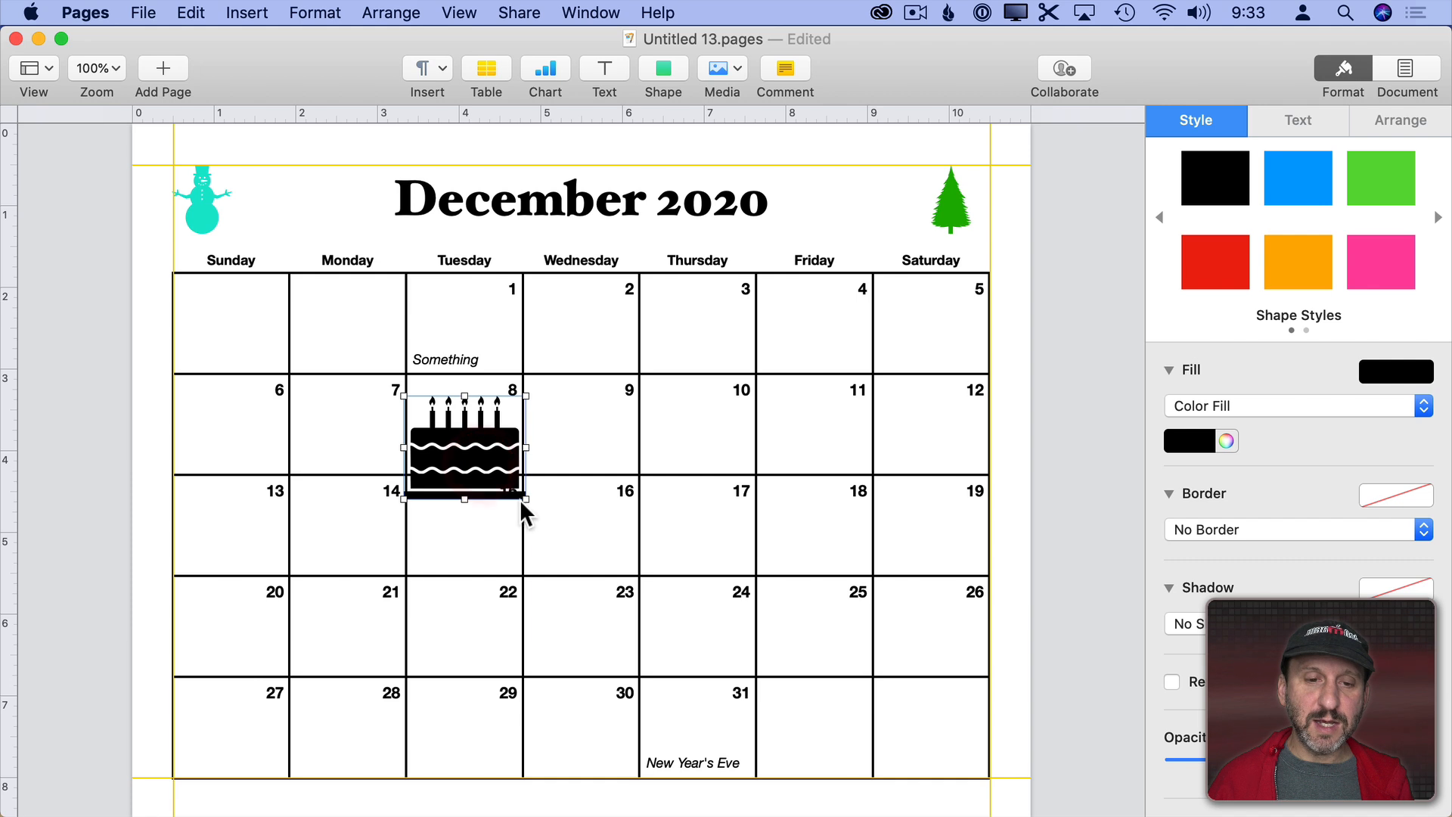
pyautogui.moveTo(463, 445); pyautogui.dragTo(350, 431)
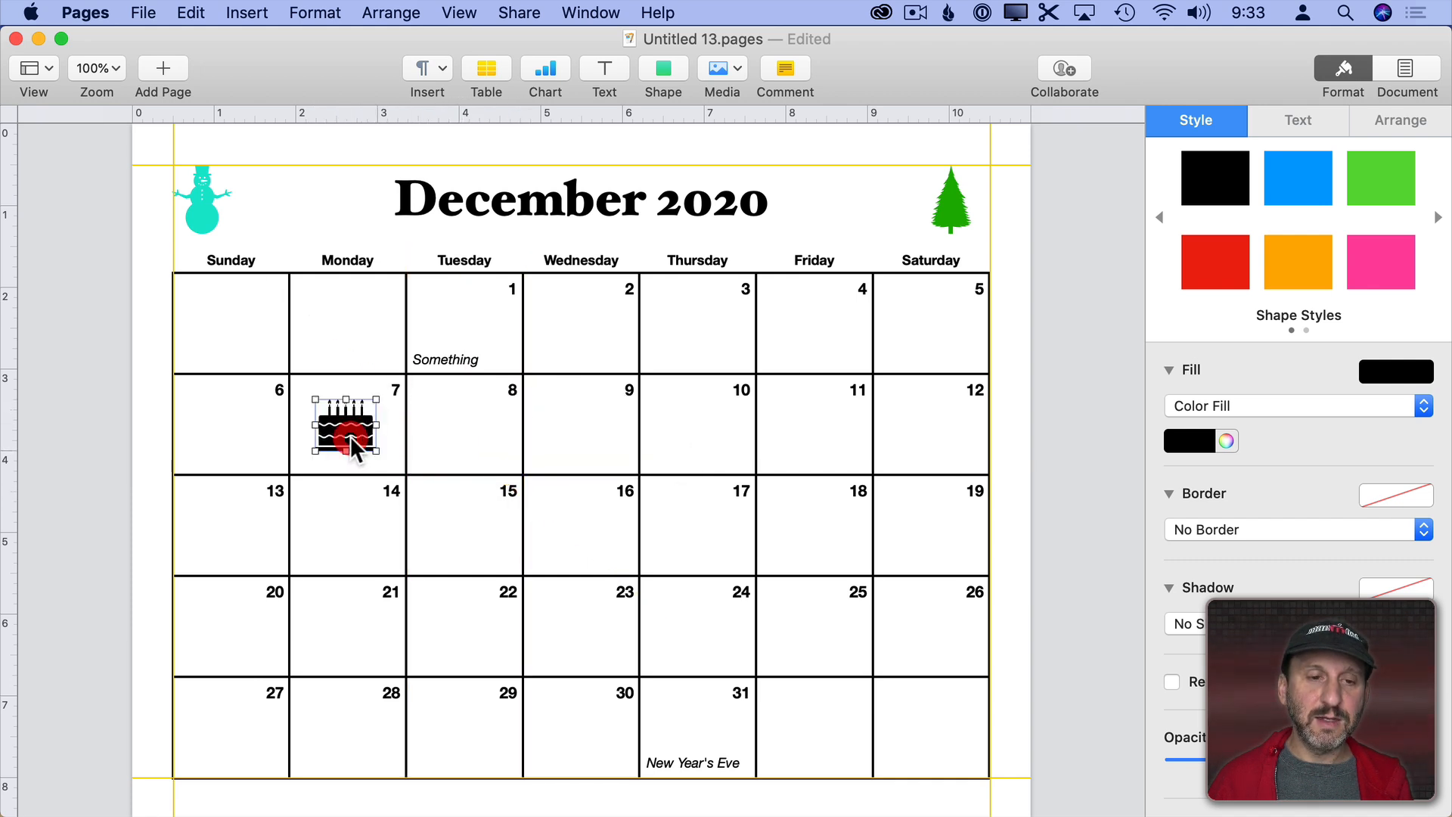
pyautogui.click(1215, 262)
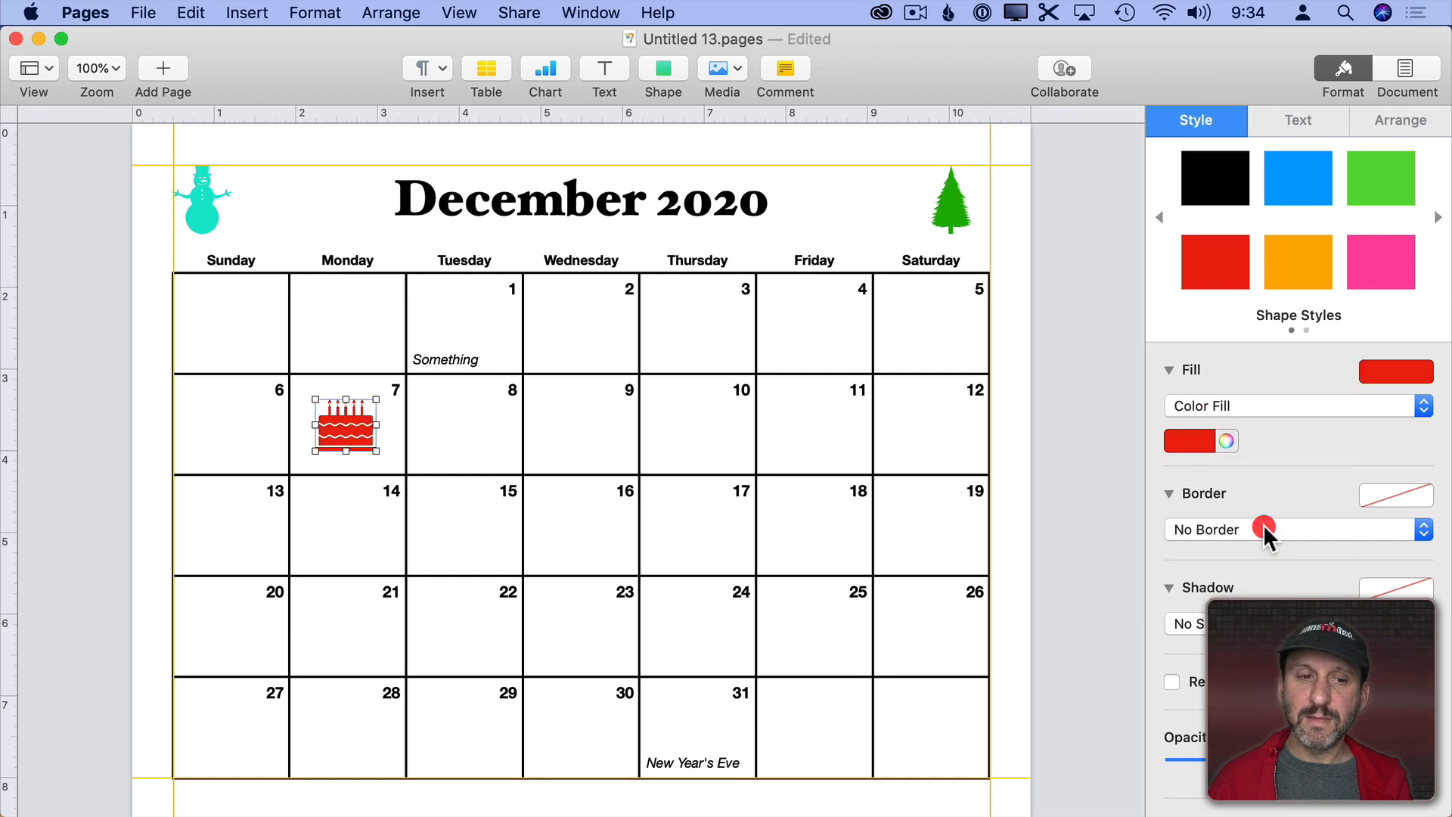
pyautogui.click(860, 419)
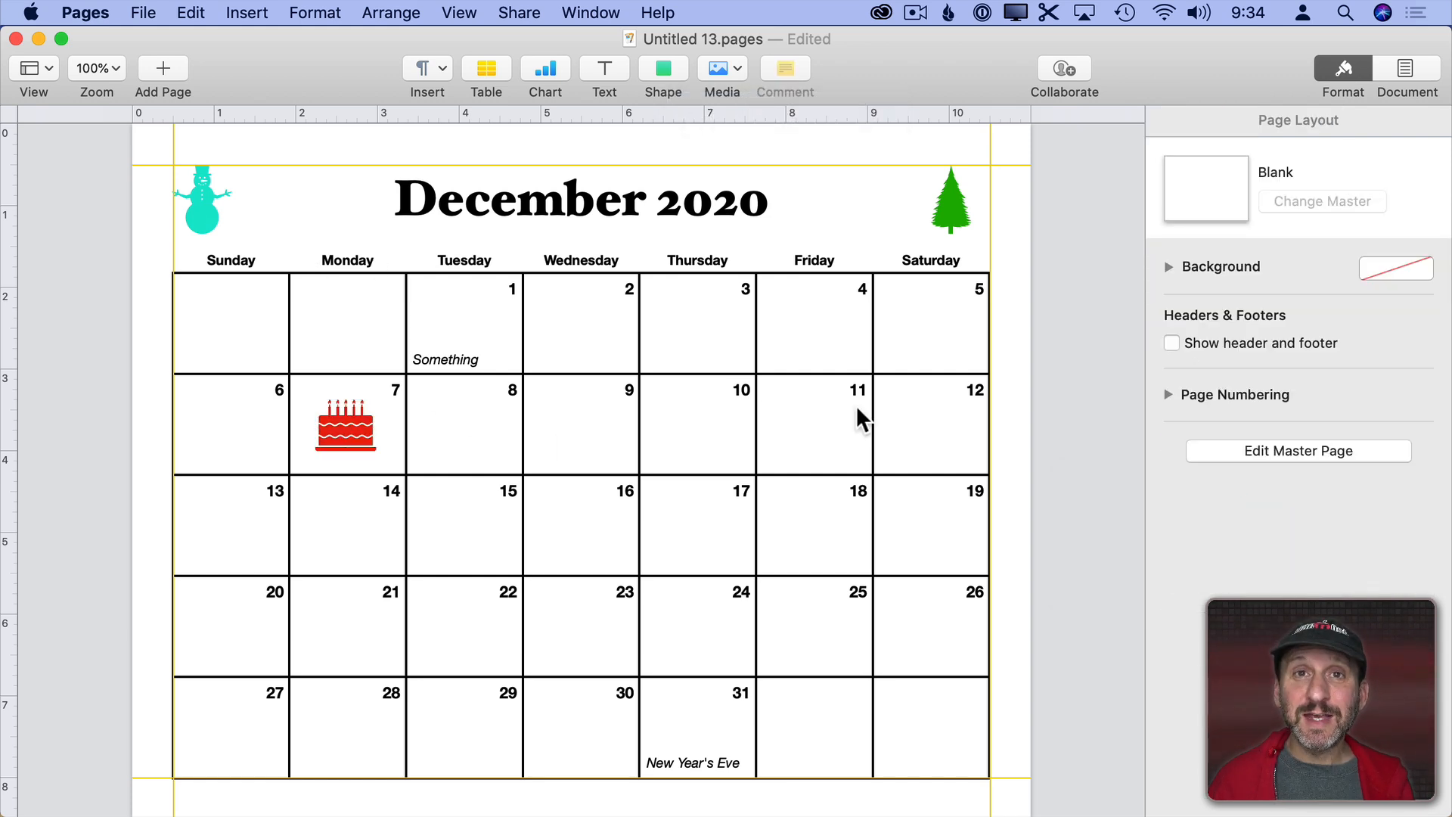
pyautogui.moveTo(555, 306)
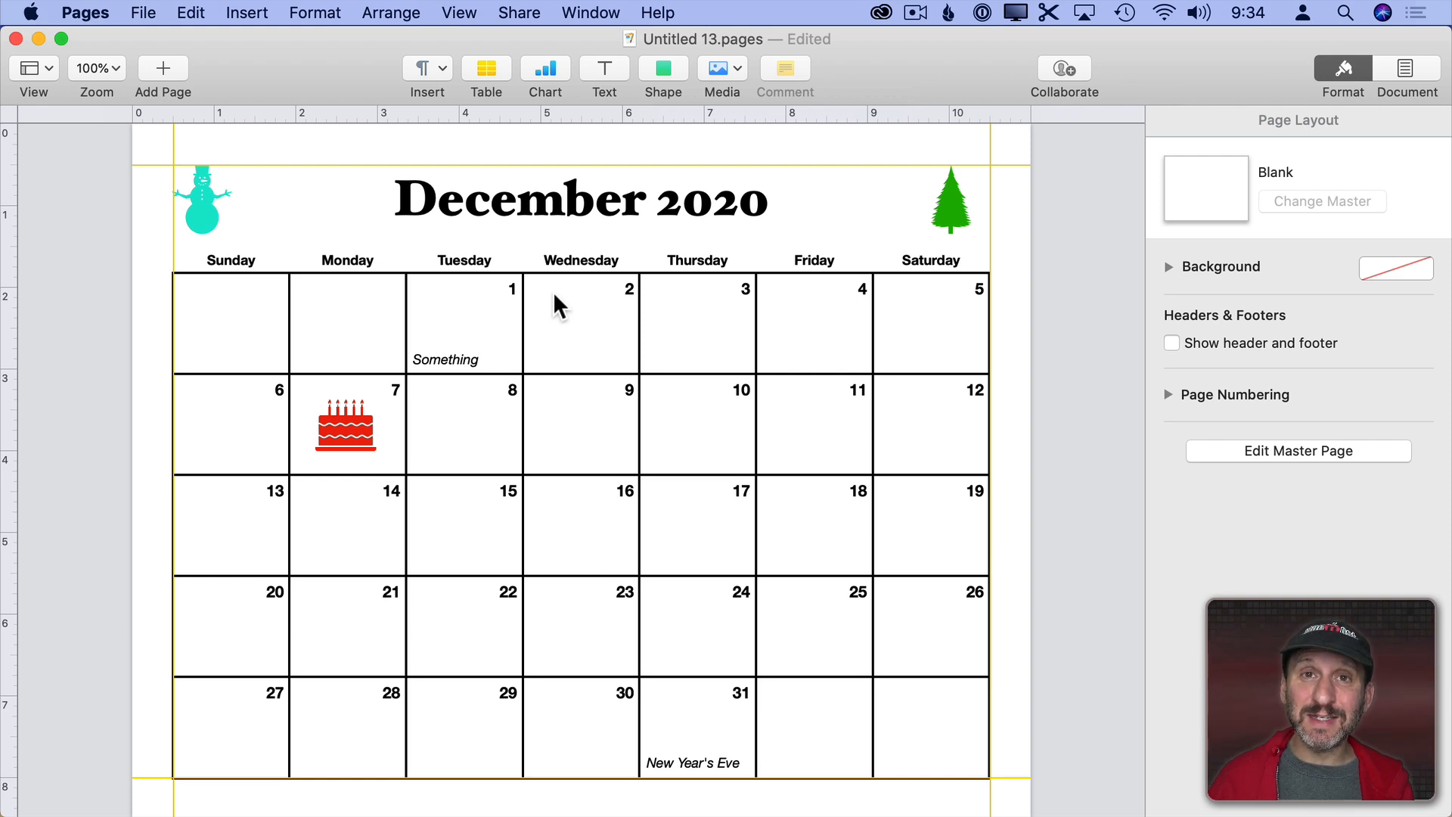
pyautogui.moveTo(467, 213)
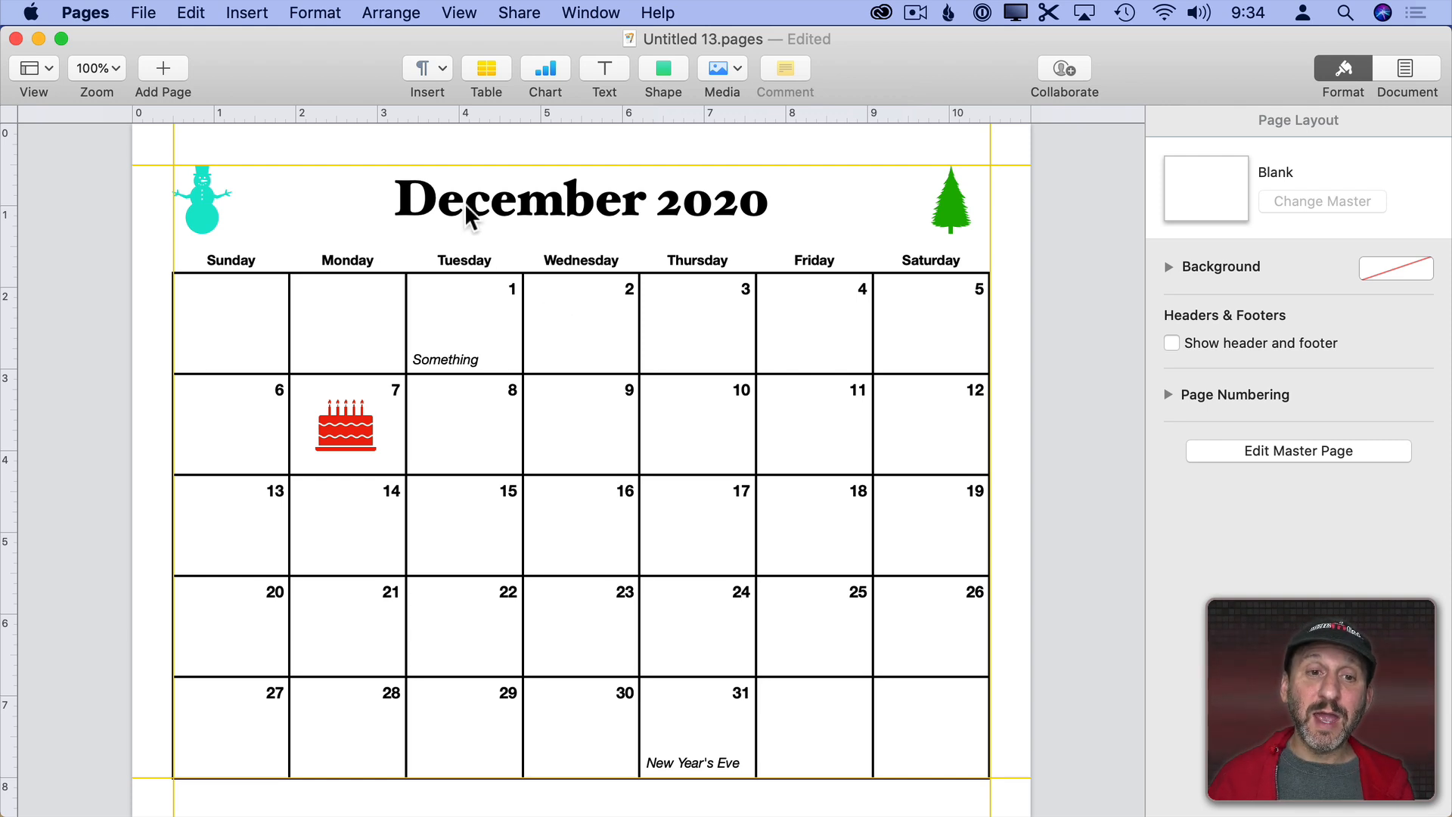